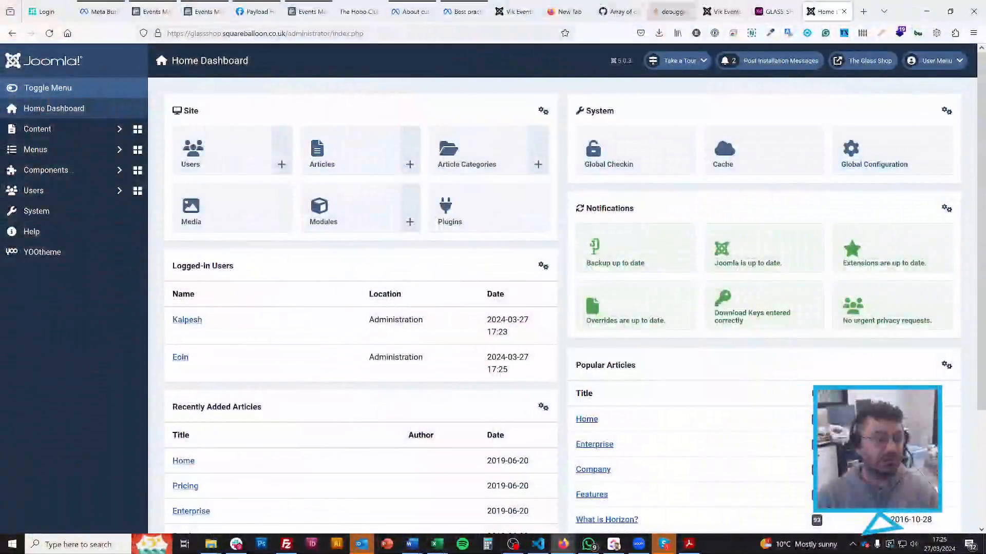
Launch the YOOtheme customizer from the Joomla administrator sidebar
left_click(35, 150)
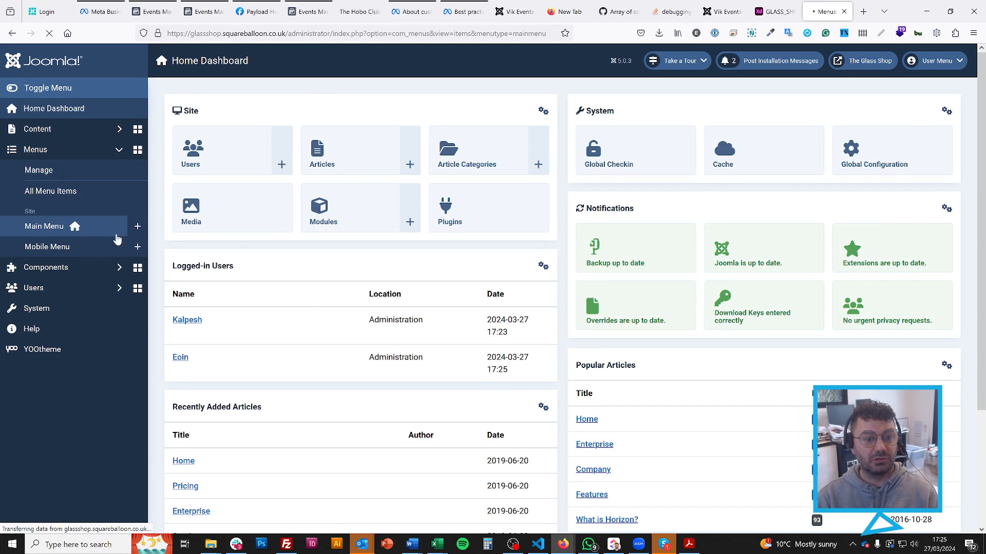
left_click(43, 226)
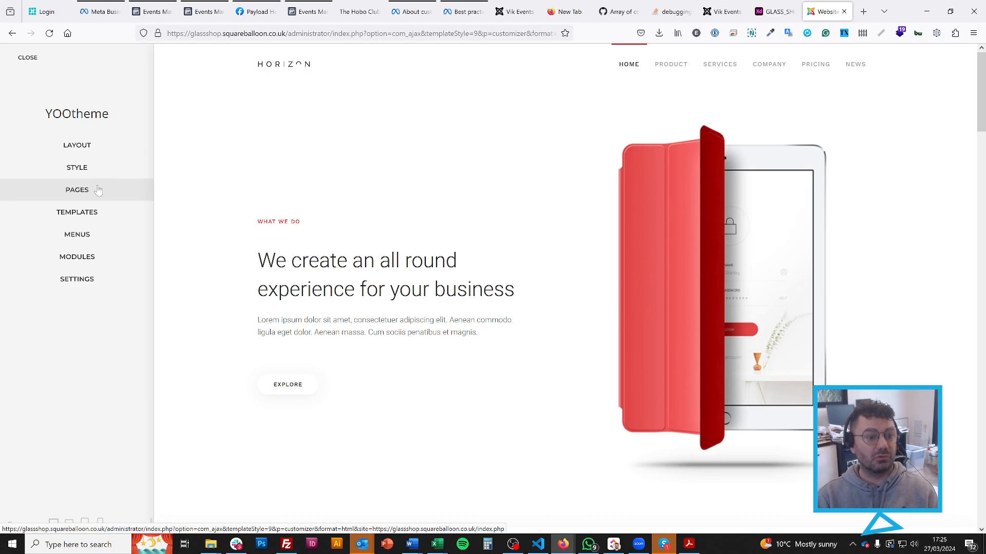
Open the Home page from the Pages list in the page builder and inspect its Hero elements
left_click(77, 190)
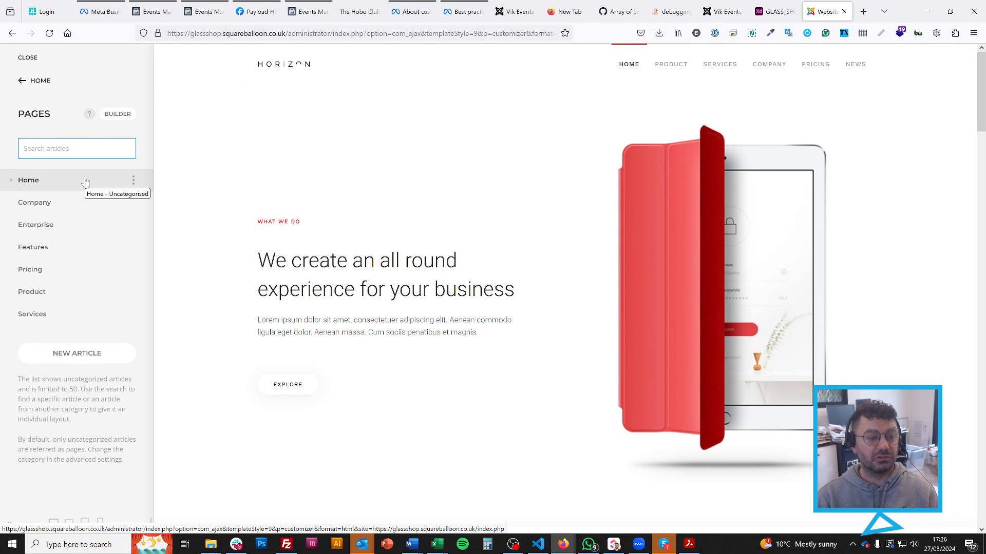
left_click(29, 181)
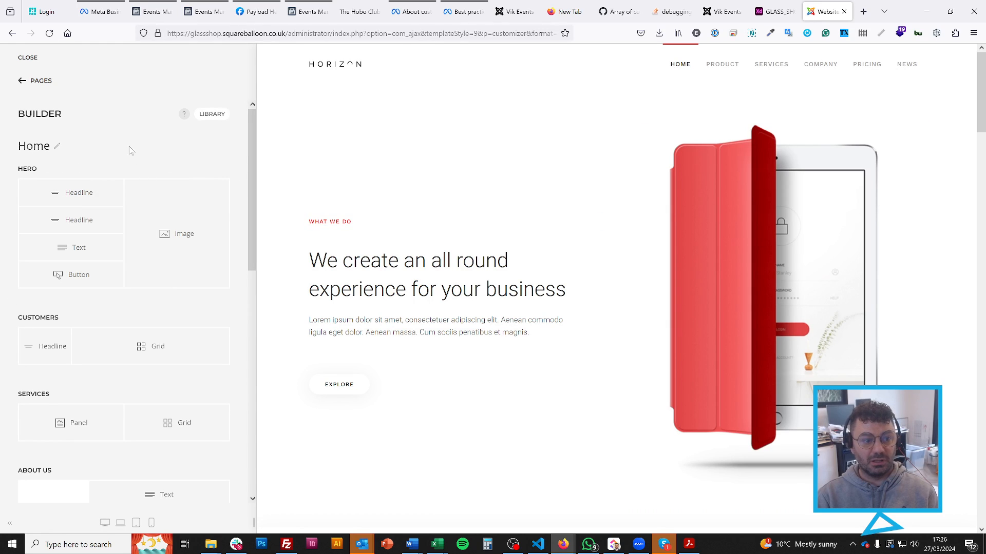
left_click(79, 192)
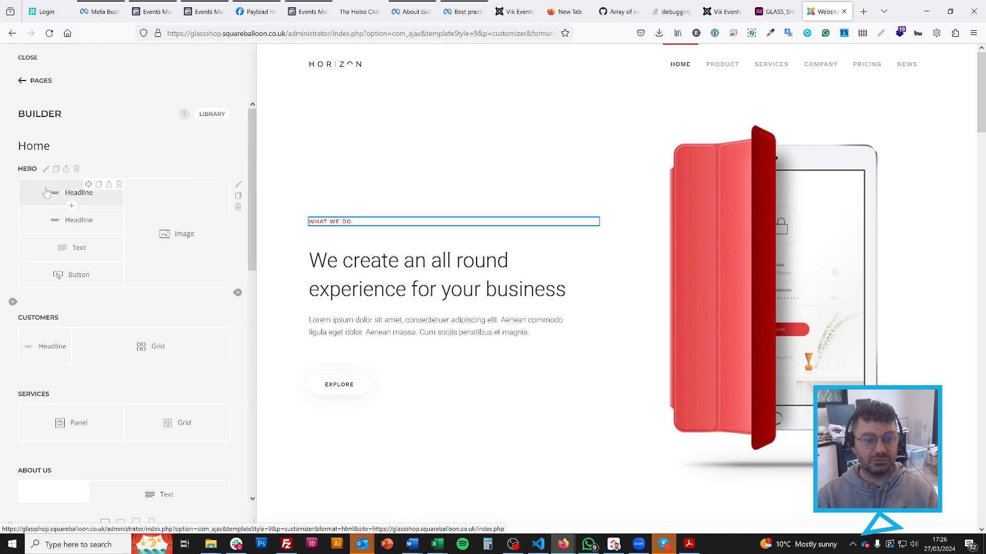
left_click(79, 192)
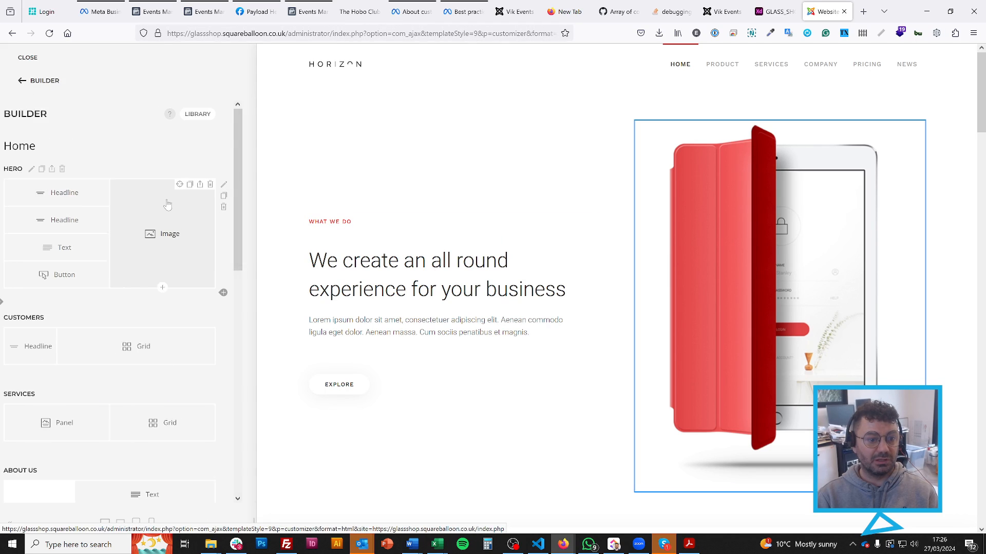
left_click(170, 233)
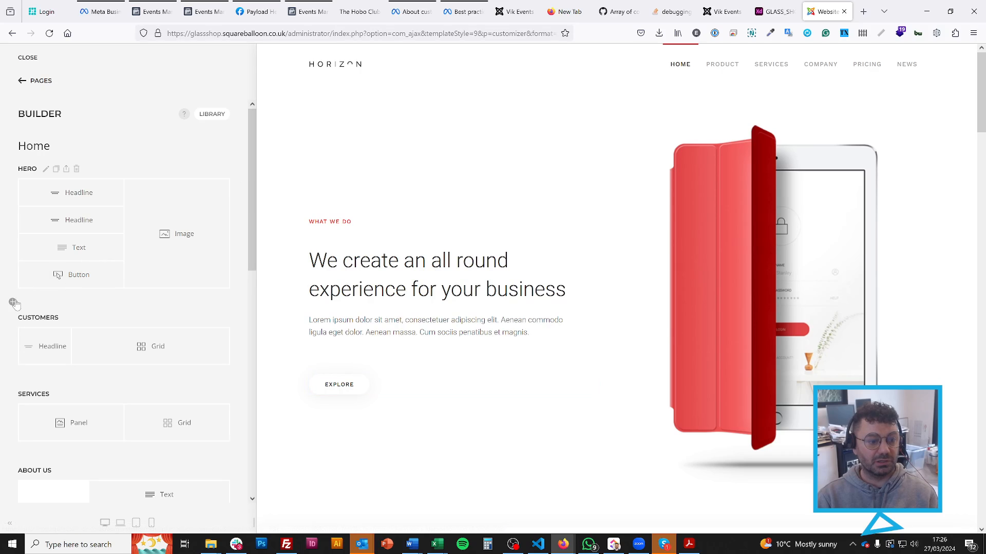
Add an empty section below the hero with two rows, the first laid out as Quarters 2-1-1
left_click(13, 304)
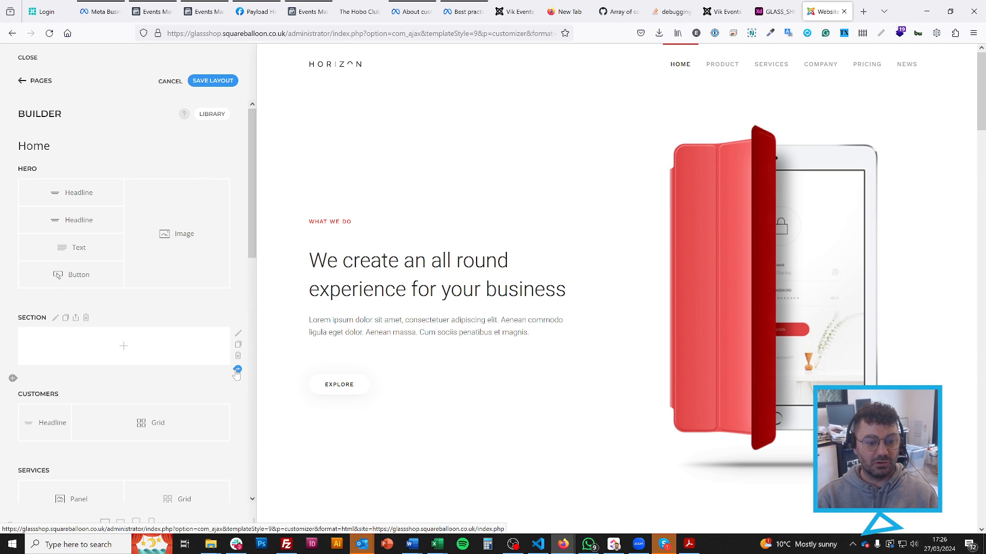
left_click(237, 369)
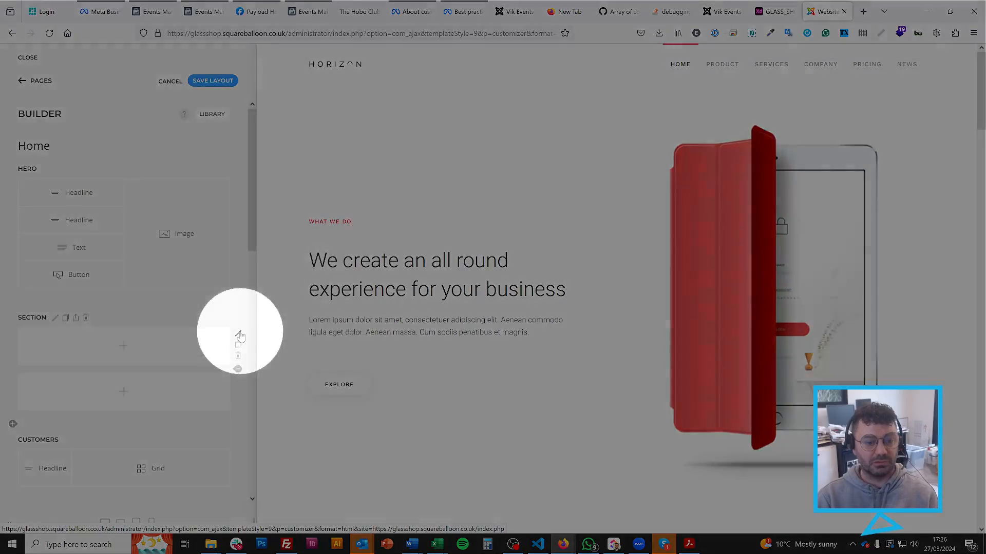
left_click(239, 337)
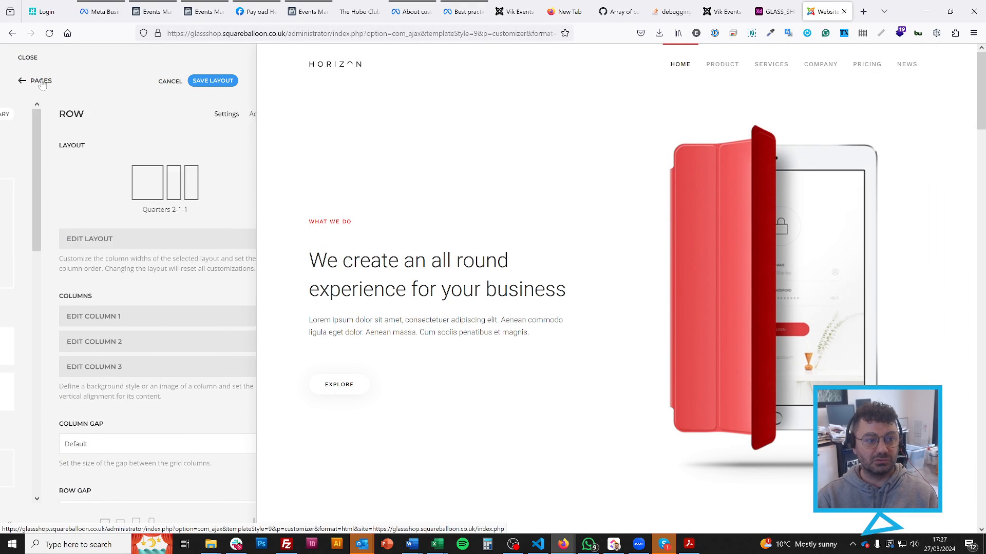
left_click(22, 80)
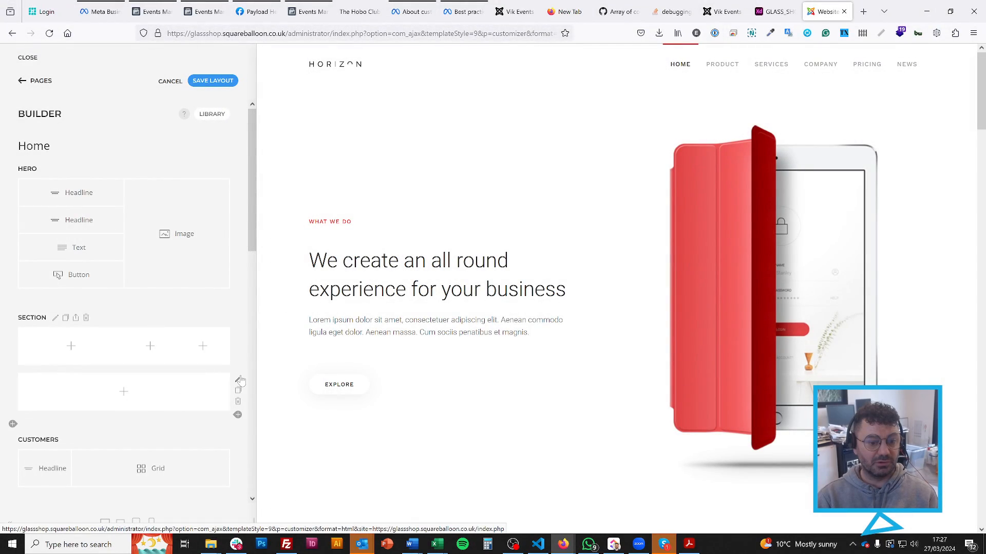
Split the second row into Halves and fill the columns with Text and Image elements
left_click(241, 379)
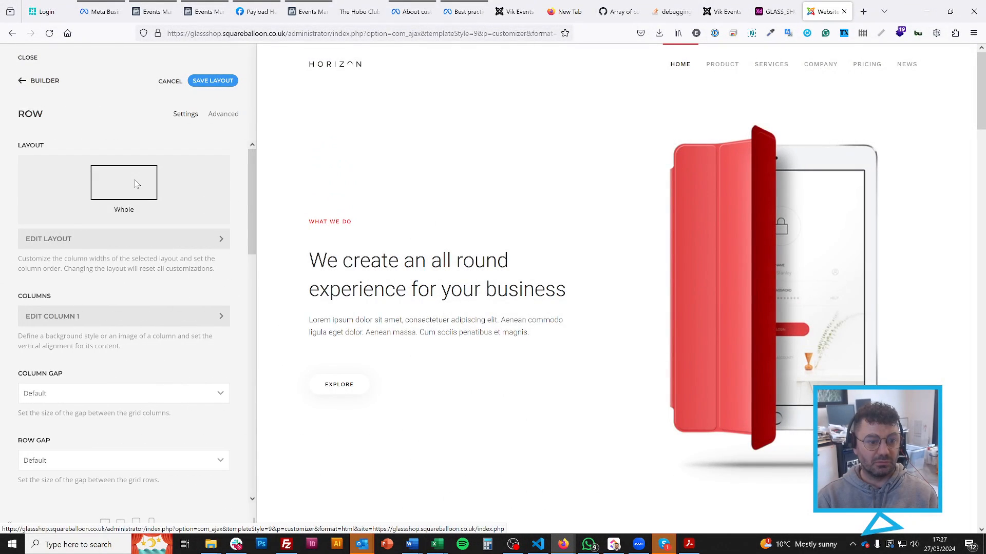
left_click(123, 183)
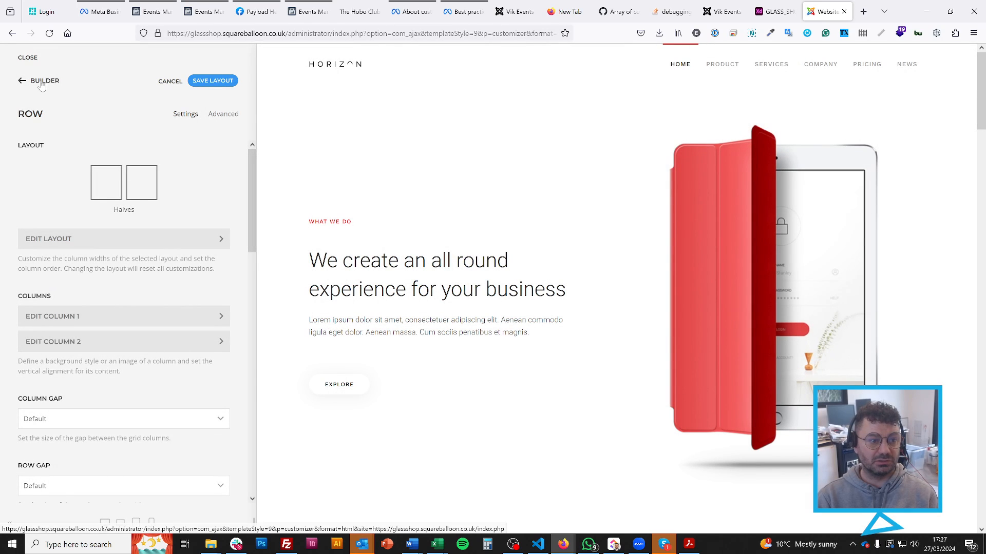
left_click(42, 80)
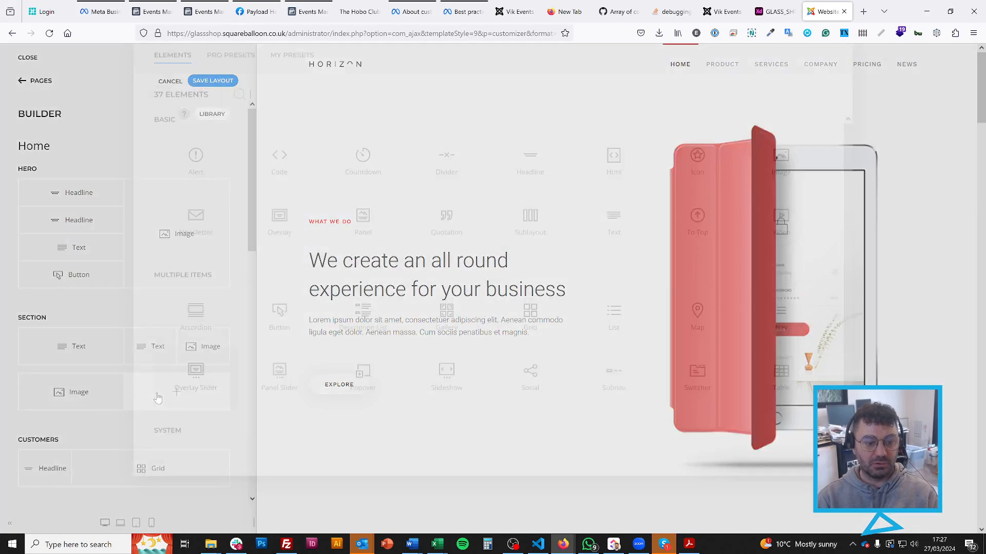
left_click(79, 219)
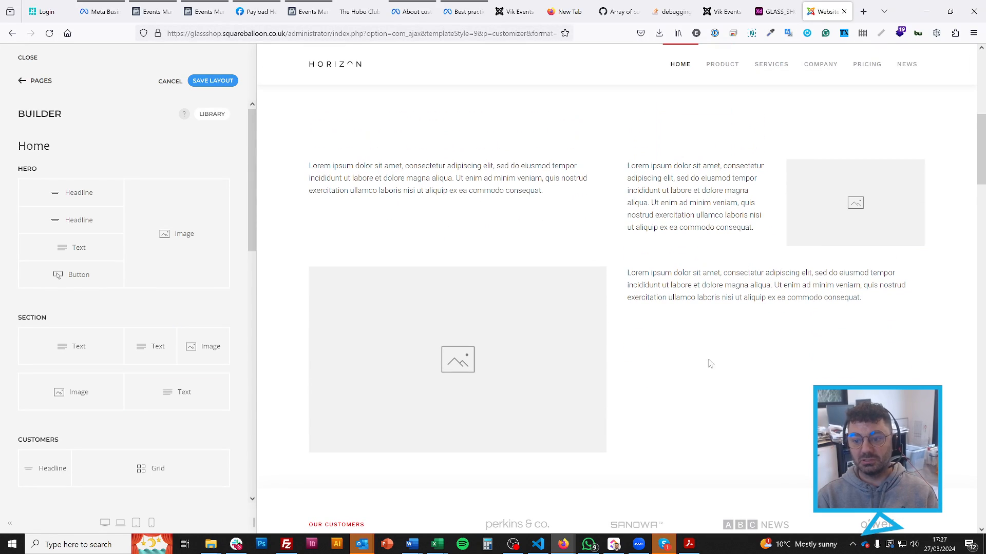
Save the new section to the layout library under the name MY SECTION
left_click(458, 359)
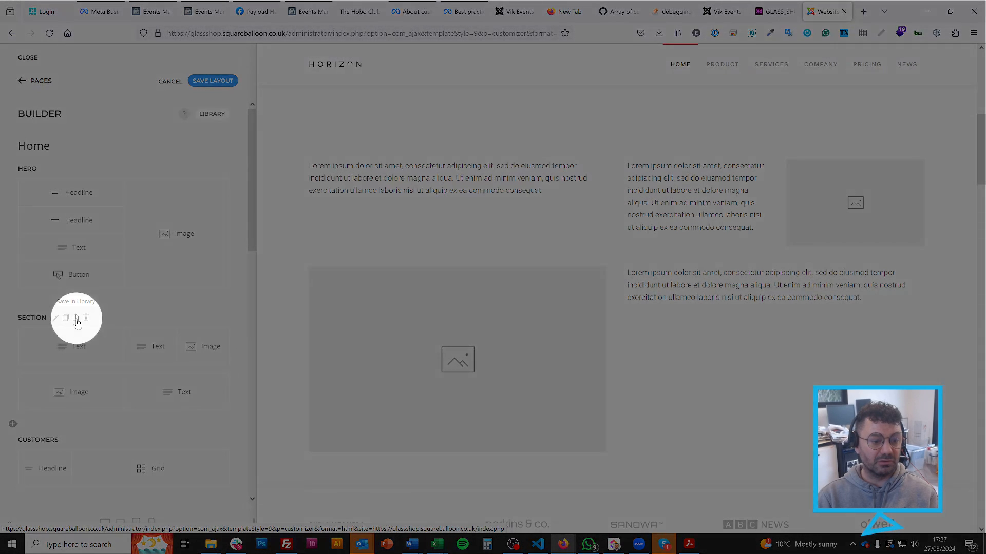
left_click(75, 318)
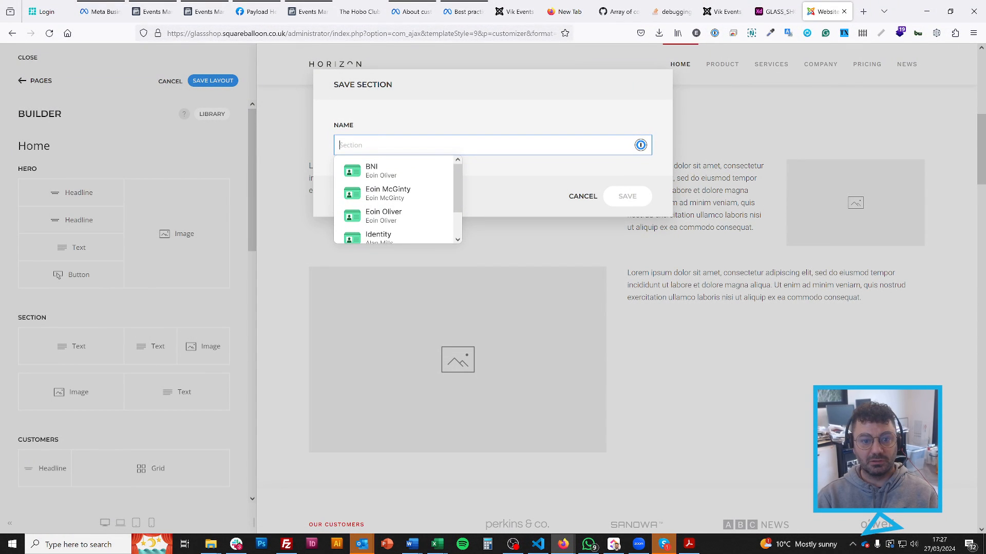
type("MY")
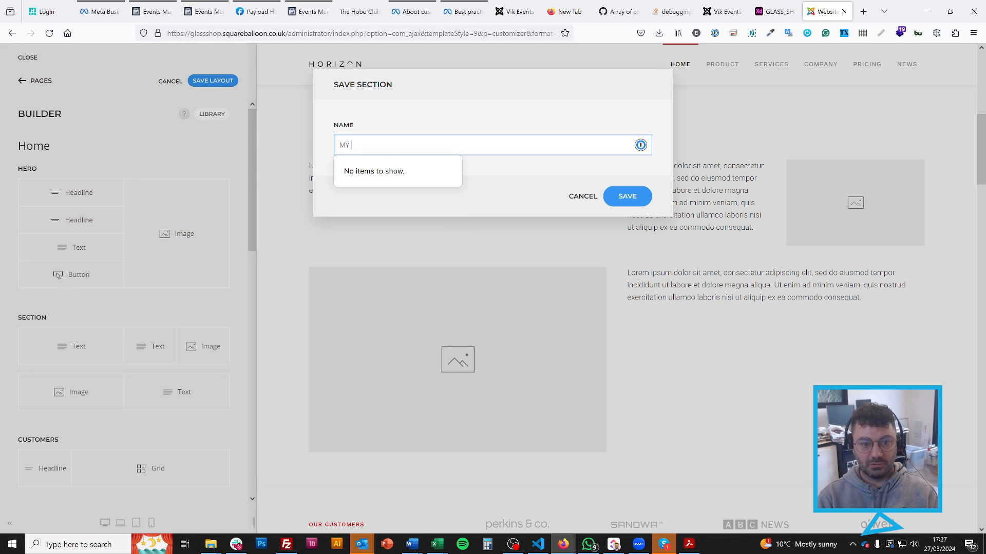
type("SECTION")
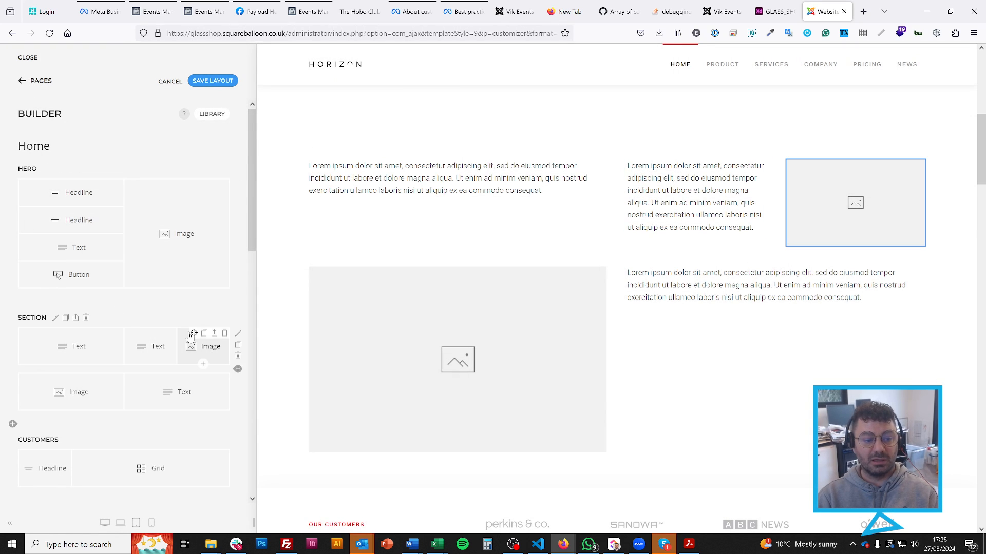
scroll("down", 3)
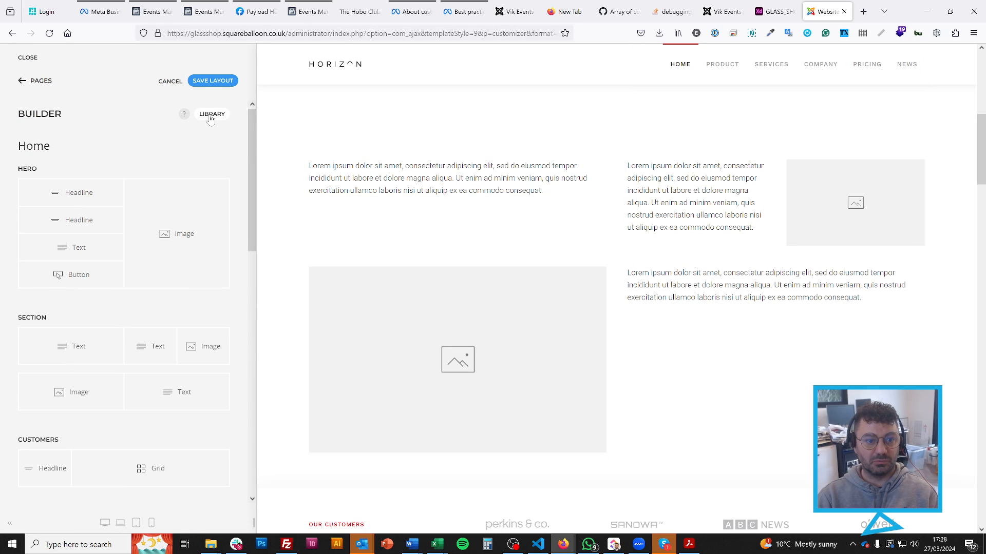
left_click(211, 113)
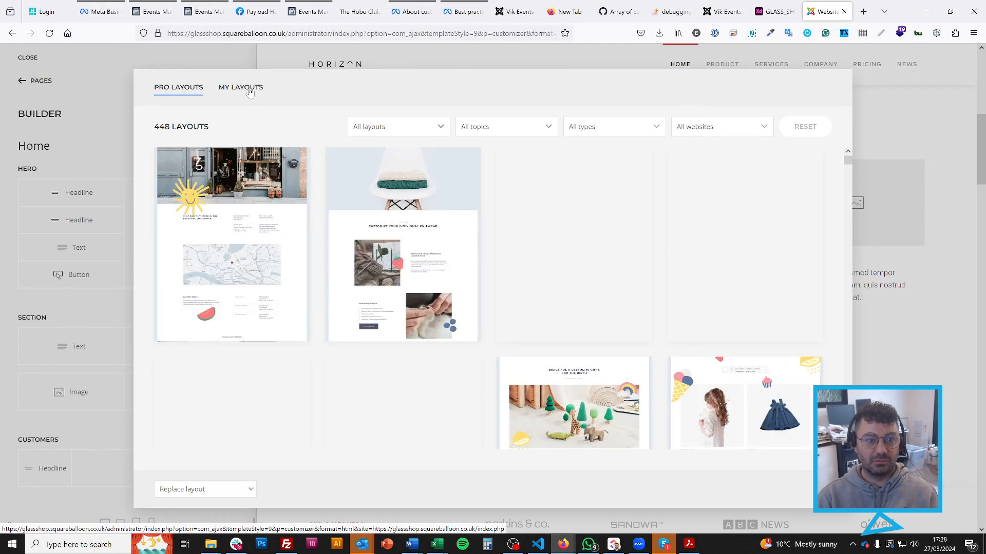
left_click(240, 86)
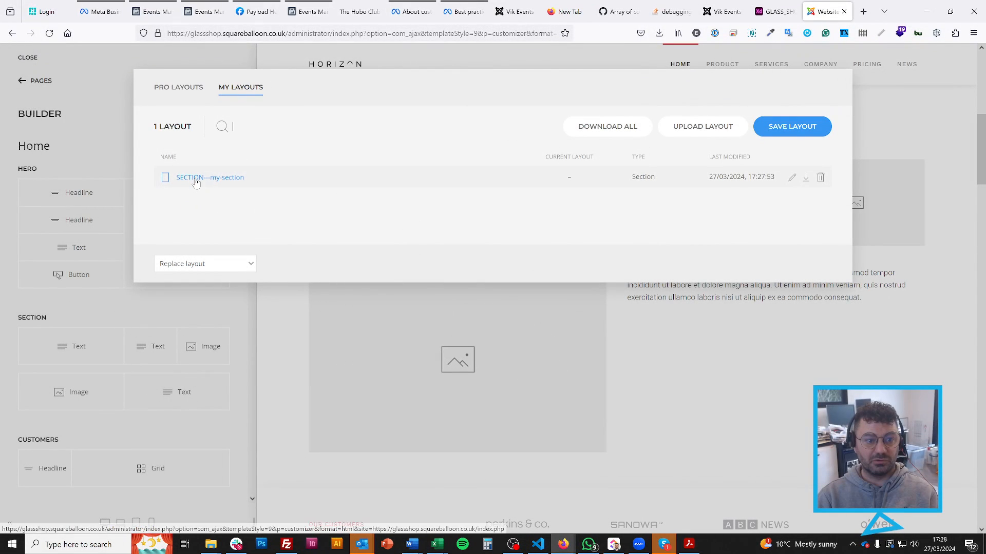
left_click(204, 263)
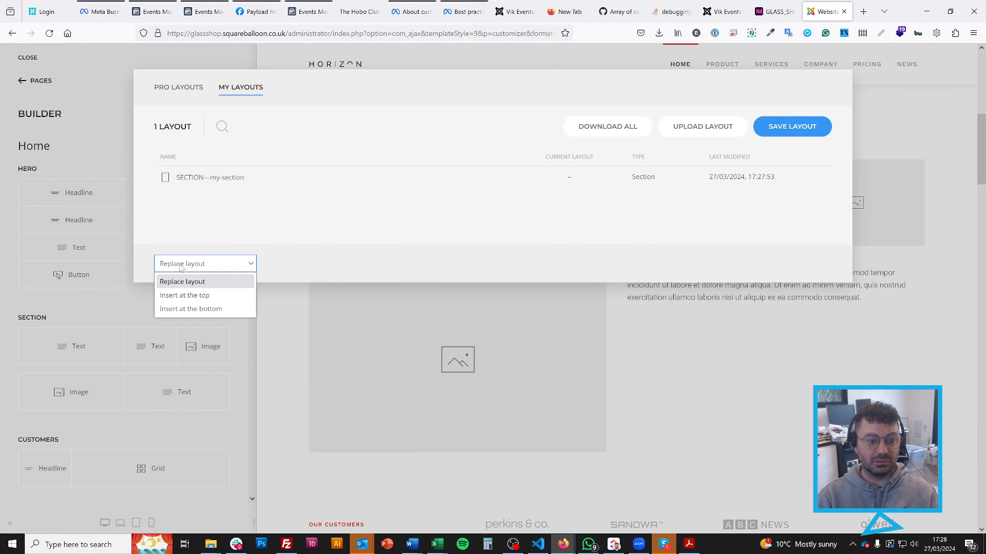
mouse_move(190, 309)
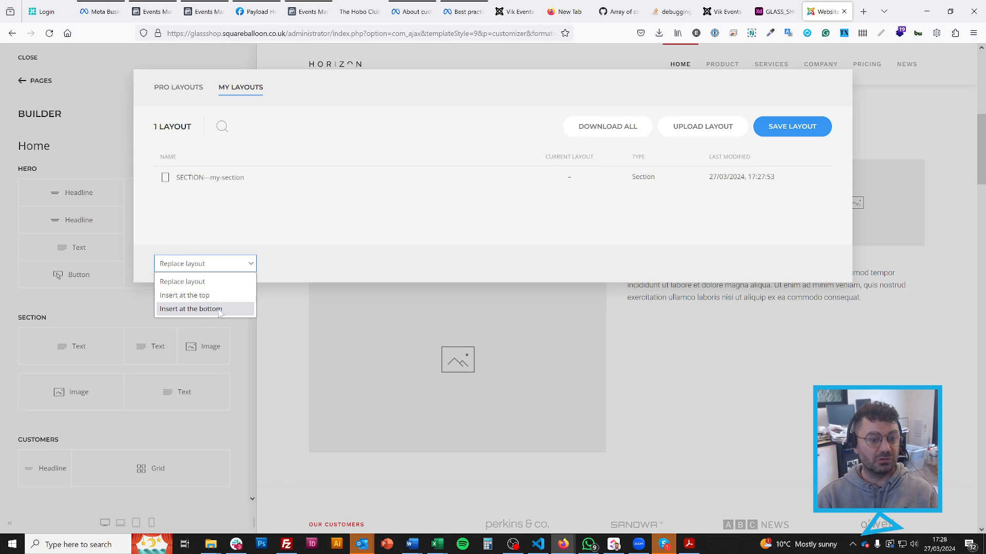
left_click(190, 309)
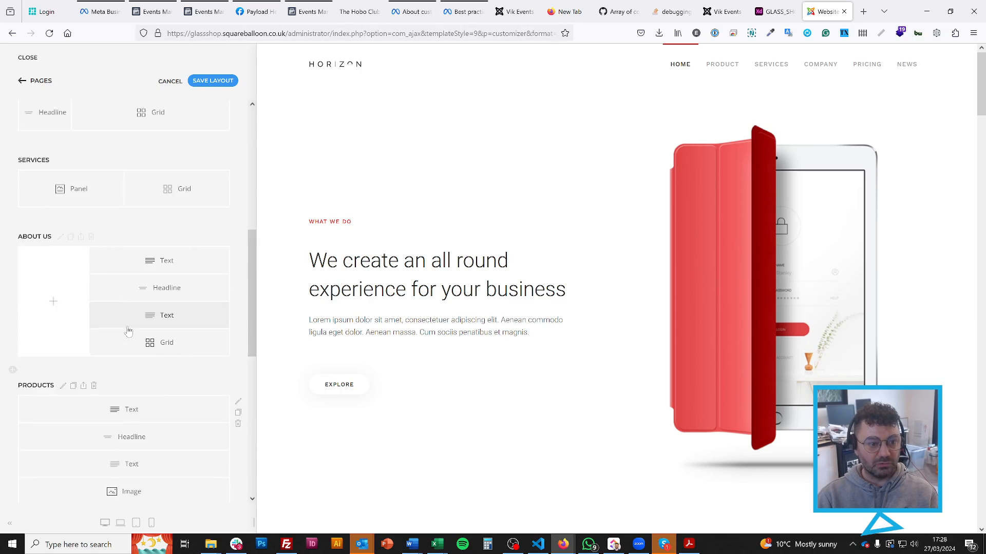
left_click(24, 80)
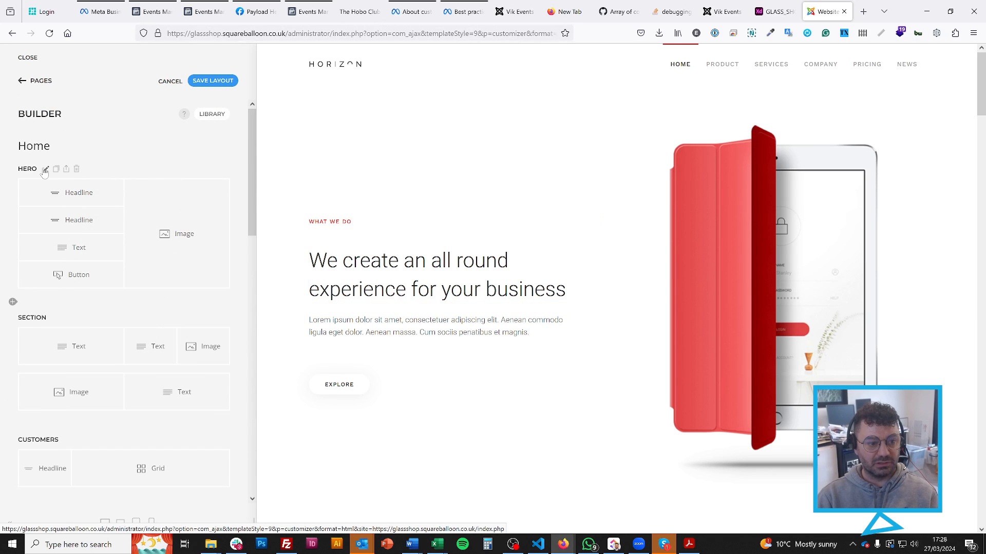
In the WHAT WE DO headline settings, preview the Secondary colour and revert to Primary
left_click(44, 169)
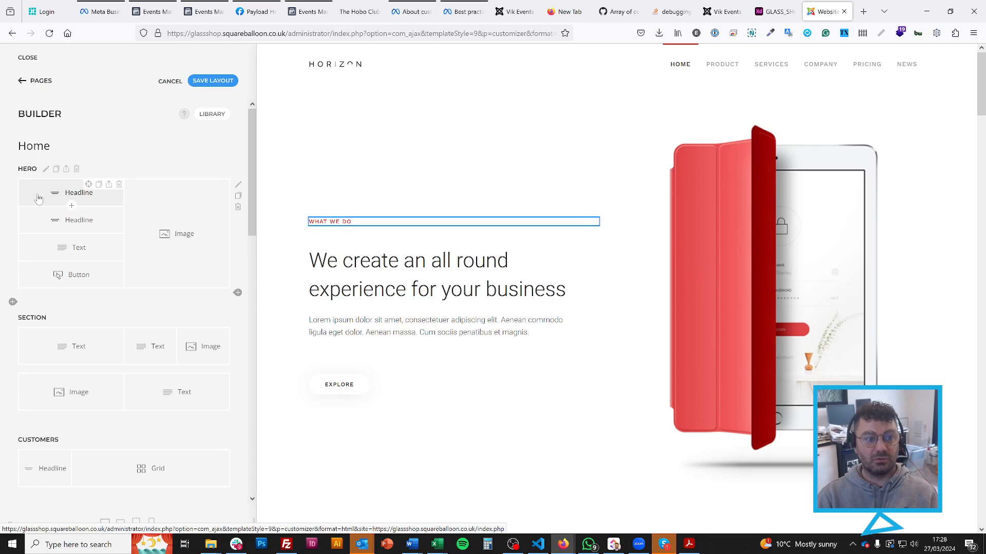
left_click(79, 192)
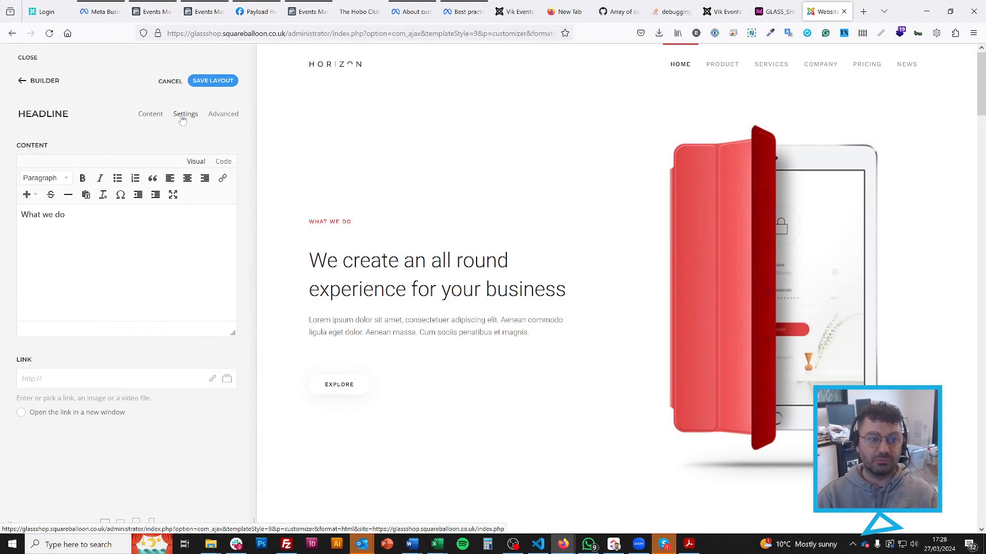
left_click(185, 114)
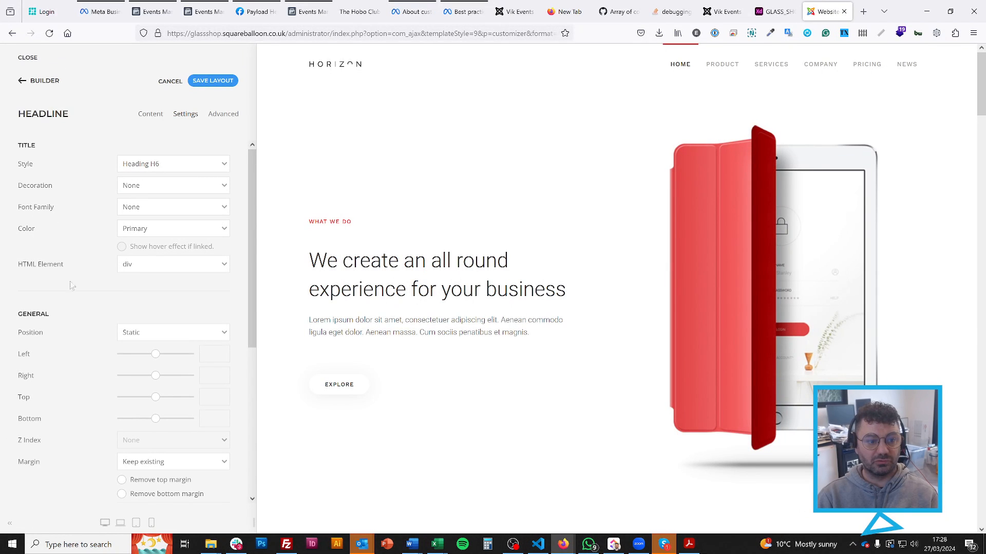
left_click(172, 228)
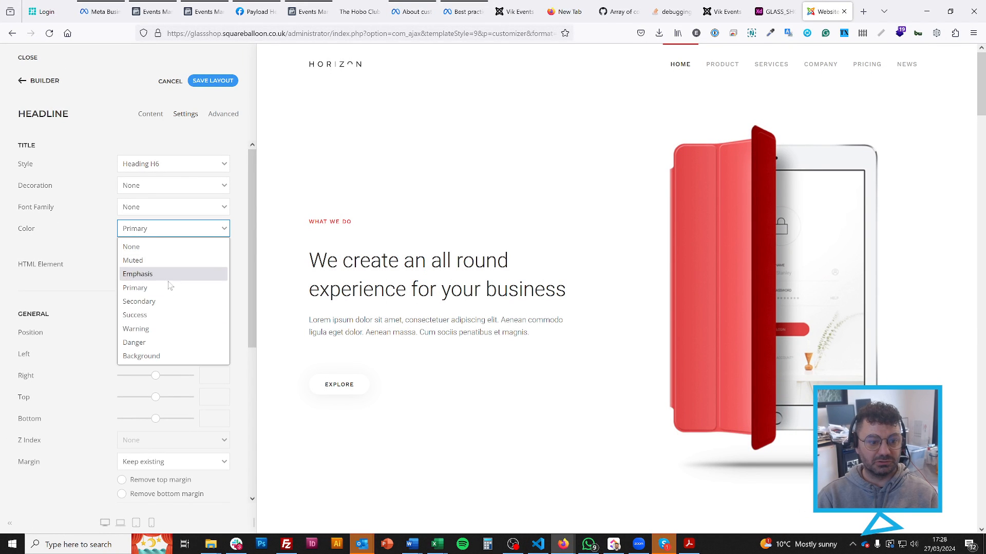
left_click(139, 300)
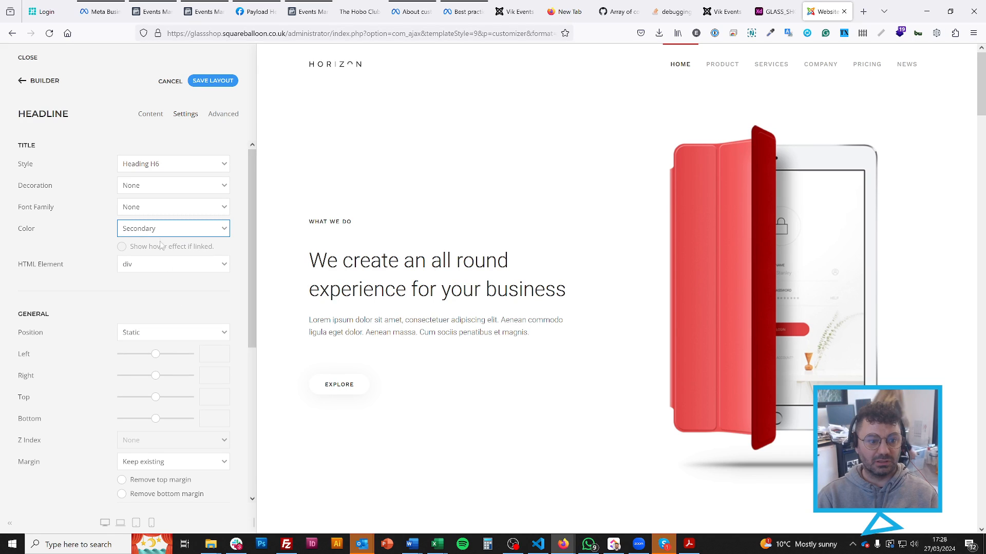
left_click(172, 228)
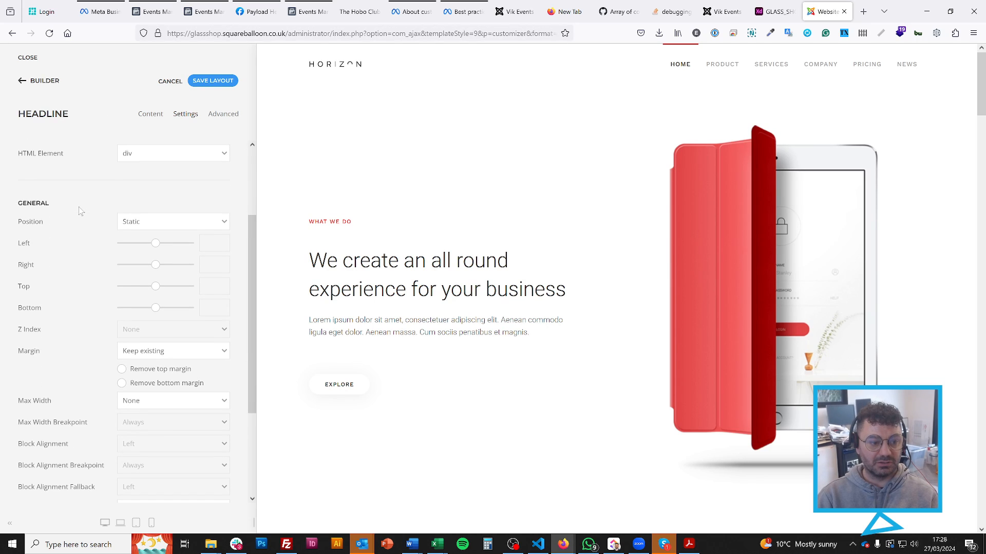
Preview extra-large and small headline margins, then keep the existing margin
left_click(173, 239)
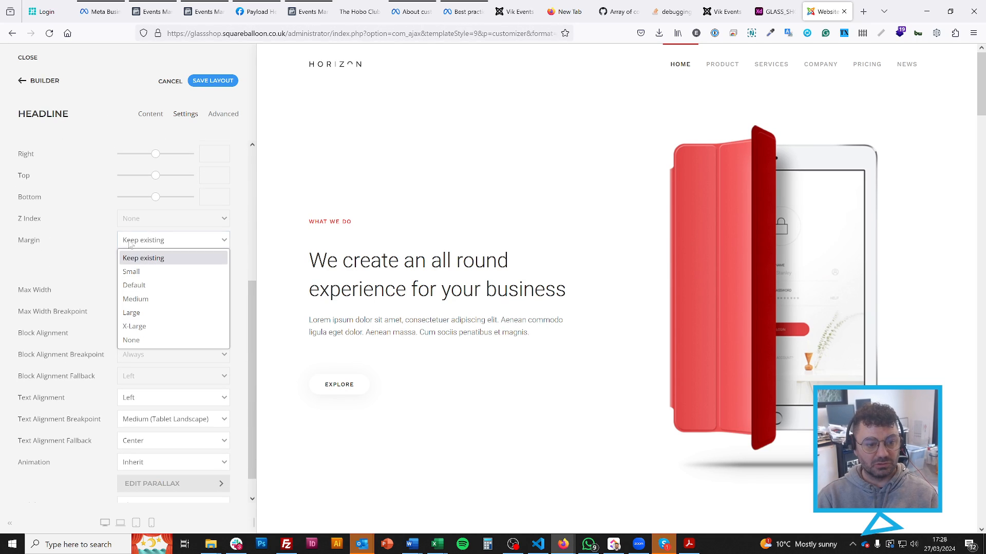
left_click(134, 327)
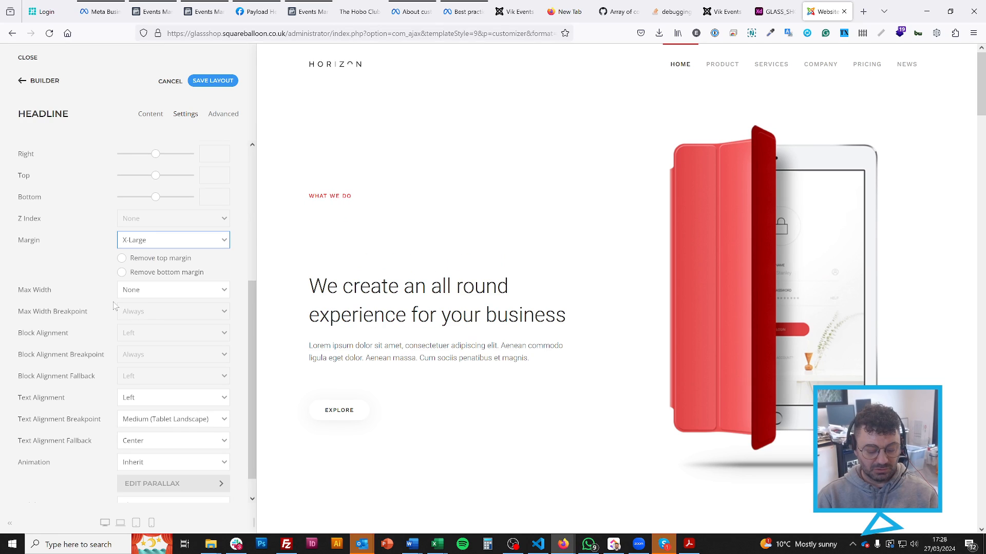
left_click(172, 239)
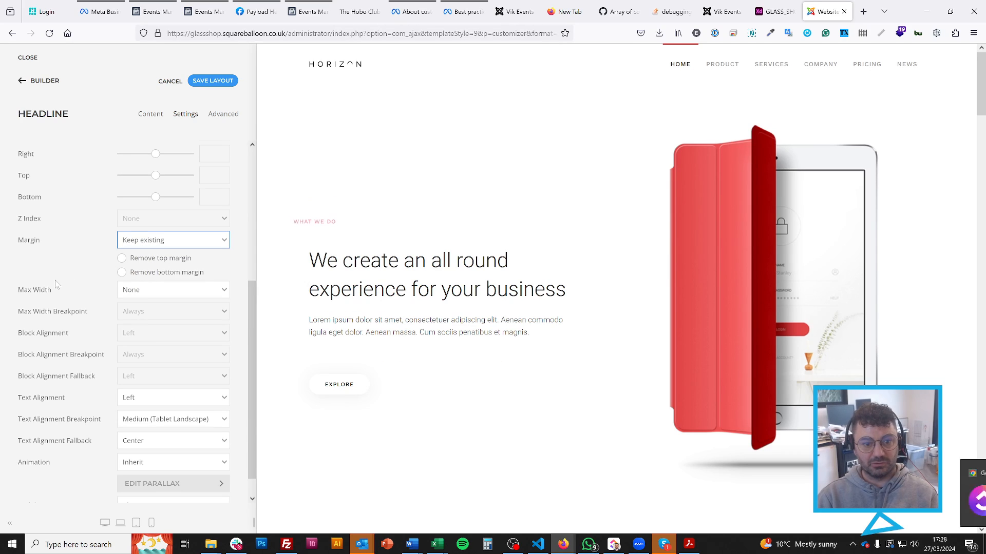
left_click(173, 239)
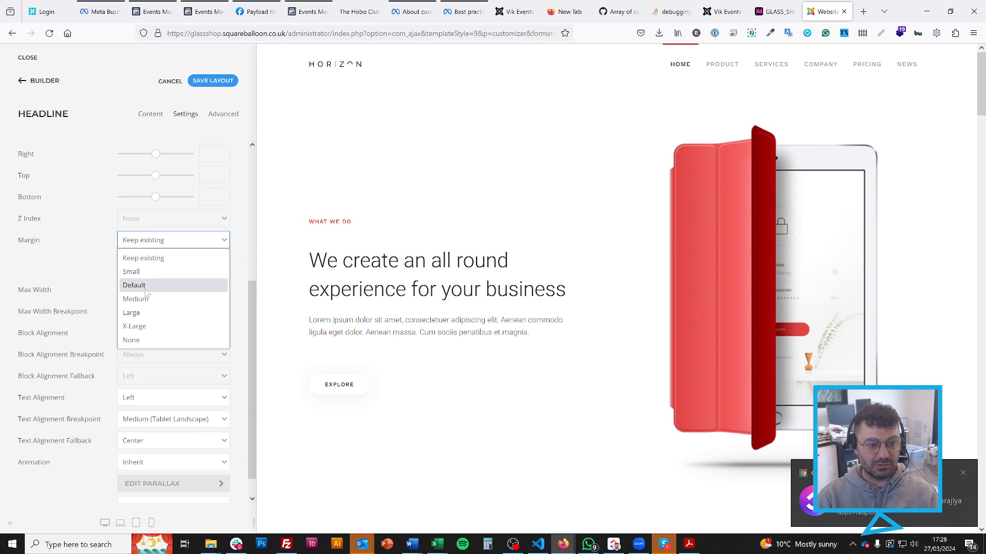
left_click(130, 271)
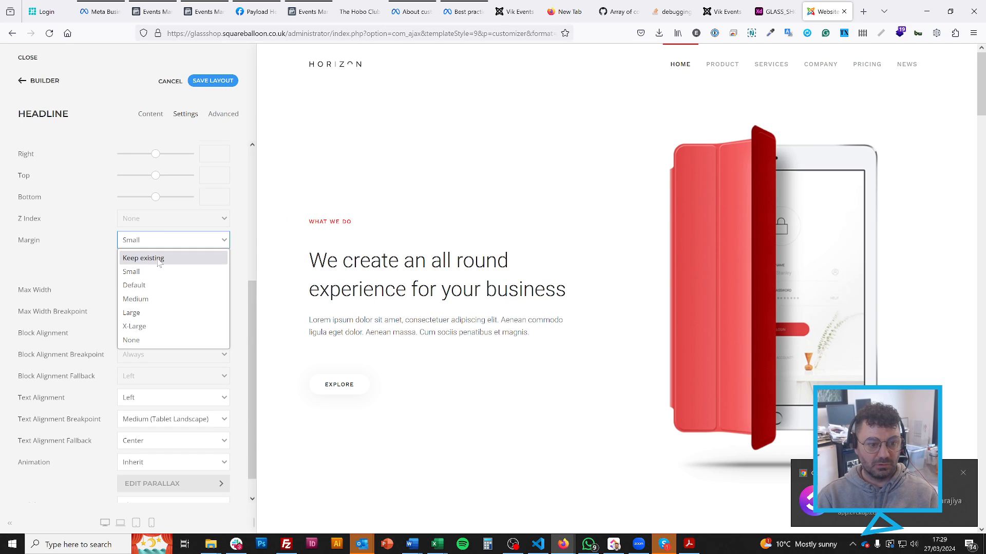
left_click(143, 257)
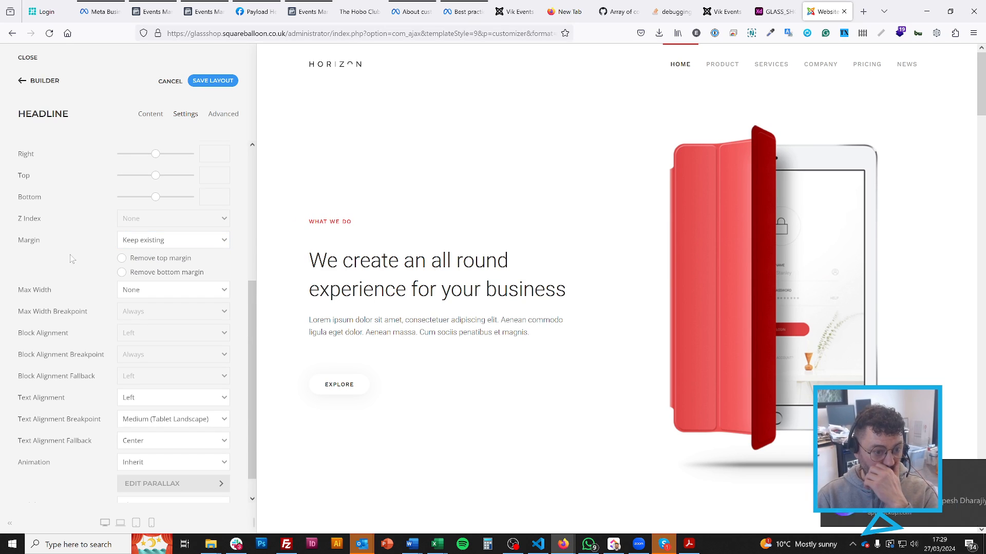
Set the headline max width to X-Large, keeping left block alignment after trying Center
left_click(172, 264)
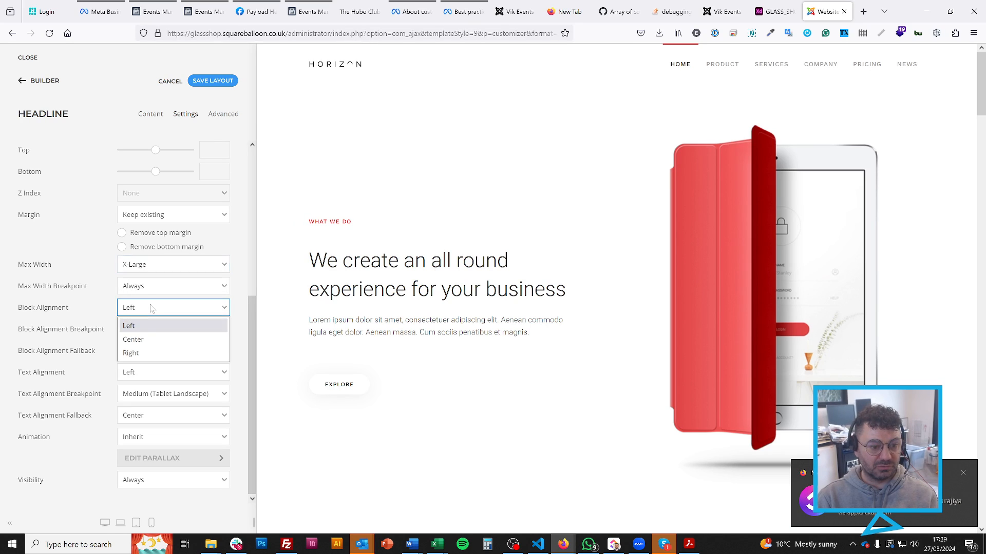
left_click(133, 340)
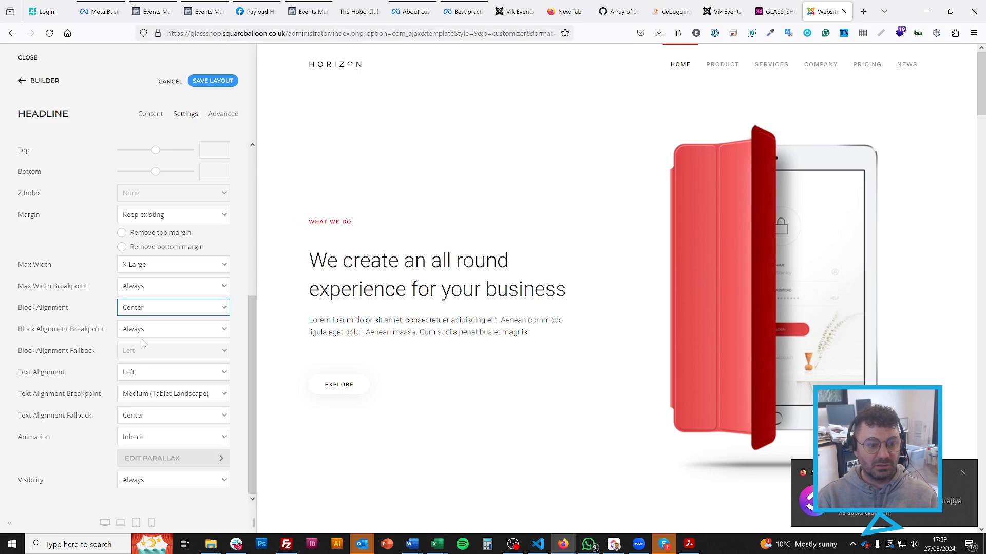
left_click(172, 307)
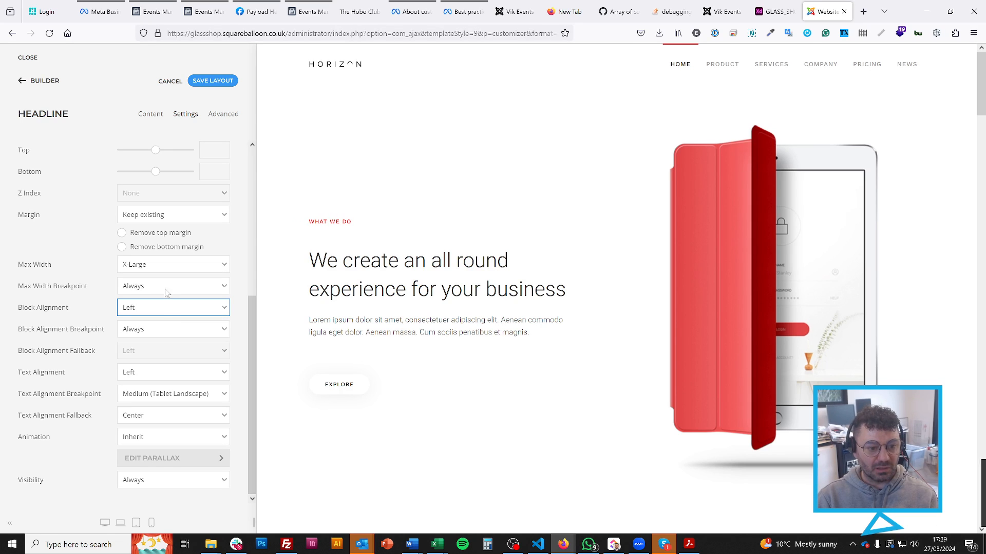
left_click(172, 264)
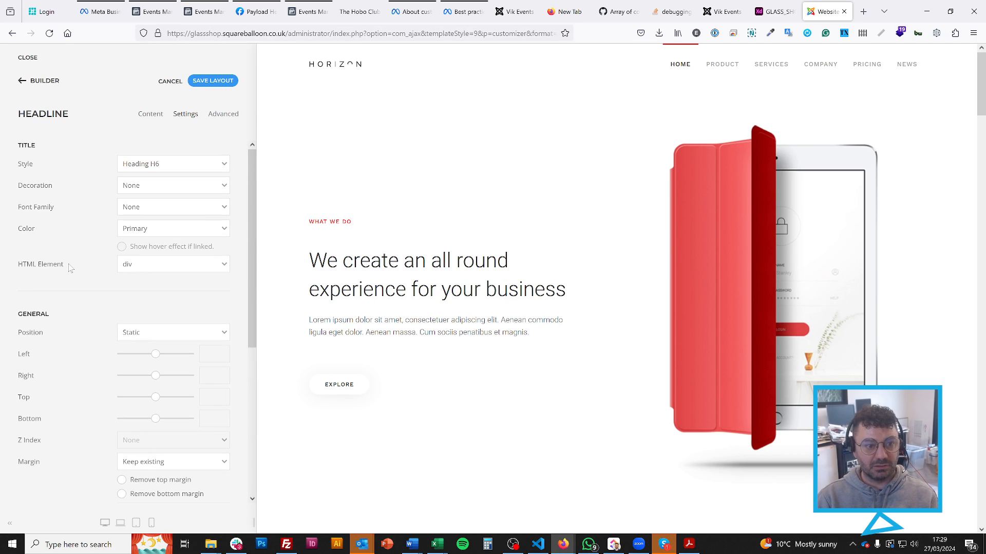
left_click(150, 114)
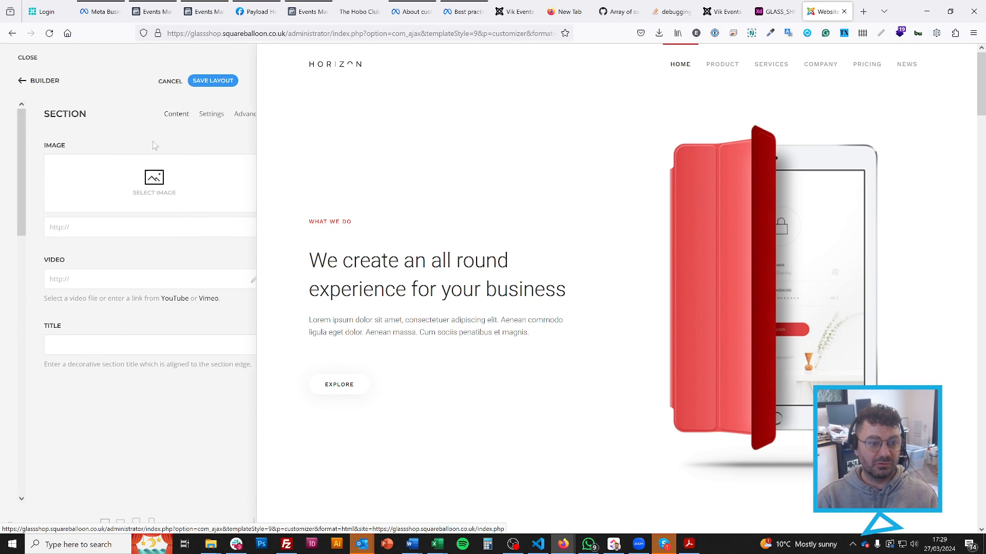
Preview the hero section in the Primary style, then revert it to Default
left_click(186, 114)
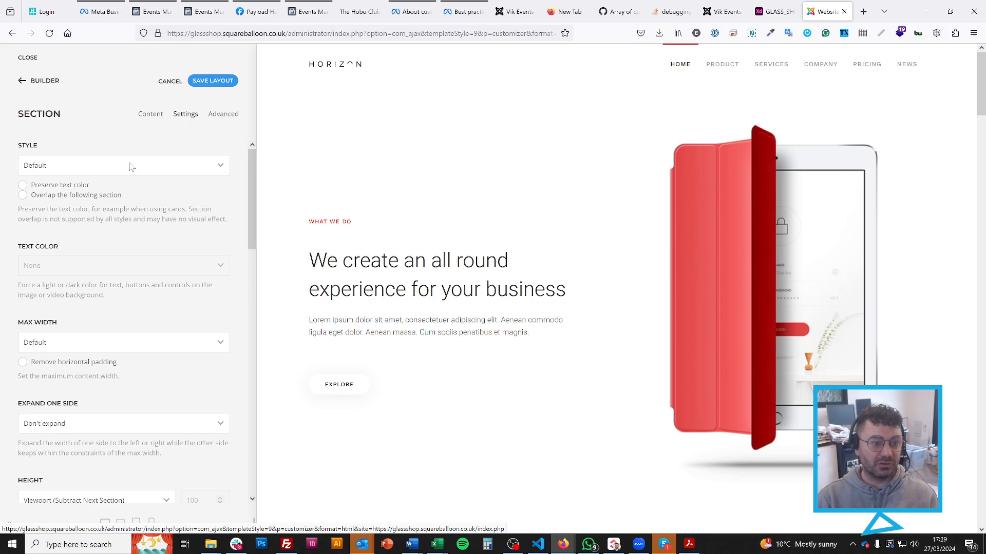
left_click(123, 165)
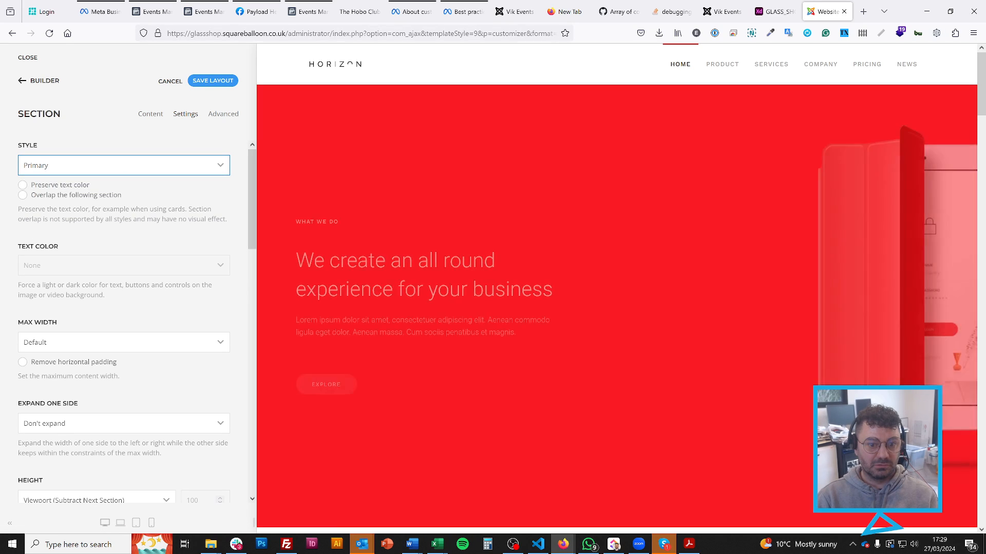
left_click(124, 164)
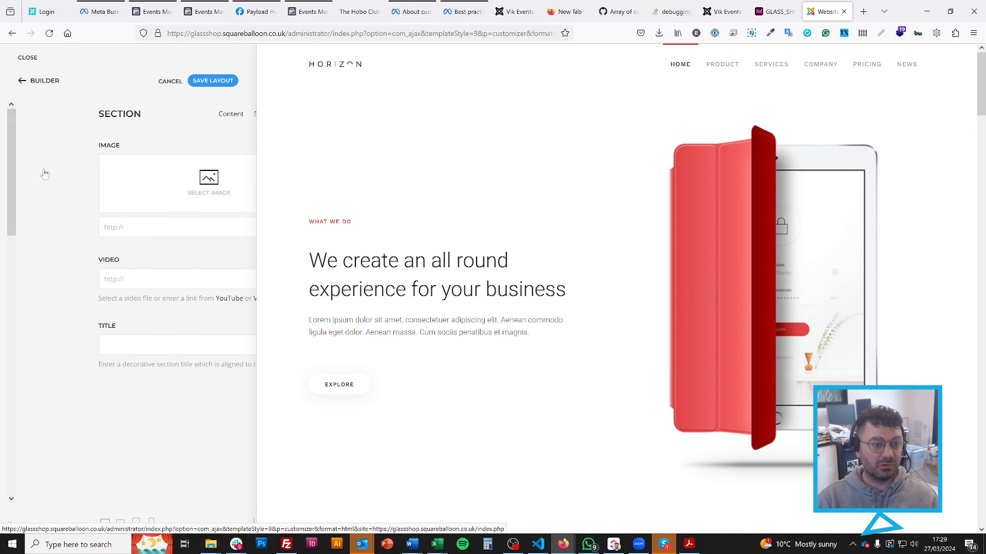
left_click(185, 114)
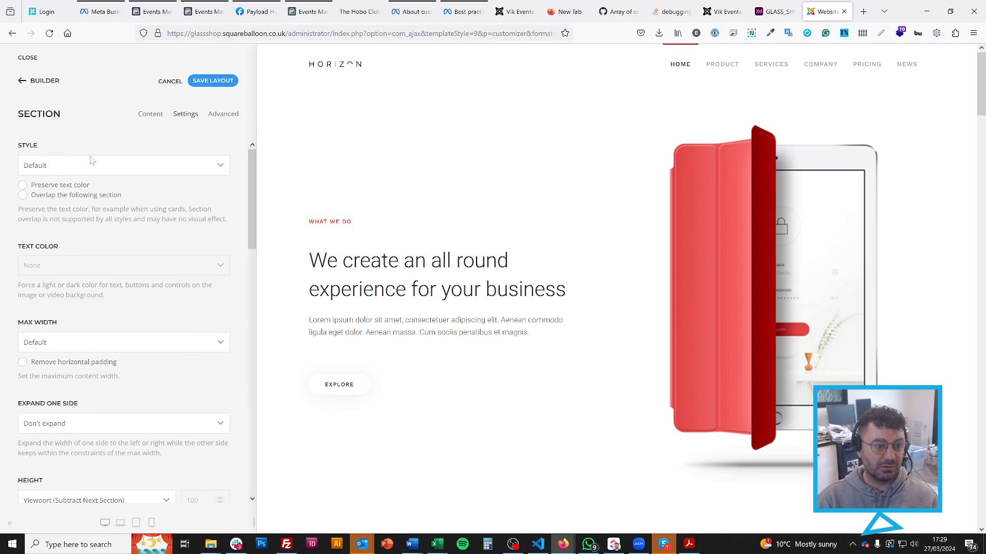
left_click(122, 164)
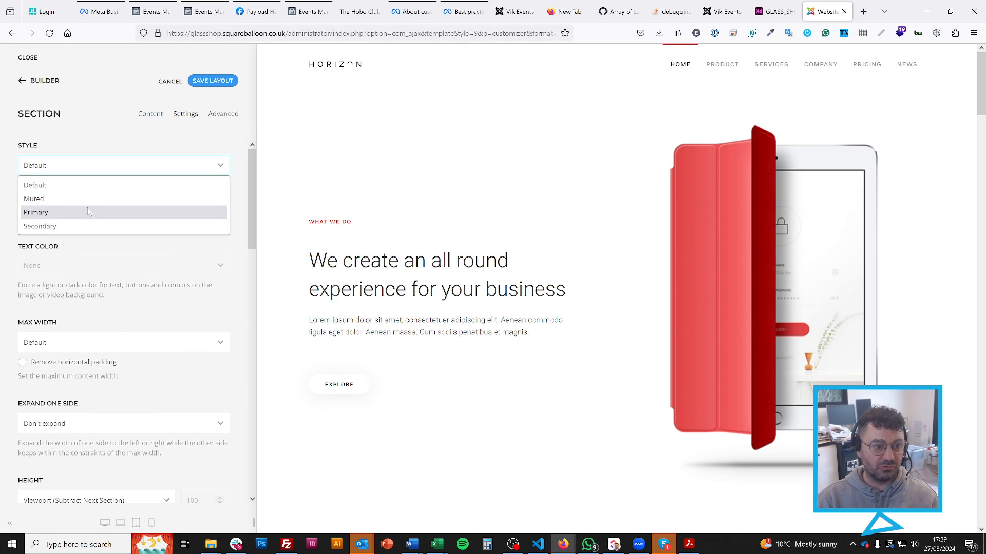
left_click(36, 212)
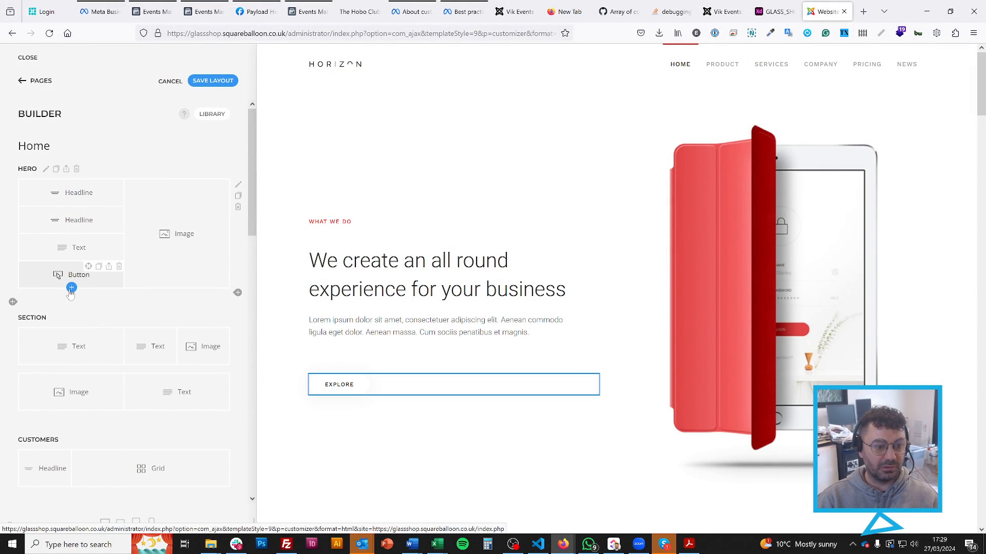
Insert a team grid Pro Preset below the hero's Explore button, filtering presets by Grid
left_click(71, 288)
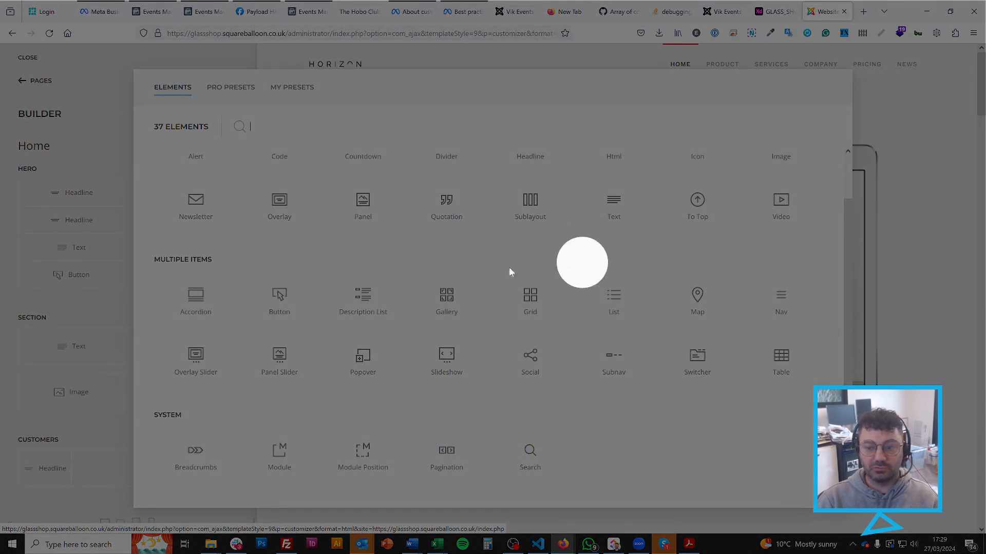
left_click(230, 86)
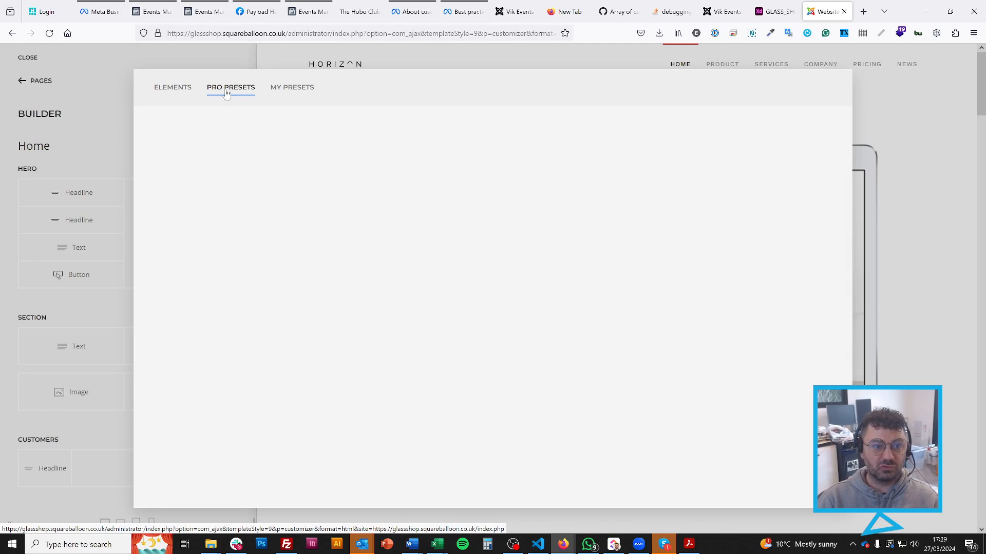
left_click(231, 86)
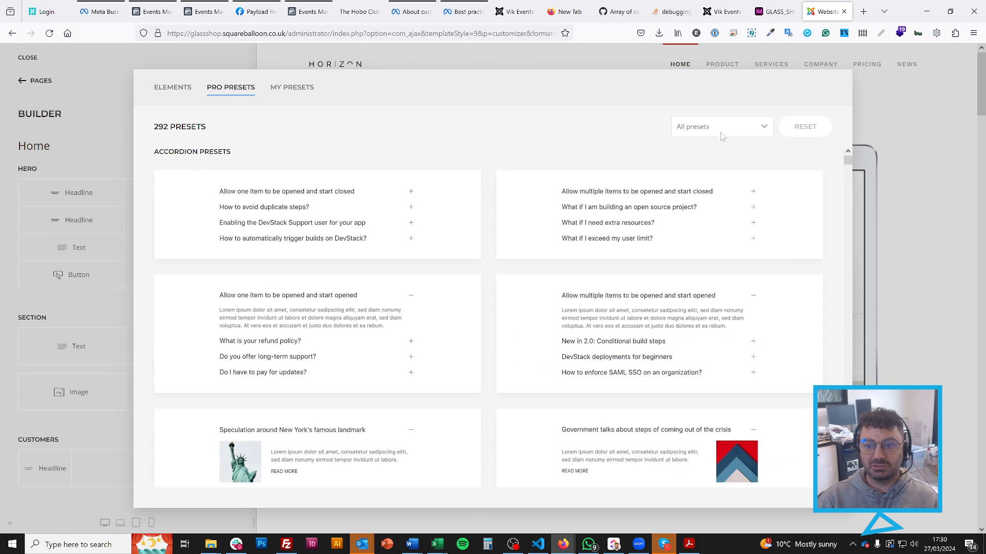
left_click(722, 126)
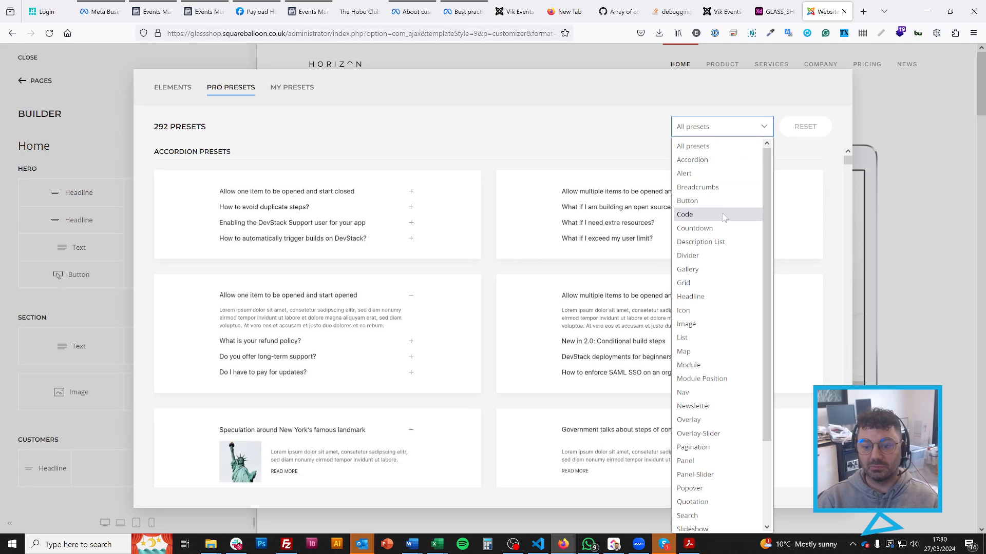
left_click(682, 283)
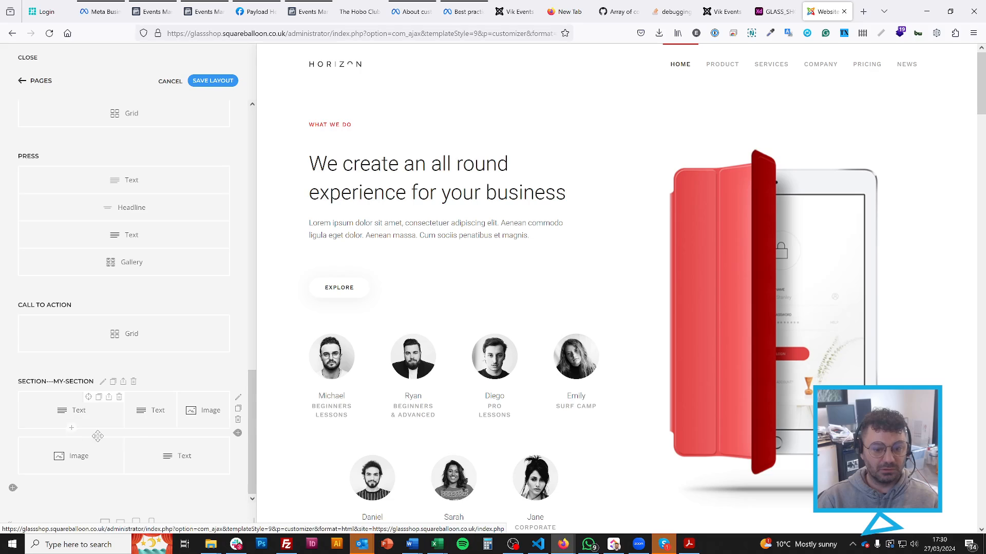
Insert another grid preset and fill Item 1's Title, Meta and Content with asdf
scroll("down", 3)
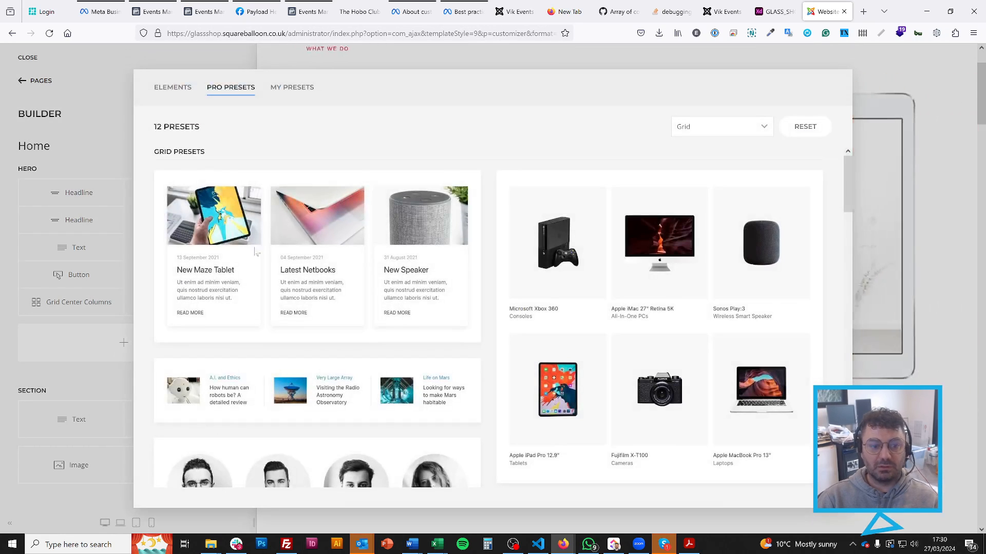
left_click(173, 86)
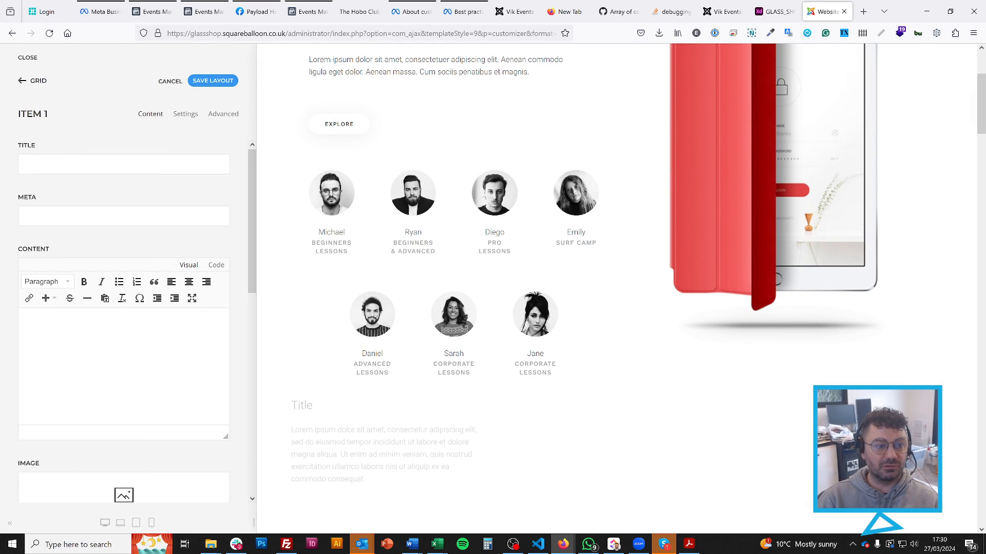
type("asdf")
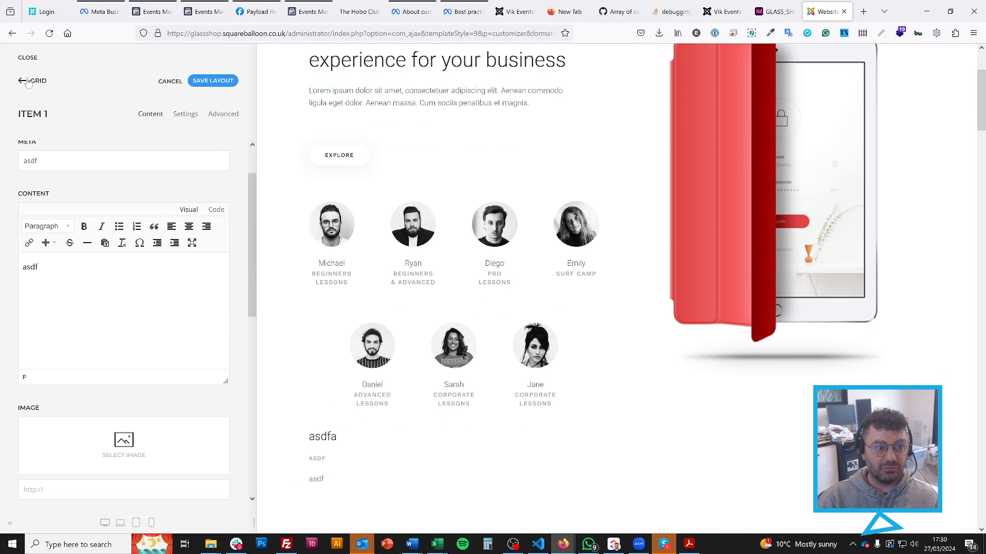
Review the grid items, including Michael, and return to the grid element's settings
left_click(33, 80)
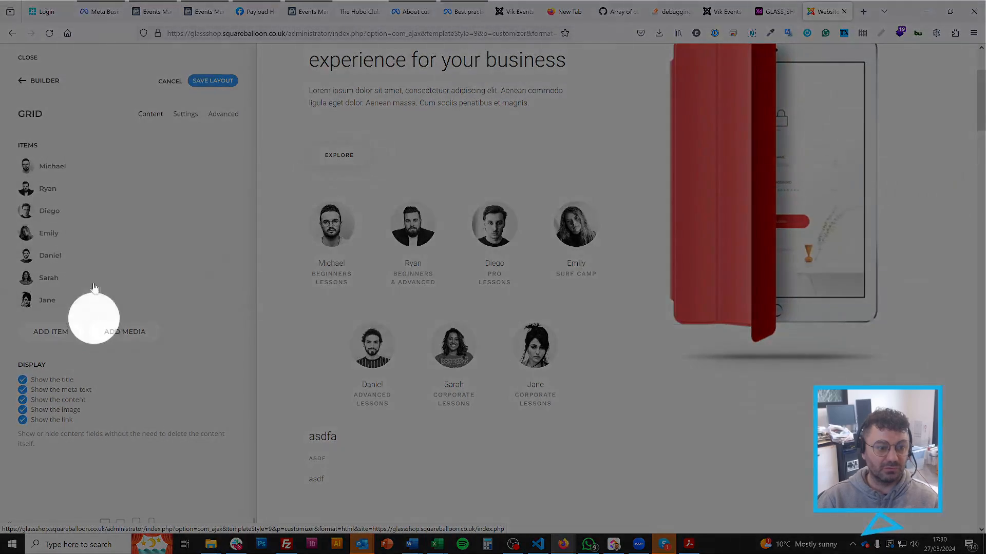
left_click(52, 166)
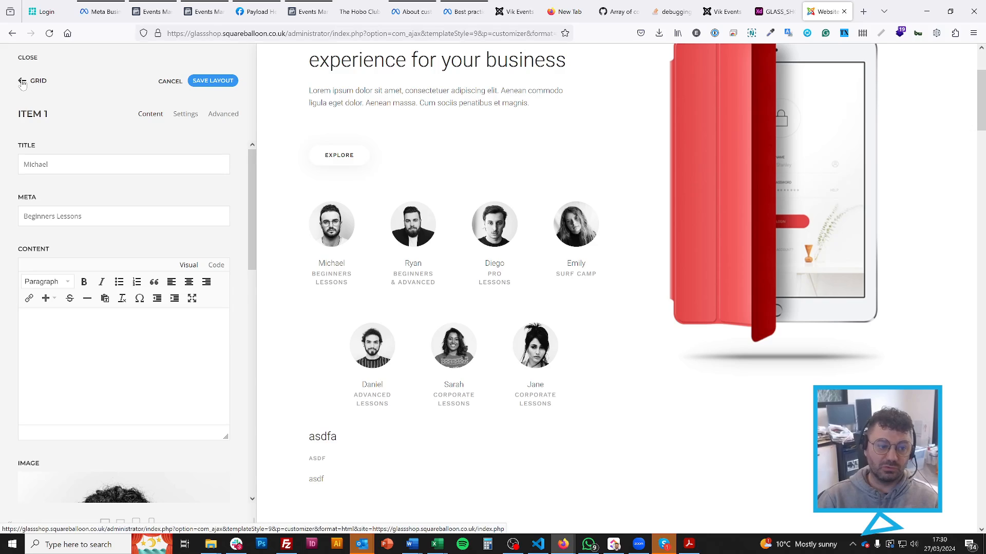
left_click(22, 80)
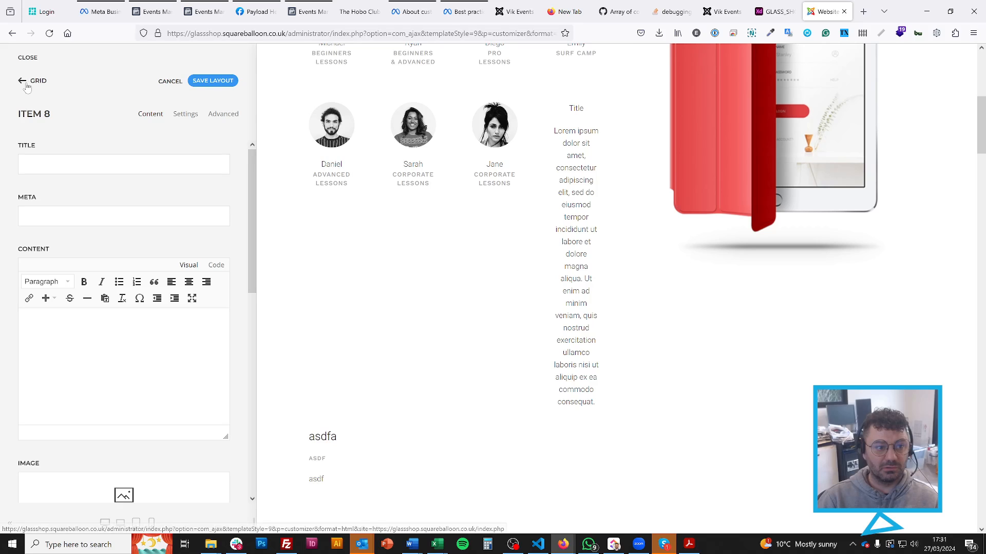
left_click(23, 80)
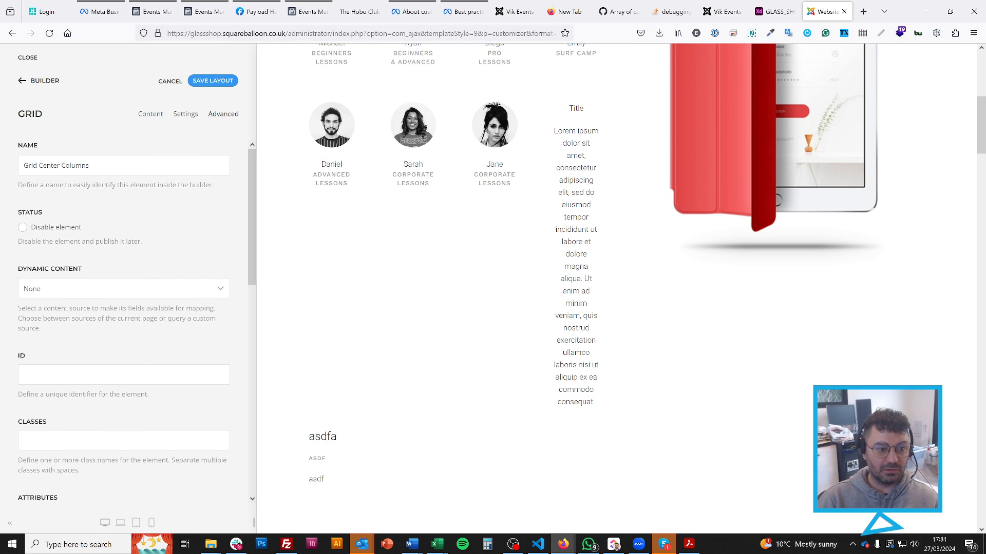
Set the grid's dynamic content source to Article and add an eighth item
left_click(122, 288)
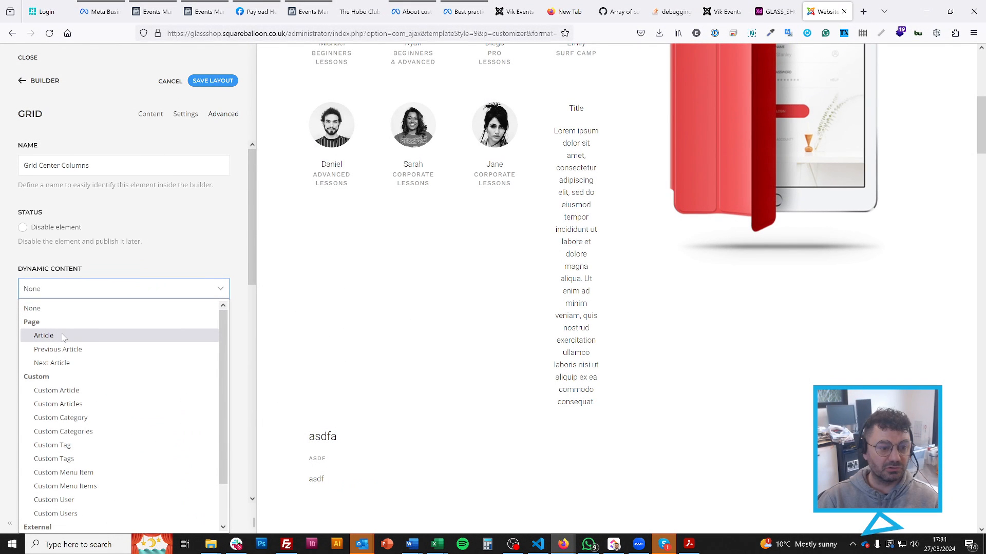
left_click(43, 336)
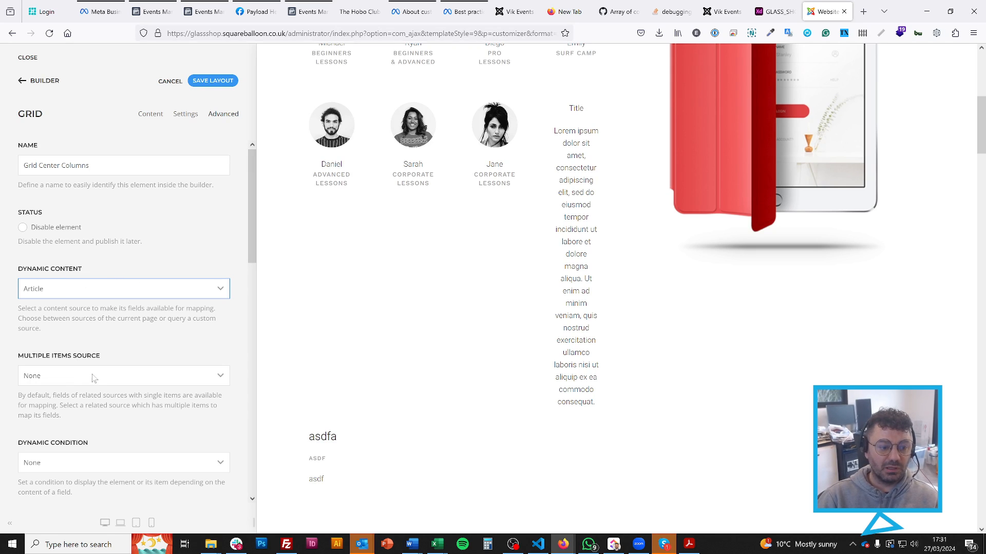
left_click(123, 376)
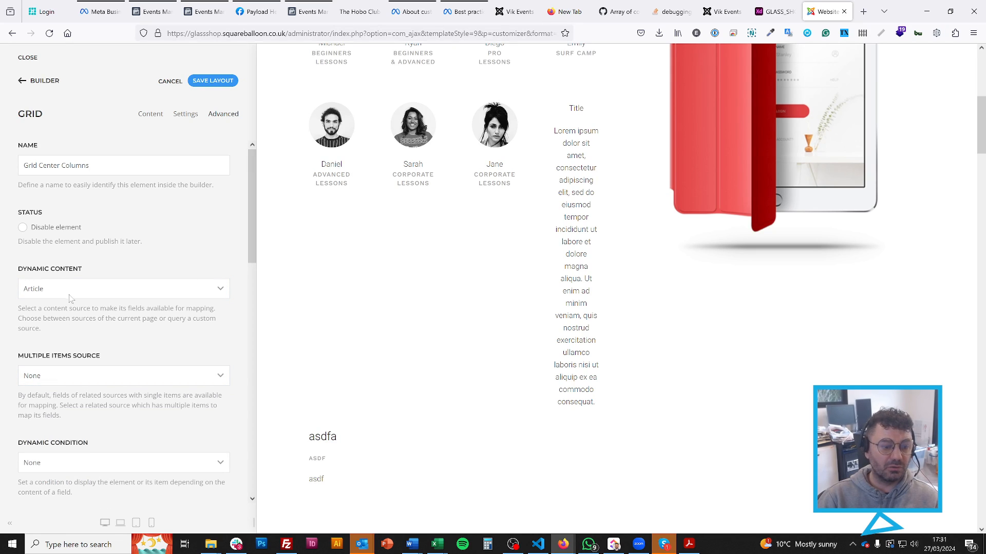
left_click(123, 376)
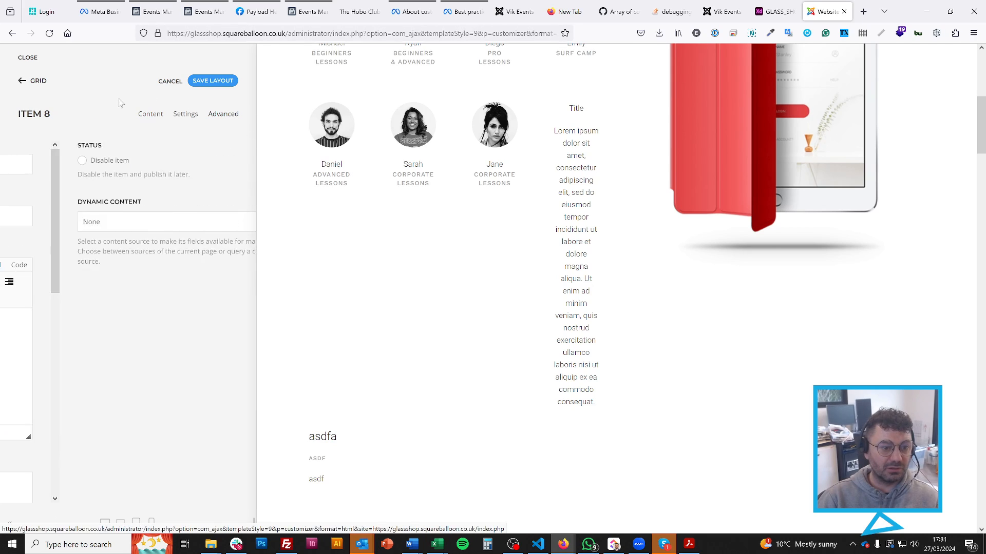
Map Item 8's title to the Article Title so it shows Home, then return to the builder
left_click(127, 222)
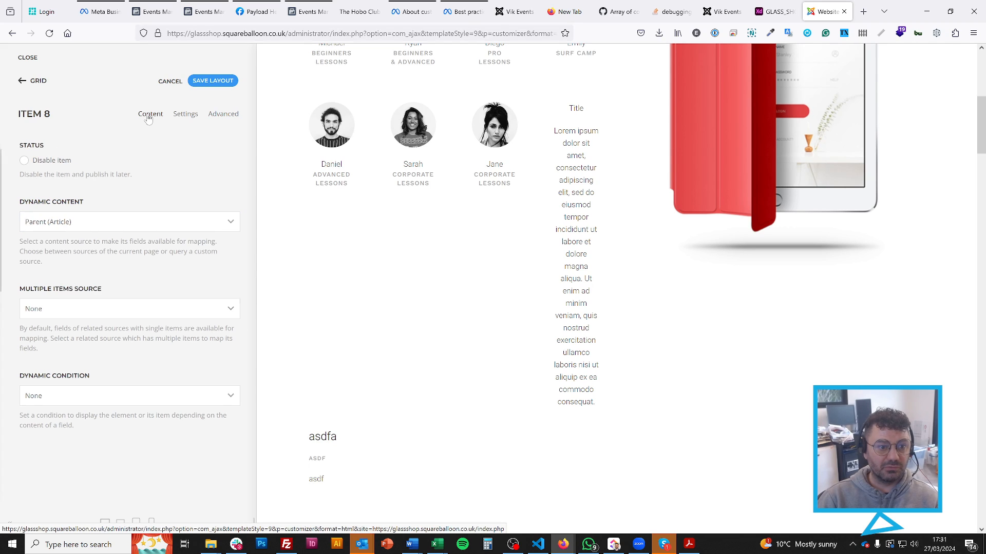
left_click(150, 114)
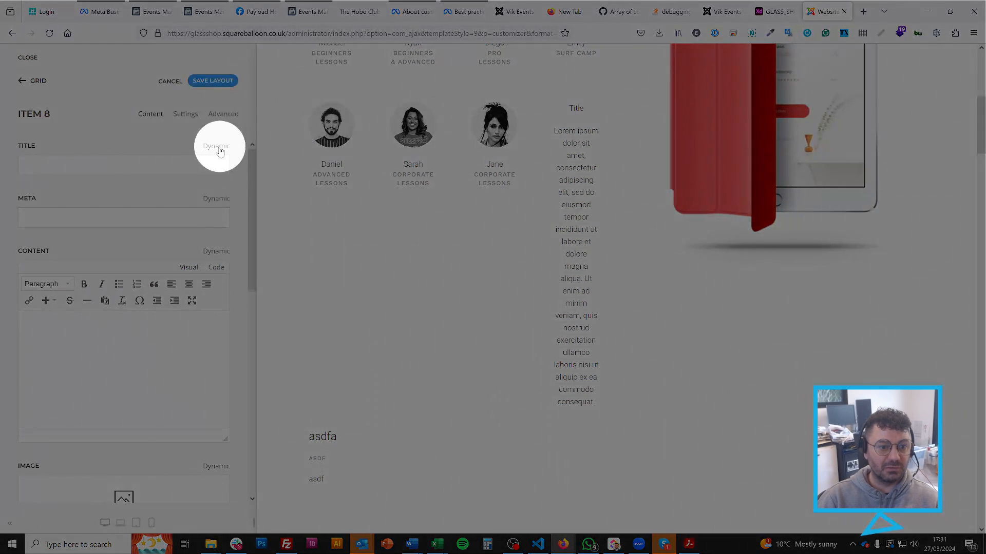
left_click(216, 146)
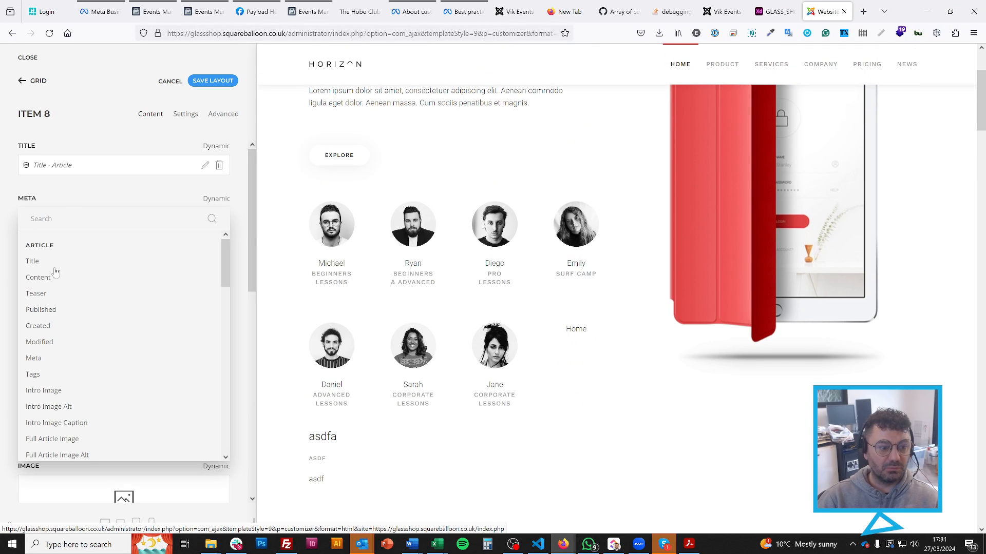
left_click(37, 276)
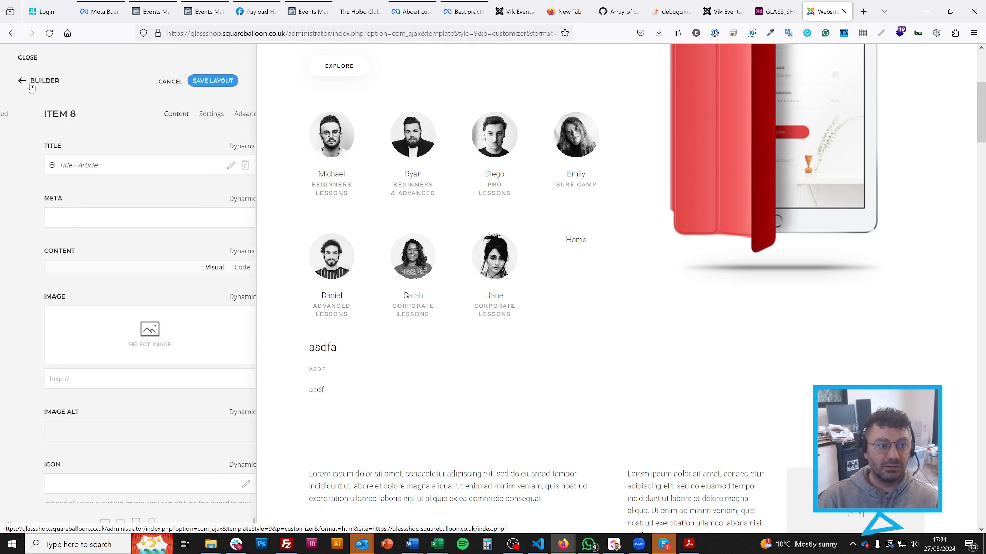
left_click(23, 80)
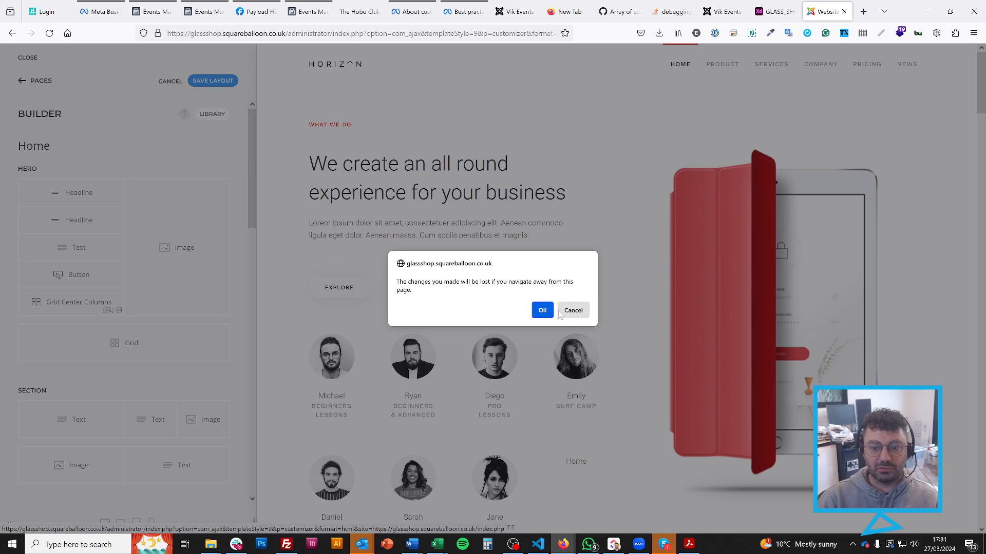
Discard the unsaved layout, list the site templates and move the preview to the News page
left_click(541, 310)
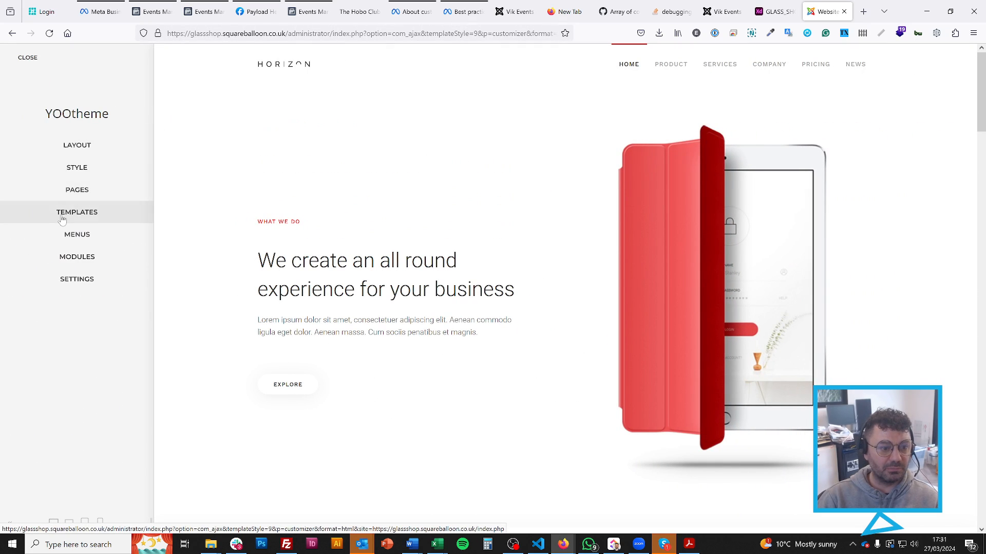
left_click(77, 211)
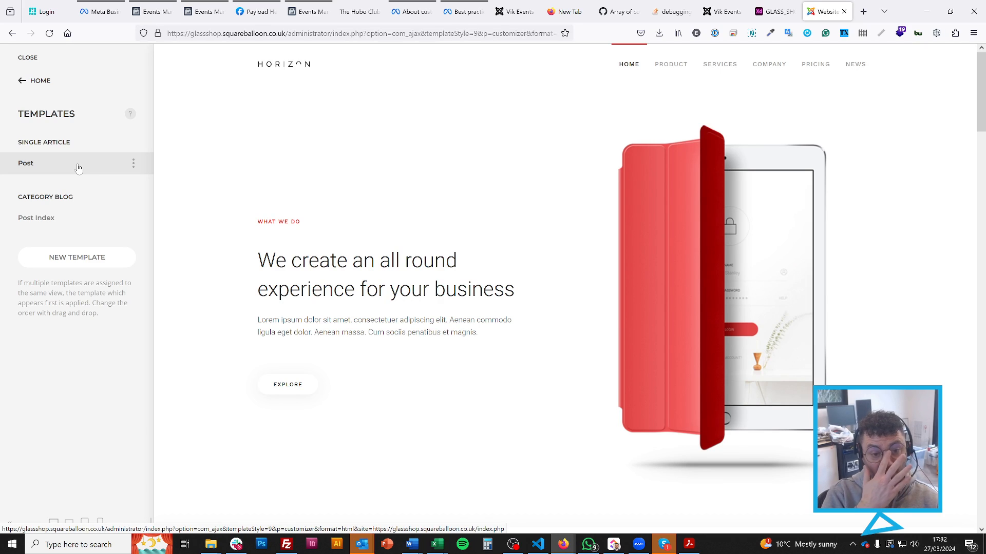
mouse_move(671, 64)
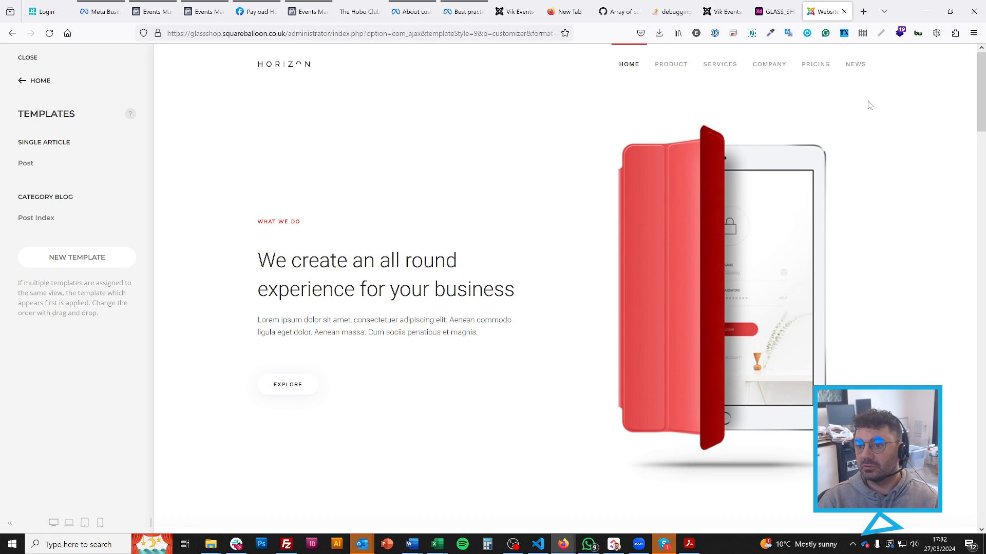
scroll("down", 3)
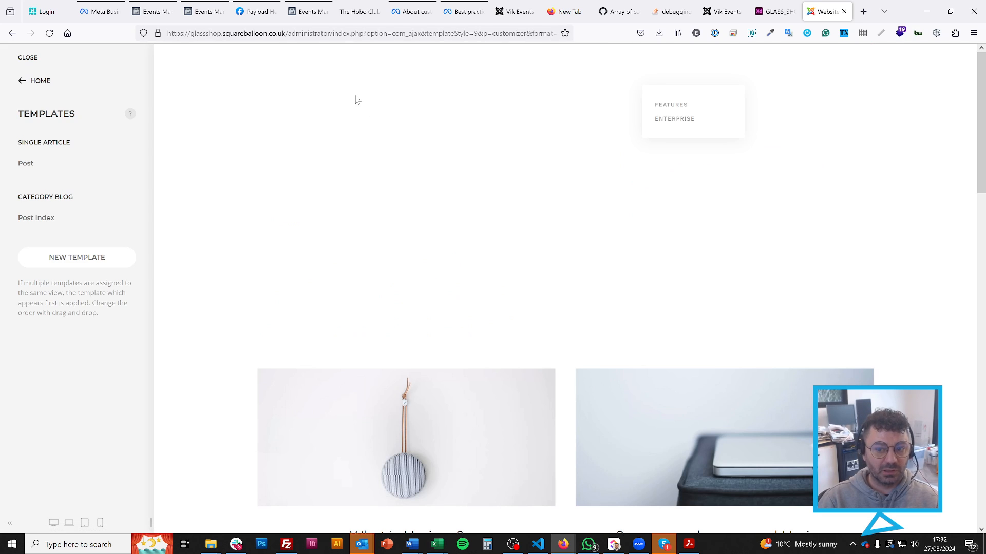
left_click(36, 218)
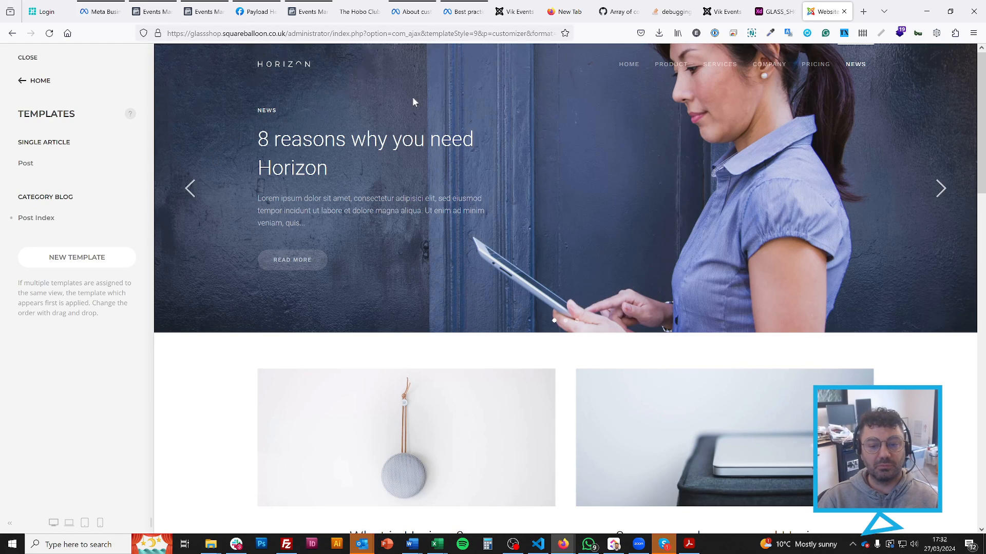
Inspect the Post Index slideshow's Item 1 dynamic article field mappings, then return to the layout
left_click(36, 217)
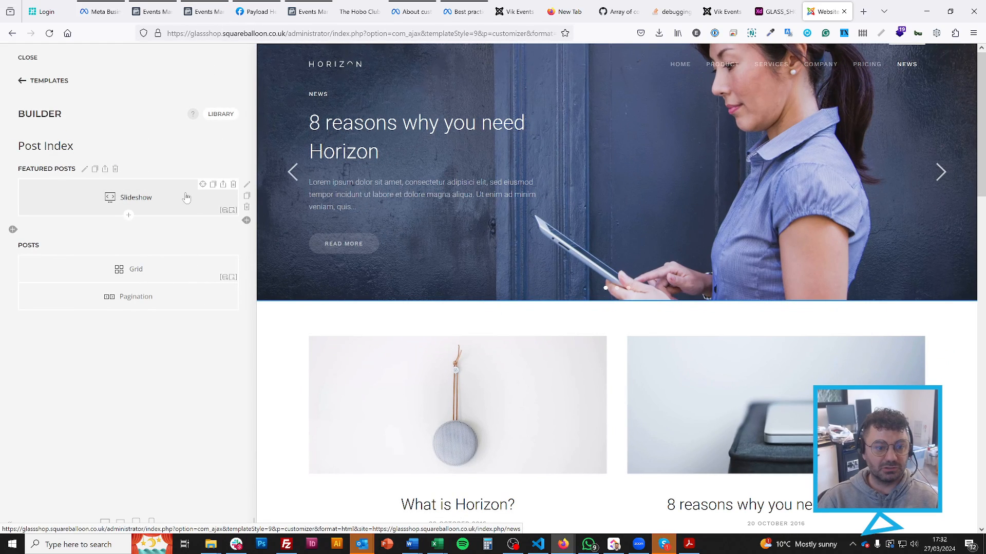
left_click(135, 197)
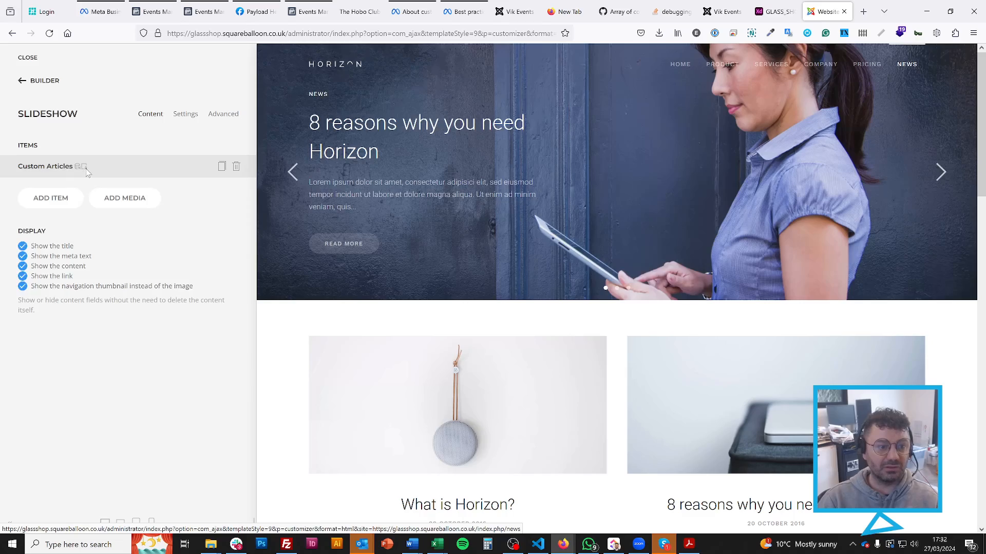
left_click(84, 166)
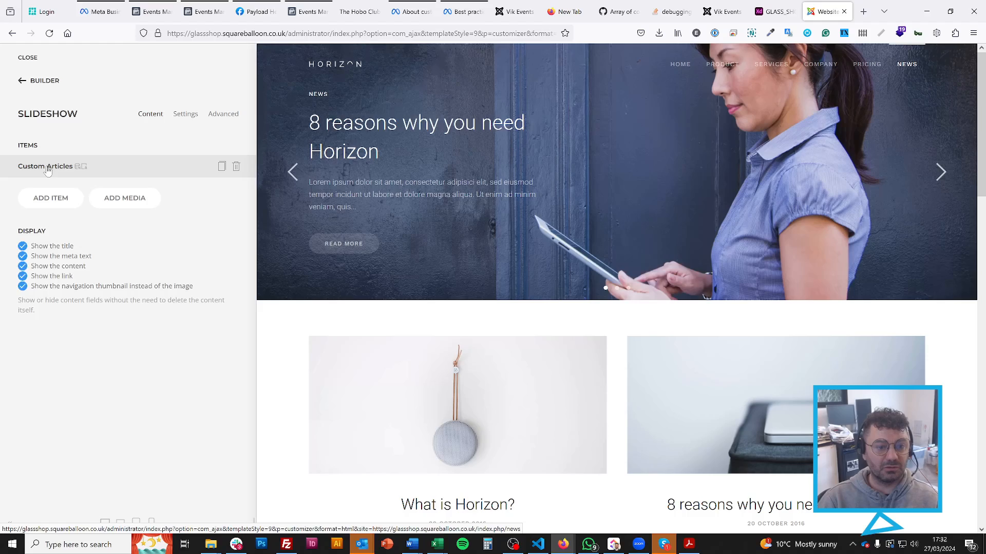
left_click(45, 166)
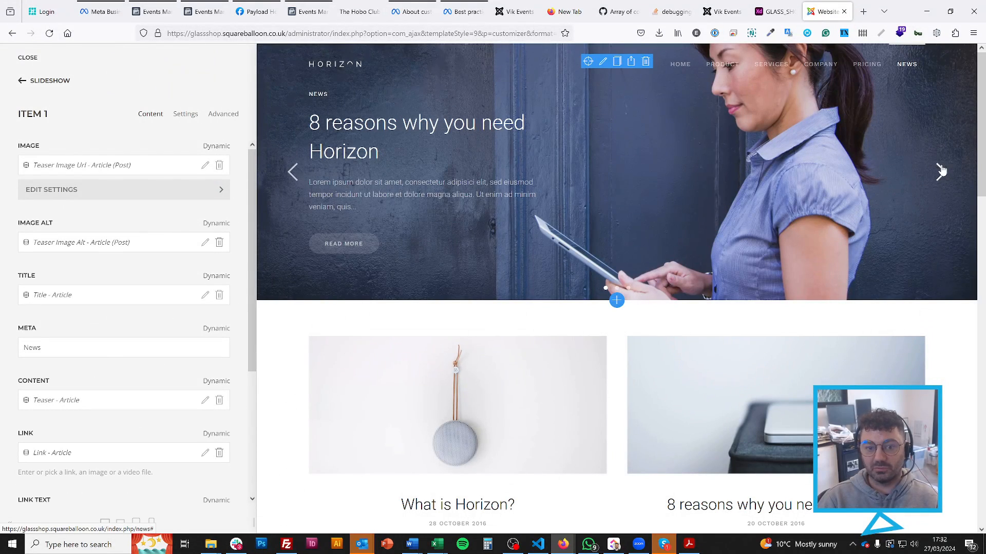
left_click(941, 172)
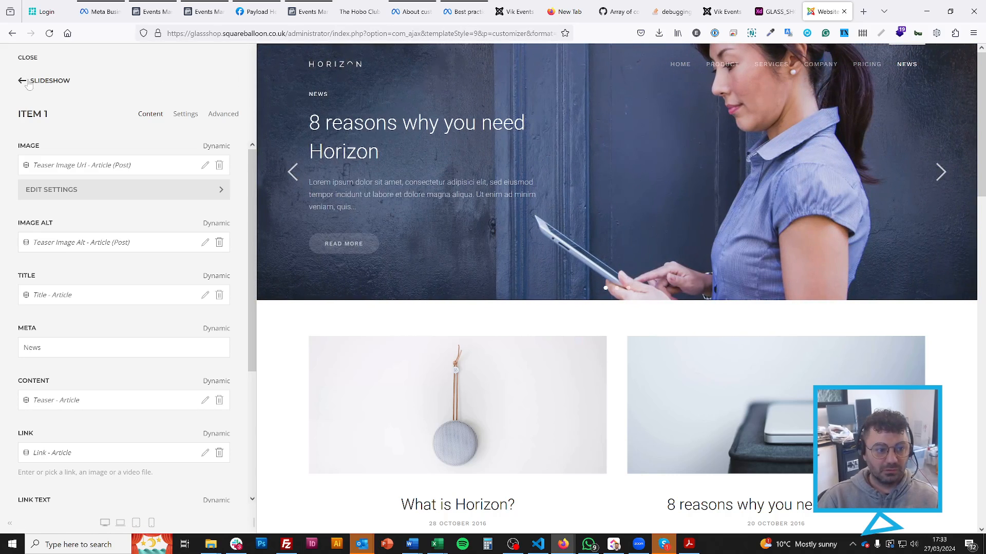
left_click(21, 80)
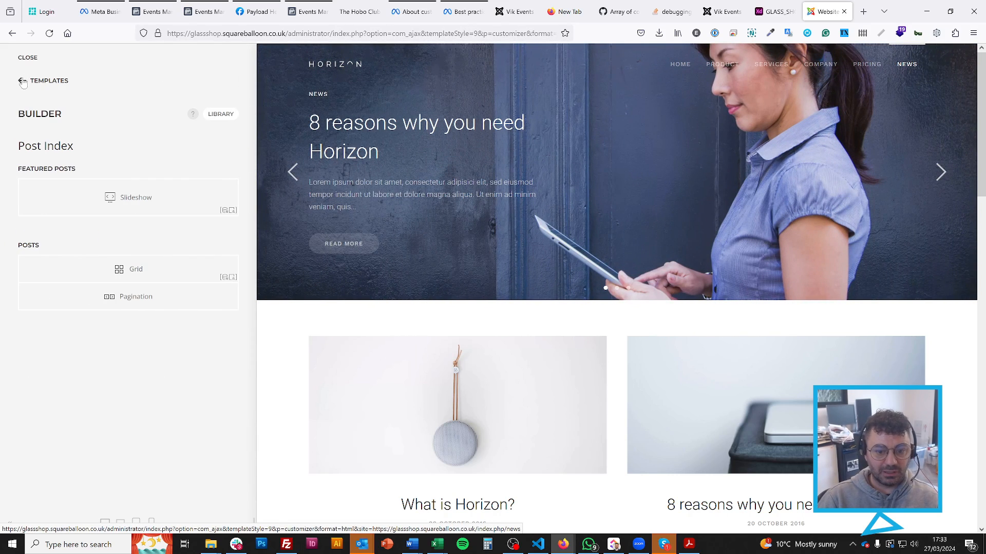
Review the post grid's items and the first item's article source and settings
scroll("down", 3)
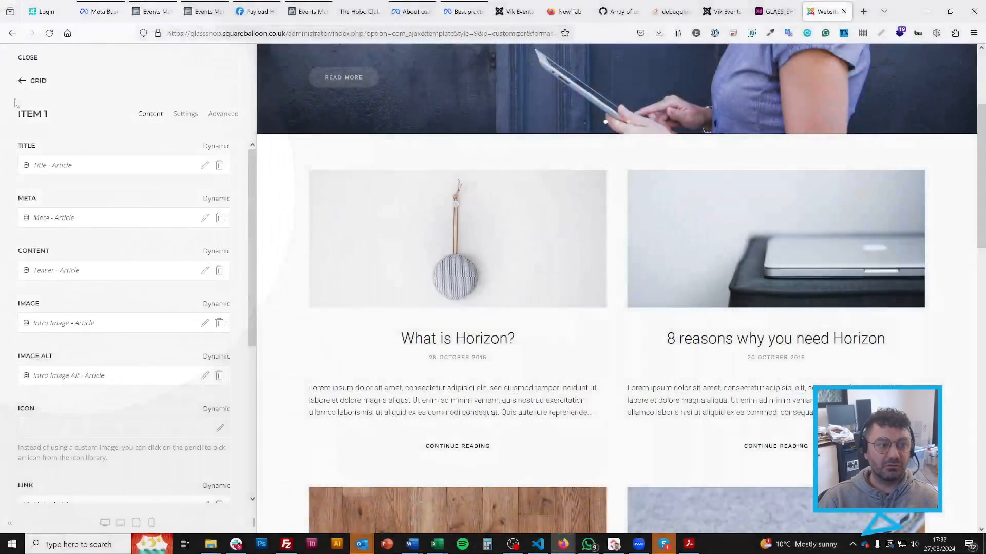
left_click(38, 80)
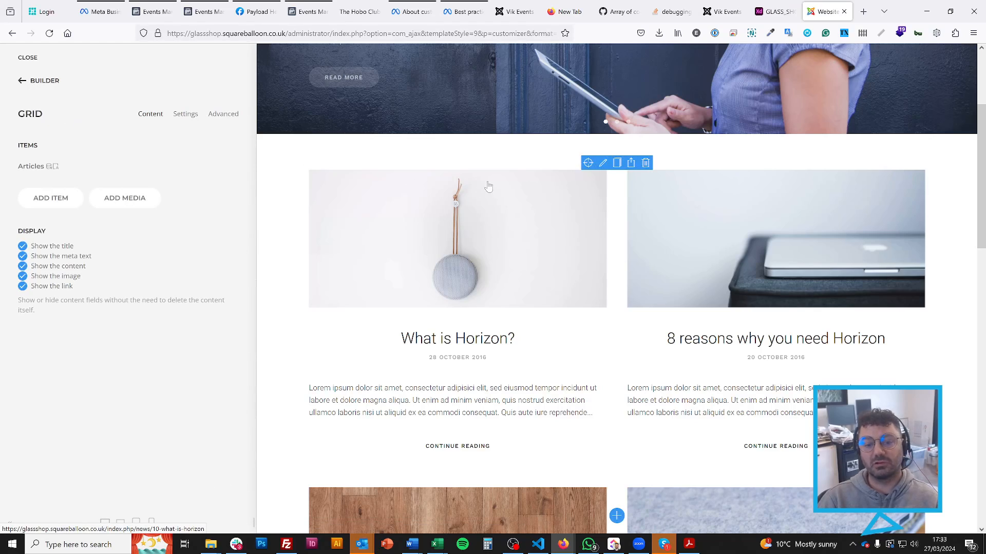
scroll("down", 3)
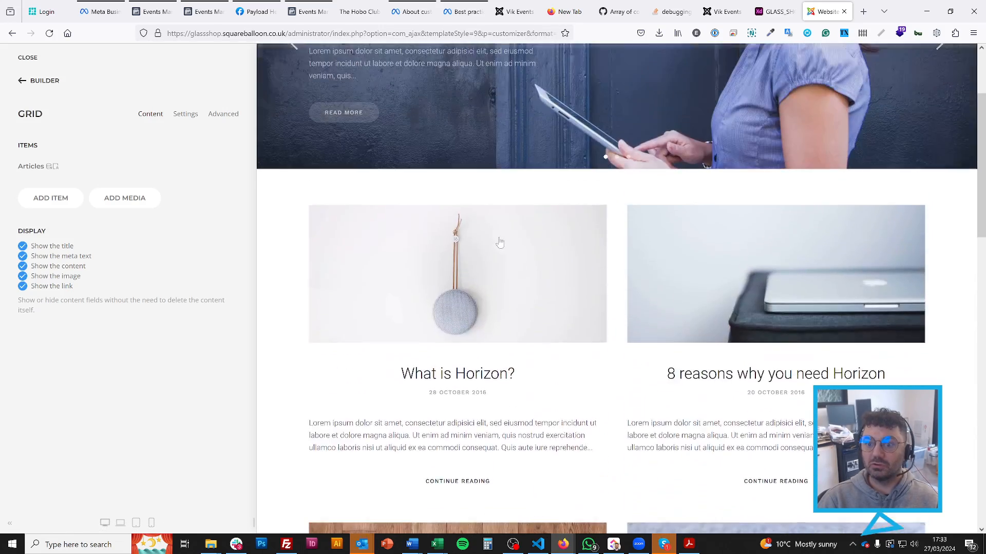
scroll("down", 3)
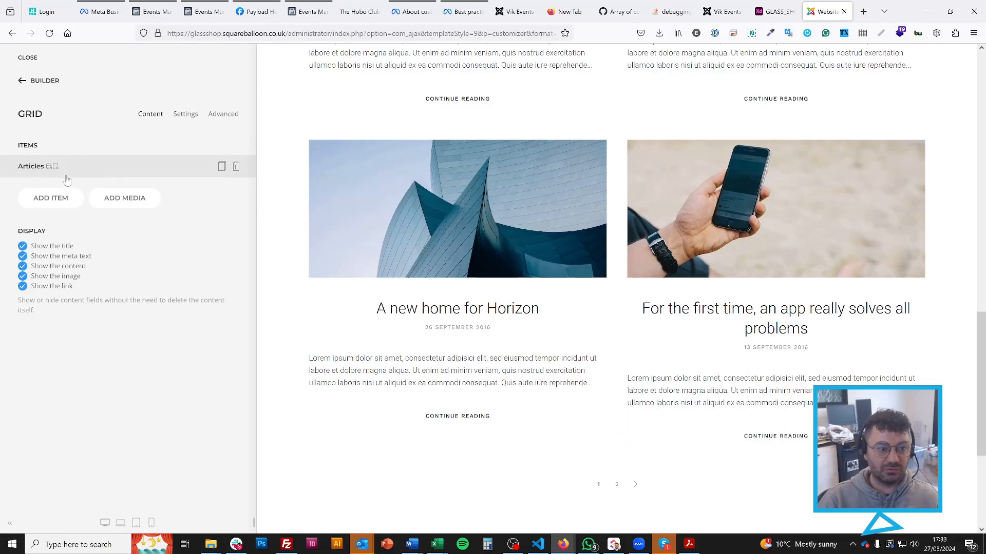
left_click(223, 114)
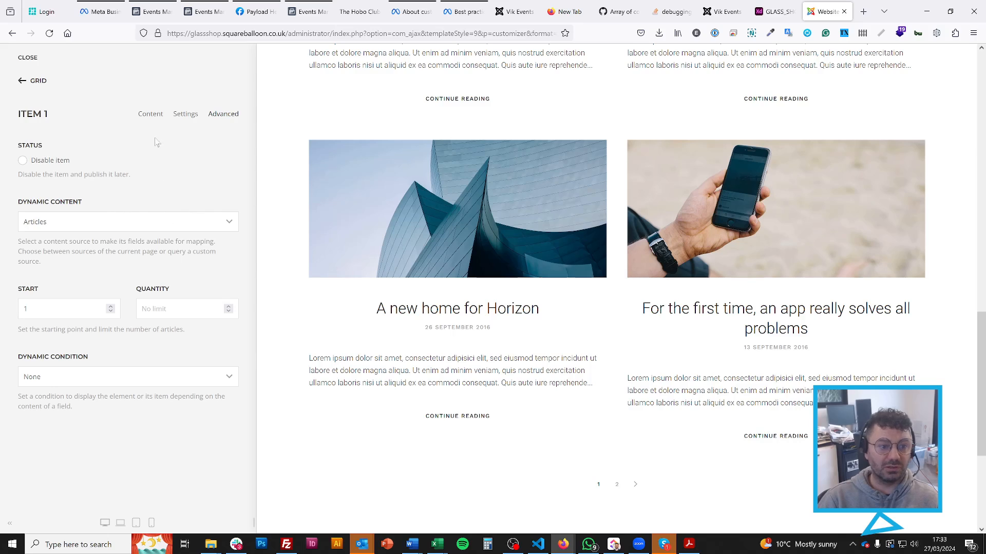
left_click(185, 114)
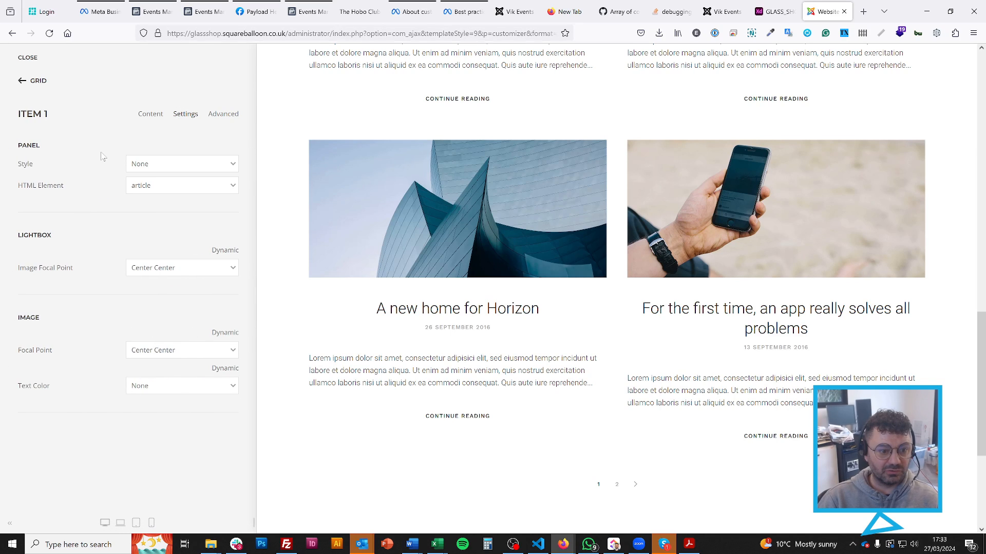
Review the Grid element's own settings and return to the Post Index template overview
left_click(37, 81)
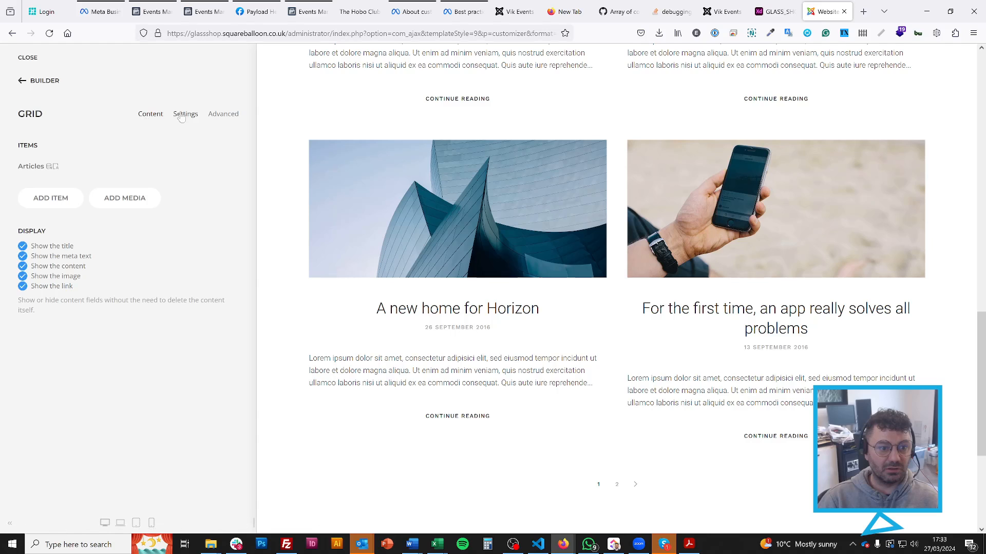
left_click(186, 114)
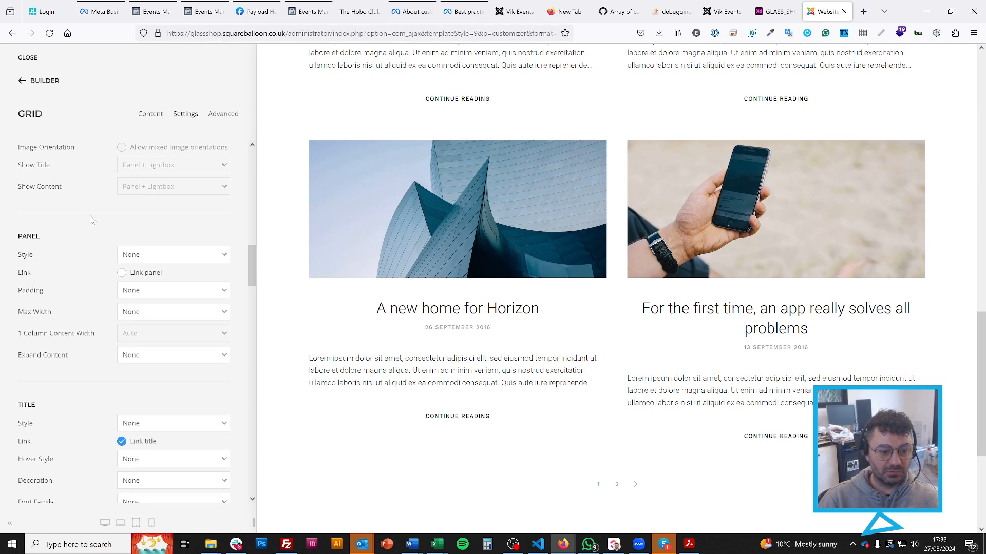
scroll("down", 3)
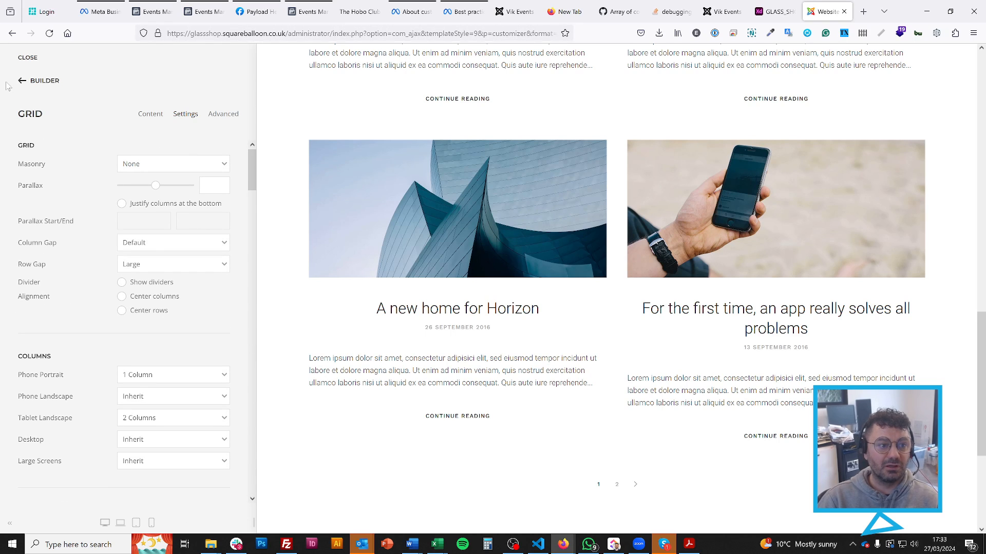
left_click(24, 80)
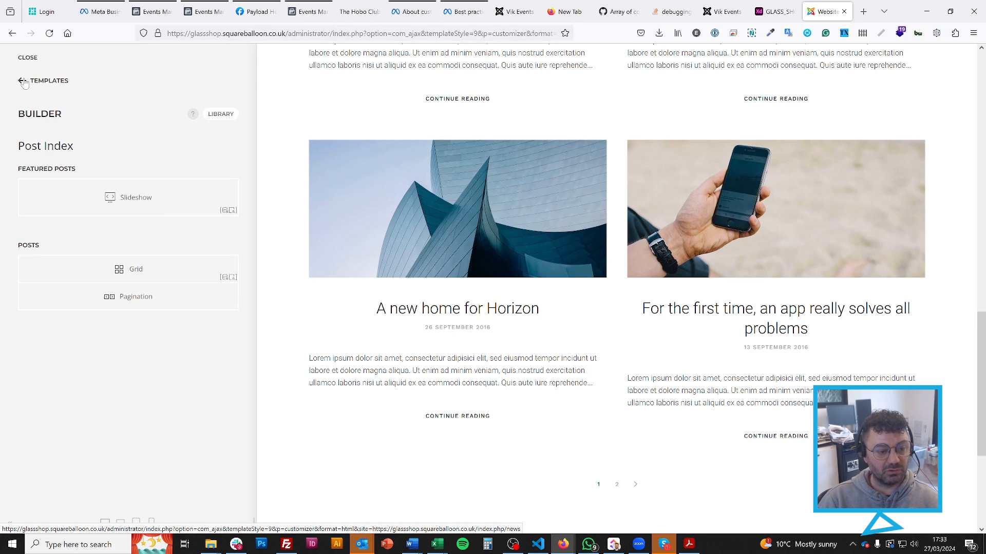
Bring up the Layout > Site settings and look through the logo options
left_click(23, 81)
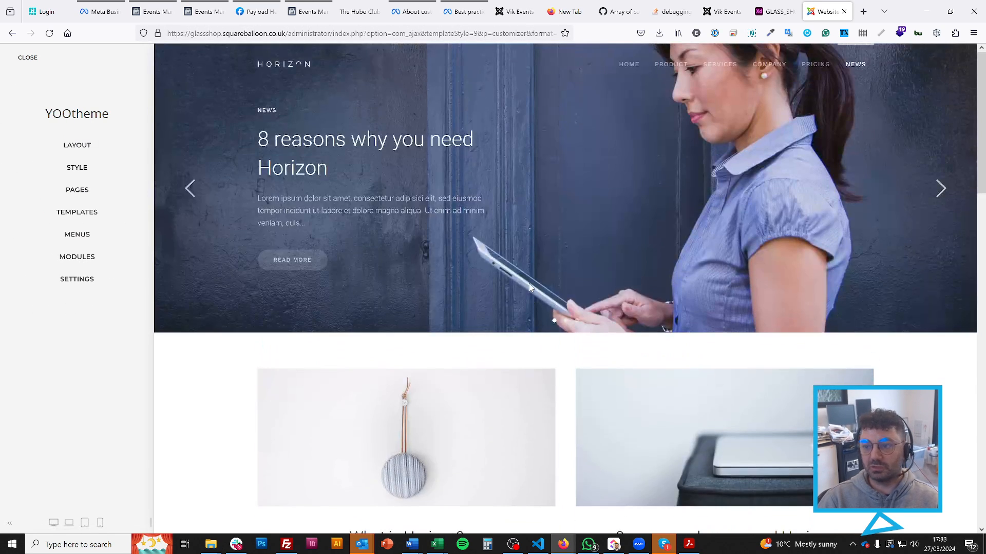
mouse_move(77, 145)
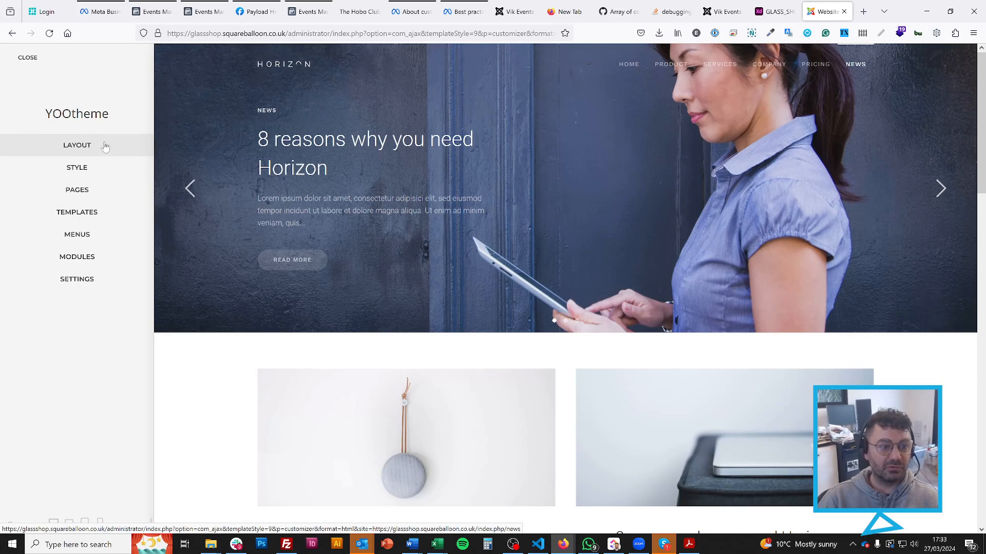
left_click(77, 144)
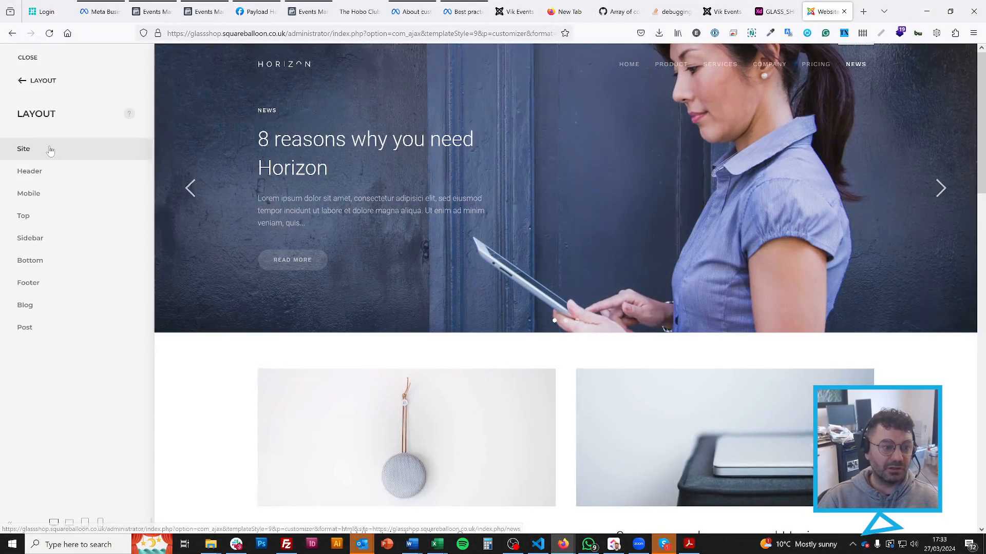
left_click(24, 149)
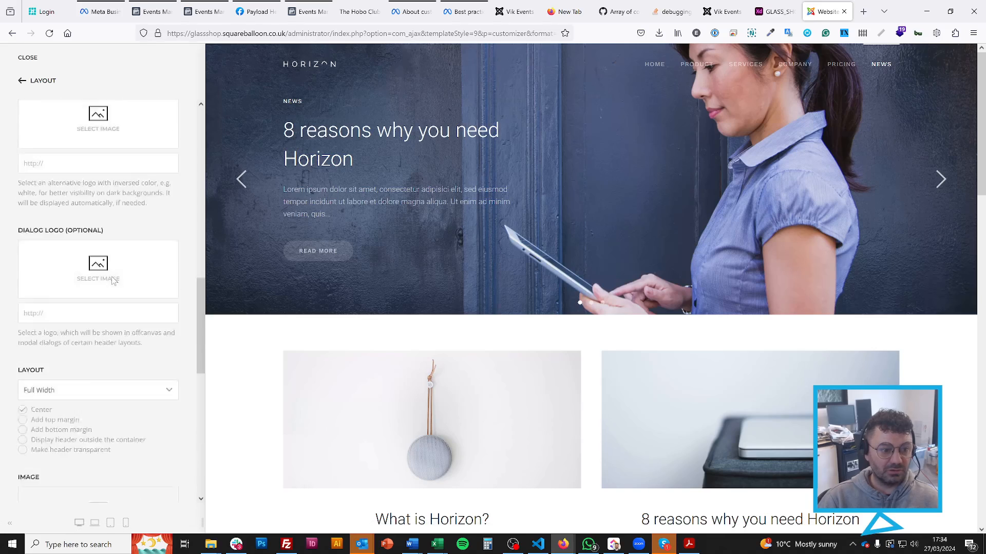
scroll("down", 3)
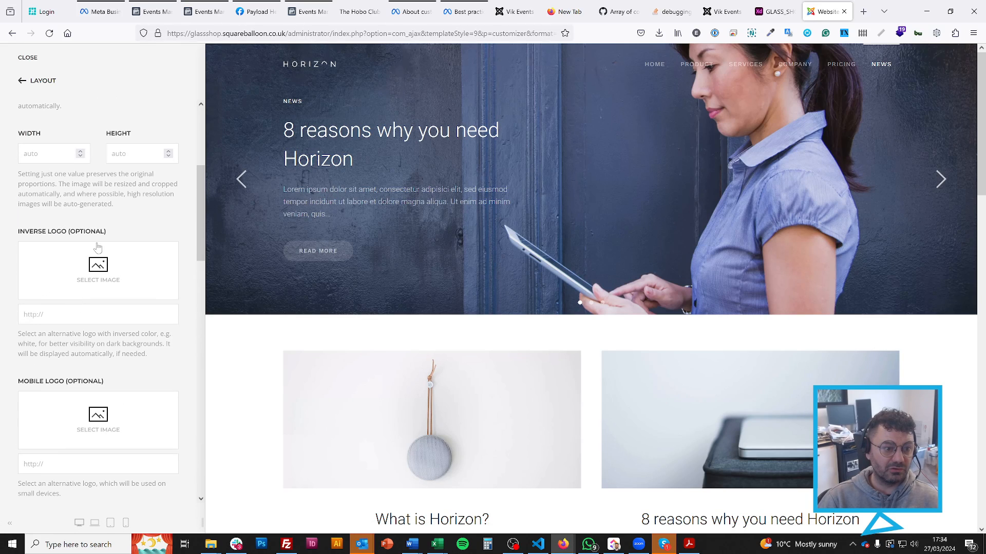
scroll("down", 3)
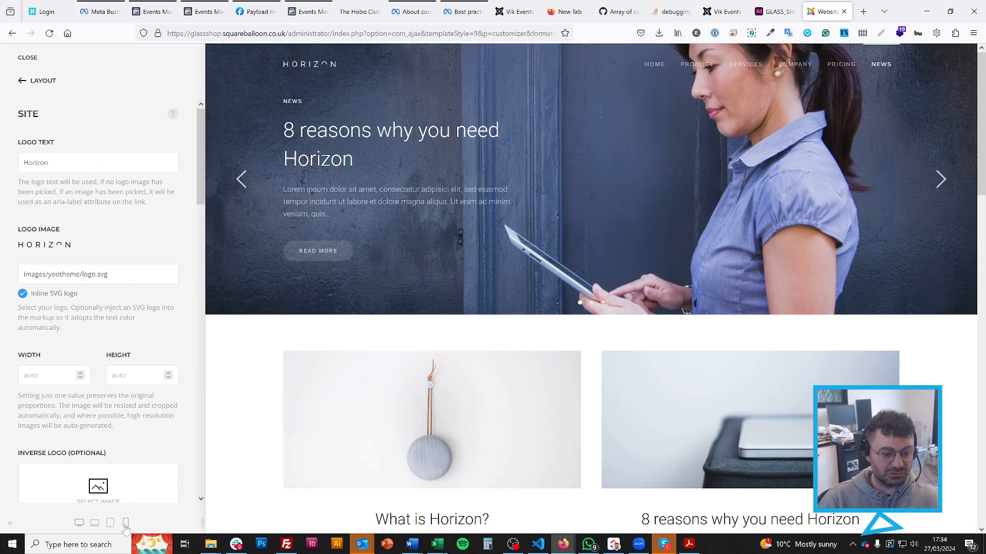
Preview the site at phone width and expand its hamburger menu
left_click(125, 523)
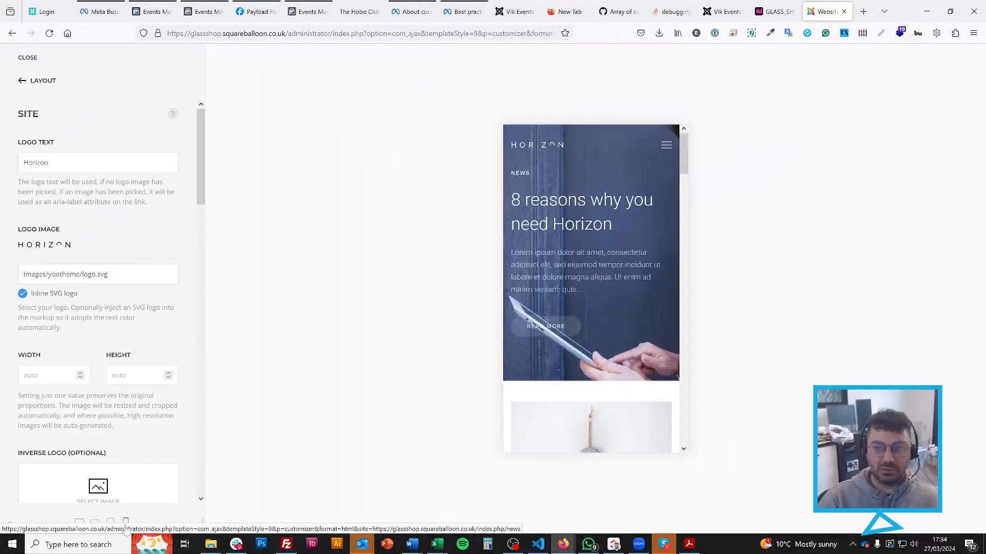
left_click(665, 144)
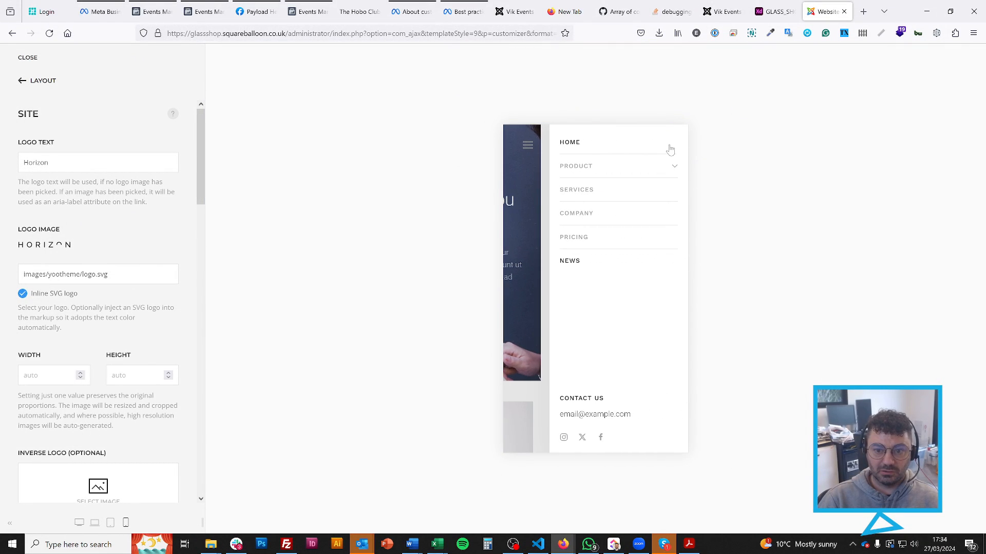
mouse_move(627, 320)
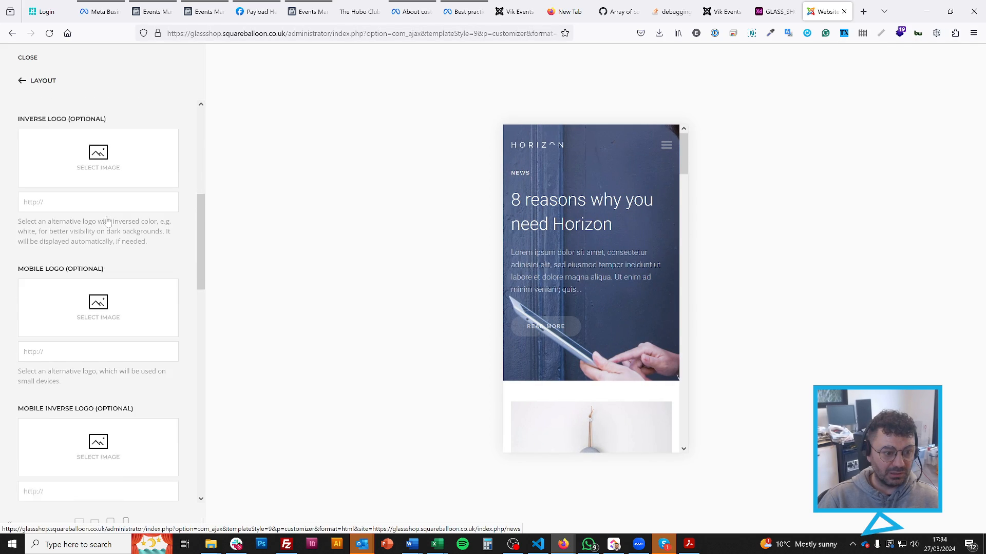
scroll("down", 3)
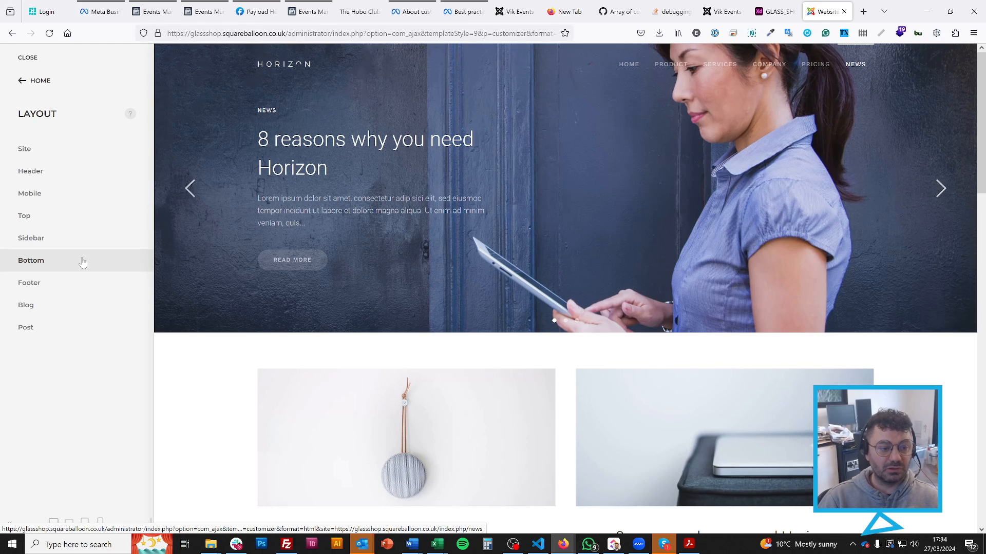
mouse_move(31, 237)
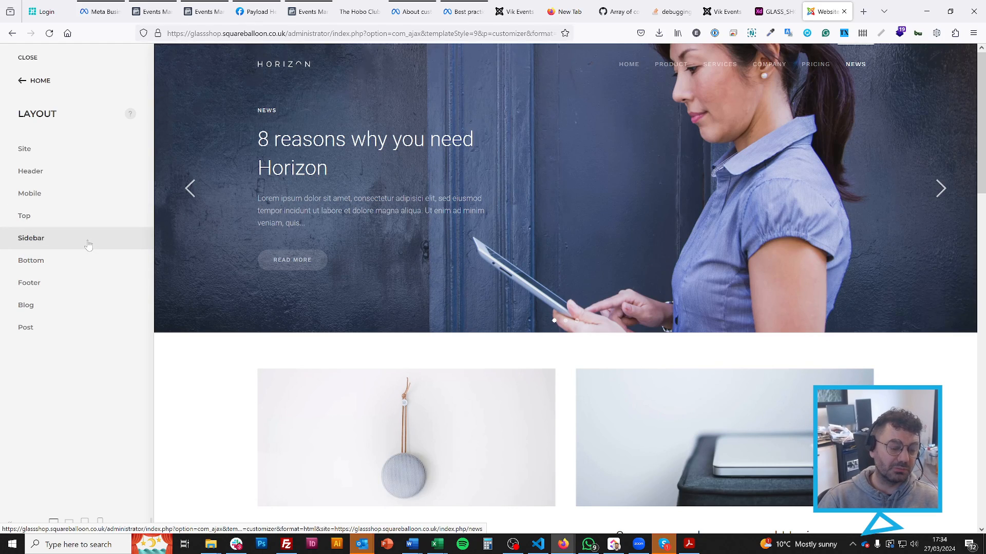
Browse the header and mobile header settings, then bring up the Footer layout builder
scroll("down", 3)
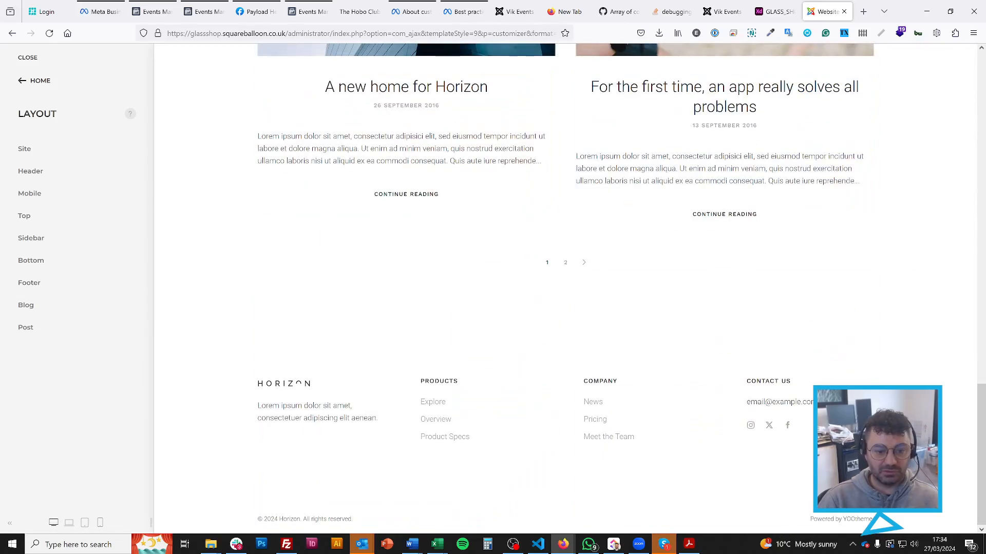
mouse_move(450, 326)
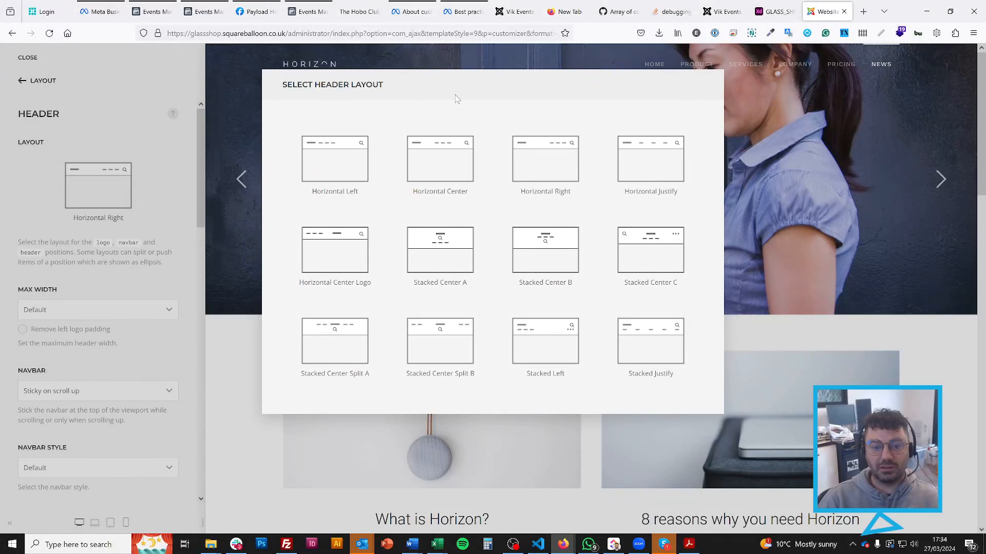
mouse_move(444, 105)
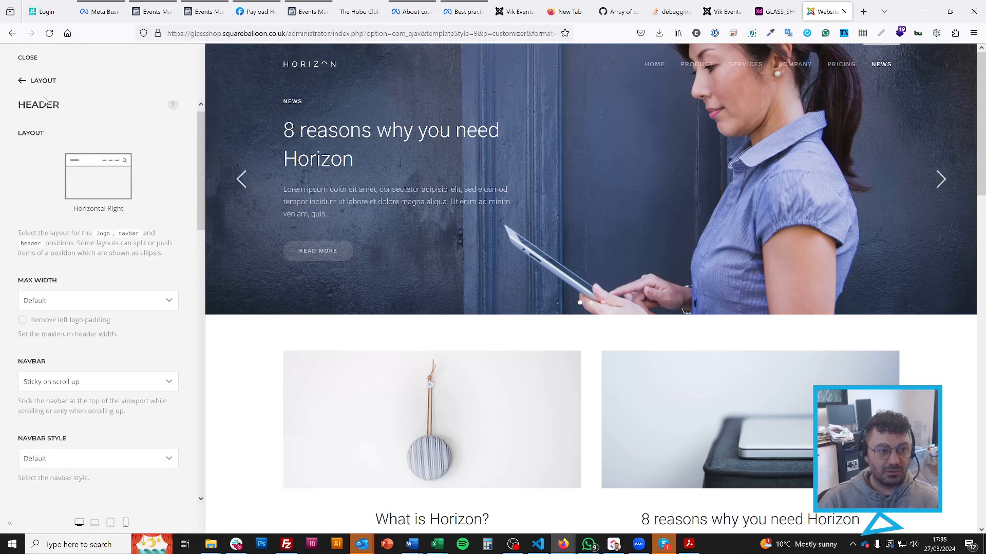
left_click(42, 80)
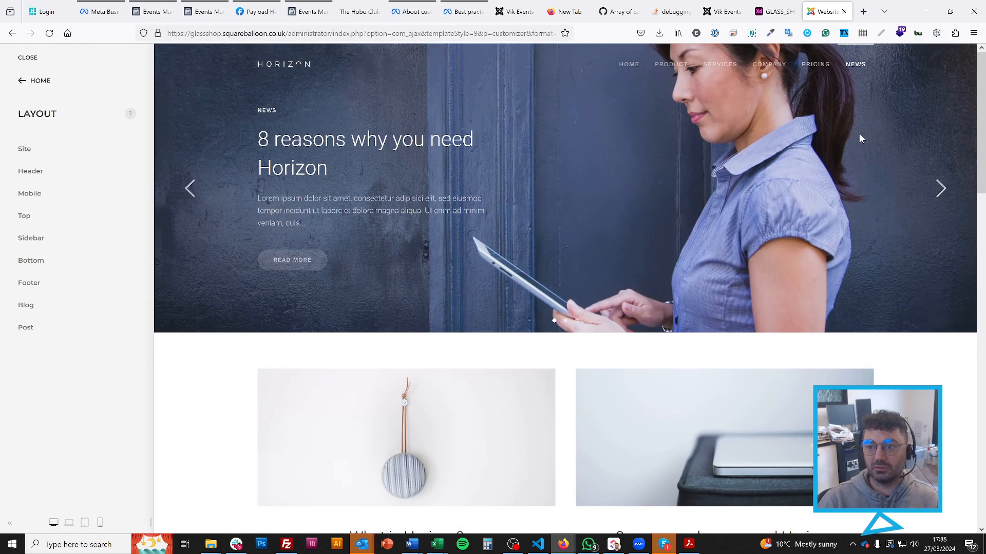
left_click(30, 193)
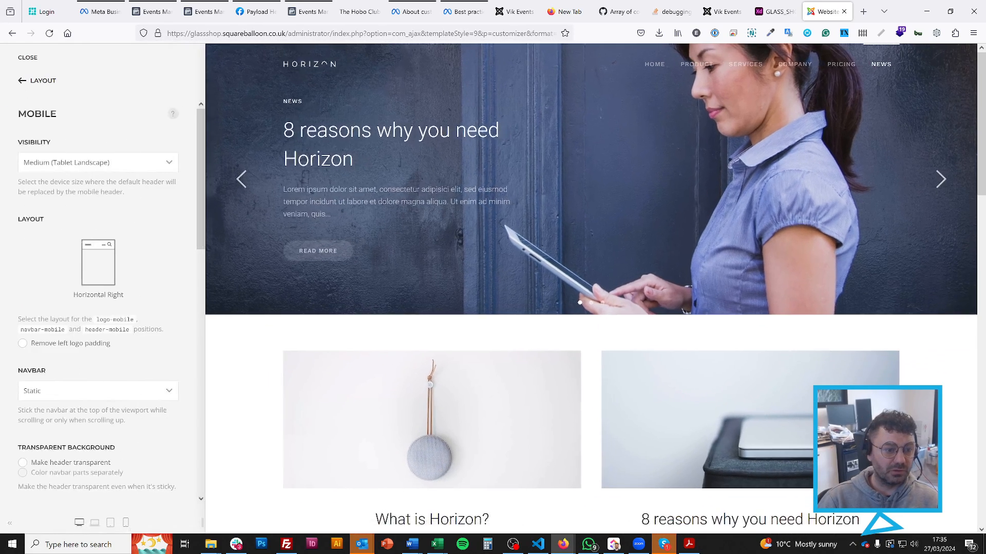
left_click(99, 258)
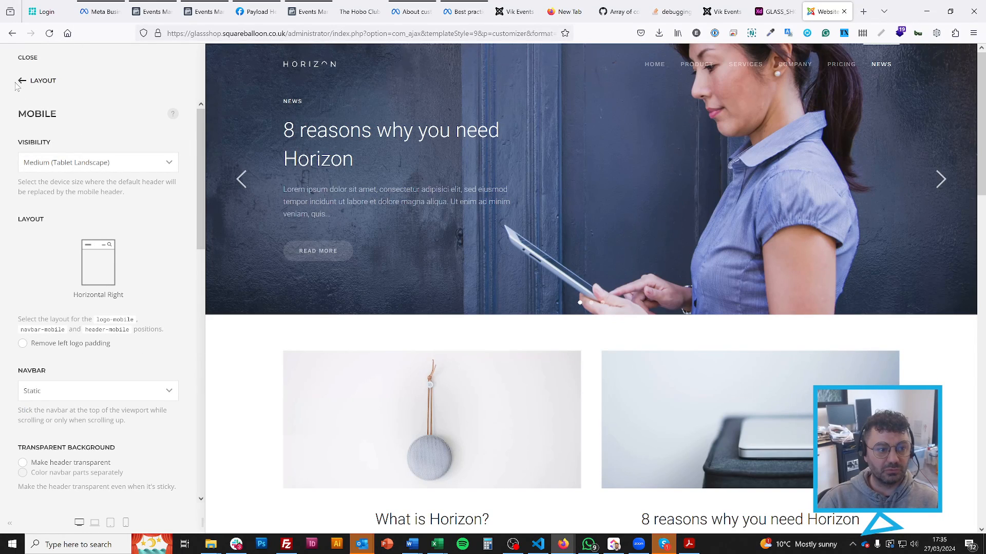
left_click(21, 80)
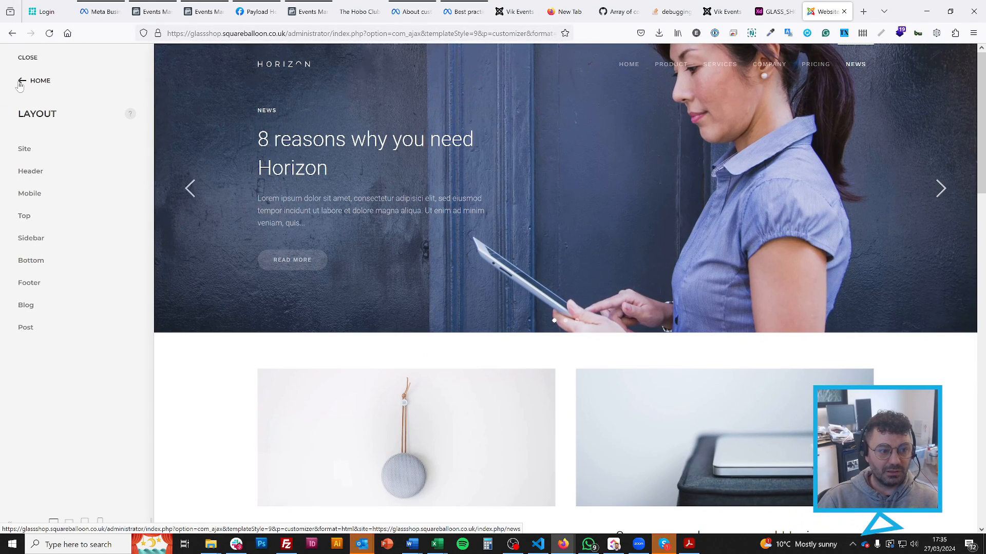
left_click(28, 282)
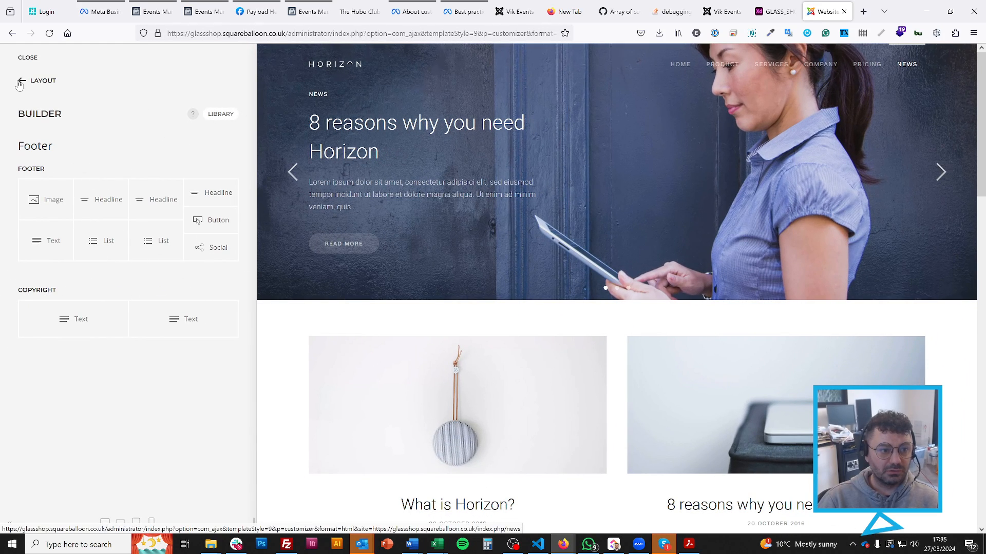
Review the Dialog Mobile module in a phone-size preview, then switch the preview back to desktop
left_click(20, 81)
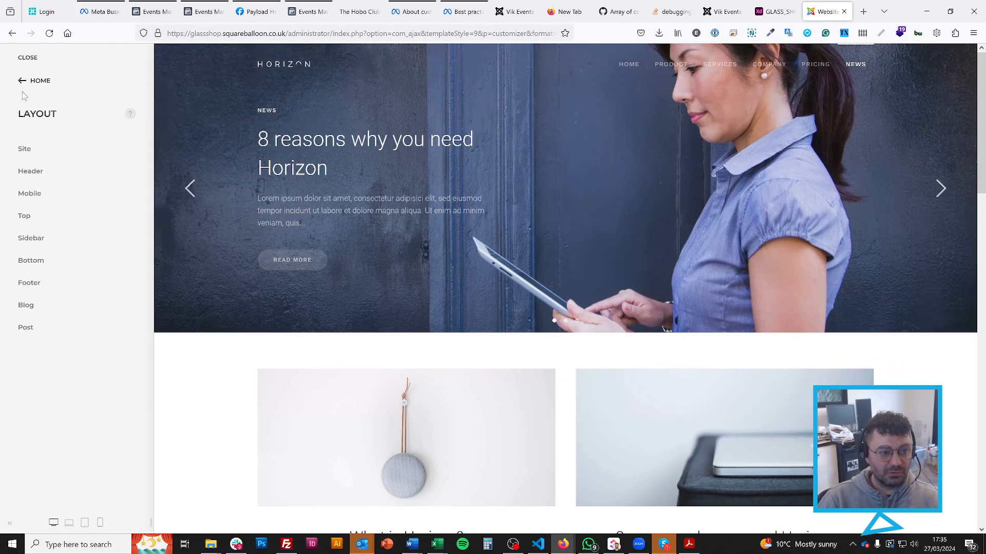
left_click(22, 81)
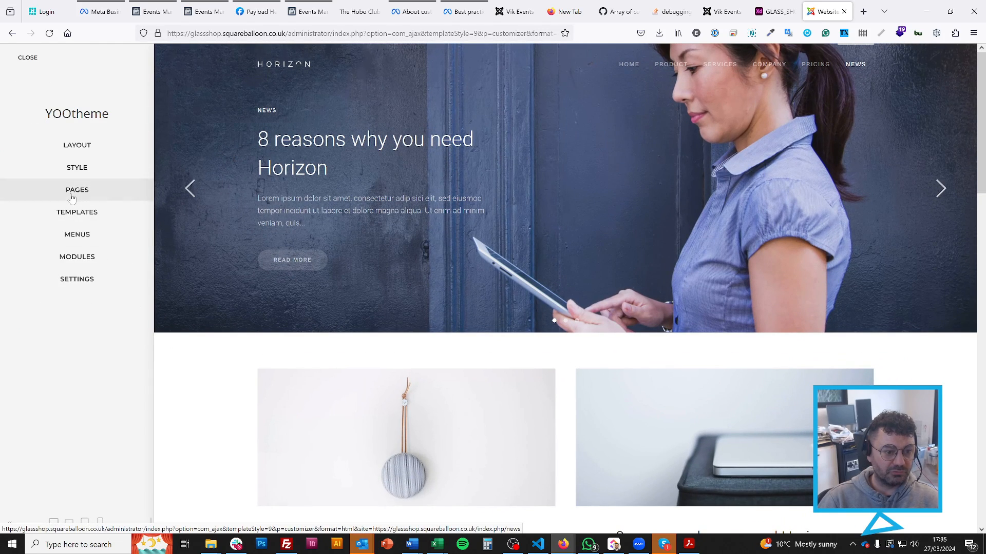
left_click(77, 190)
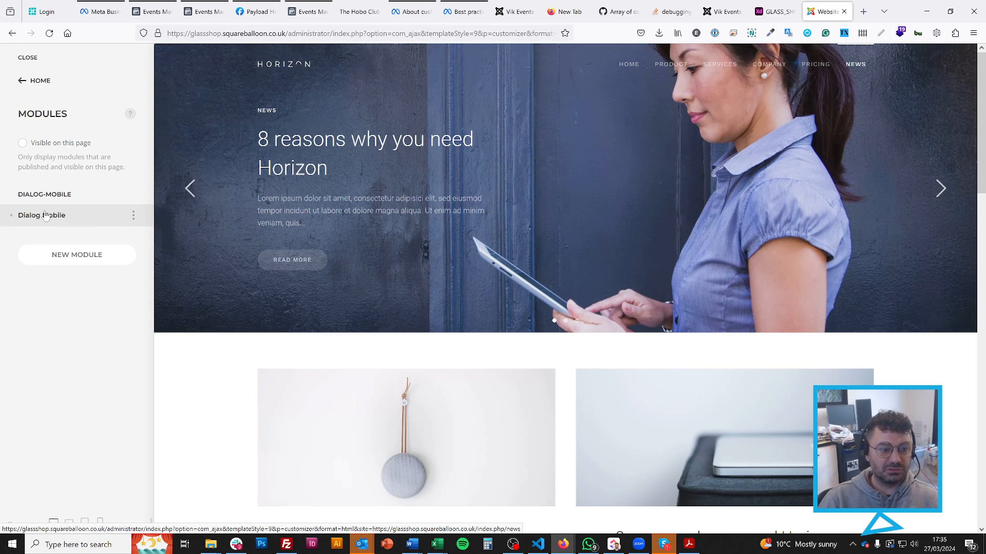
left_click(41, 214)
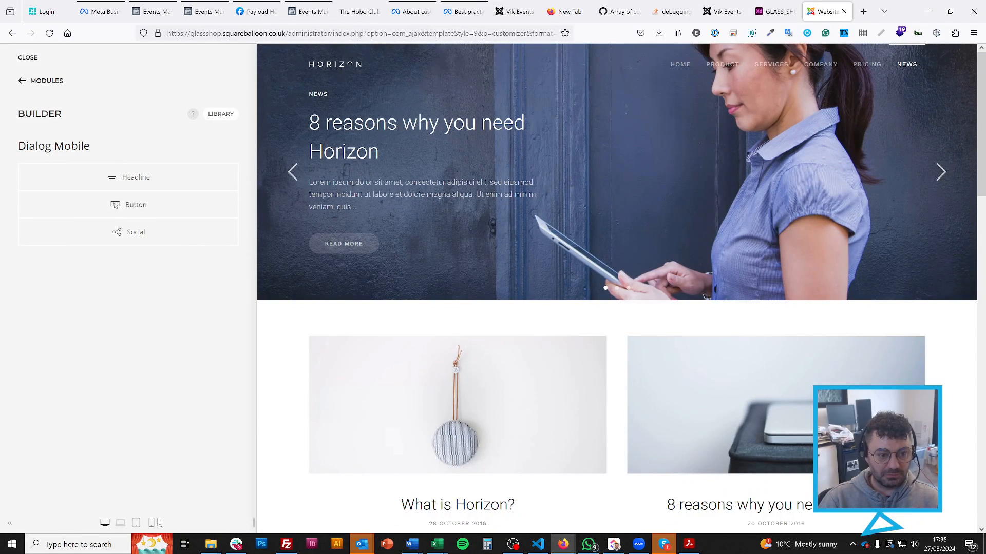
left_click(151, 522)
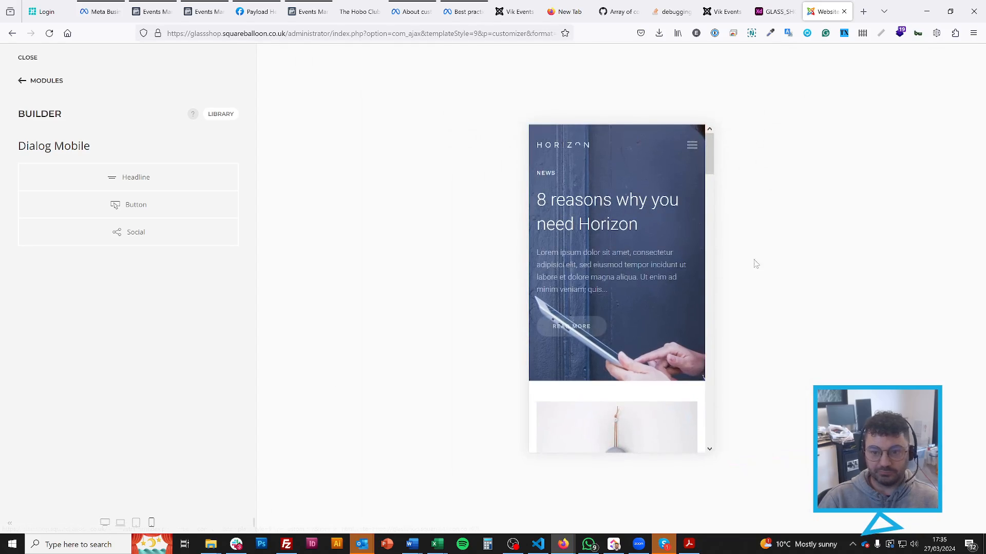
left_click(691, 145)
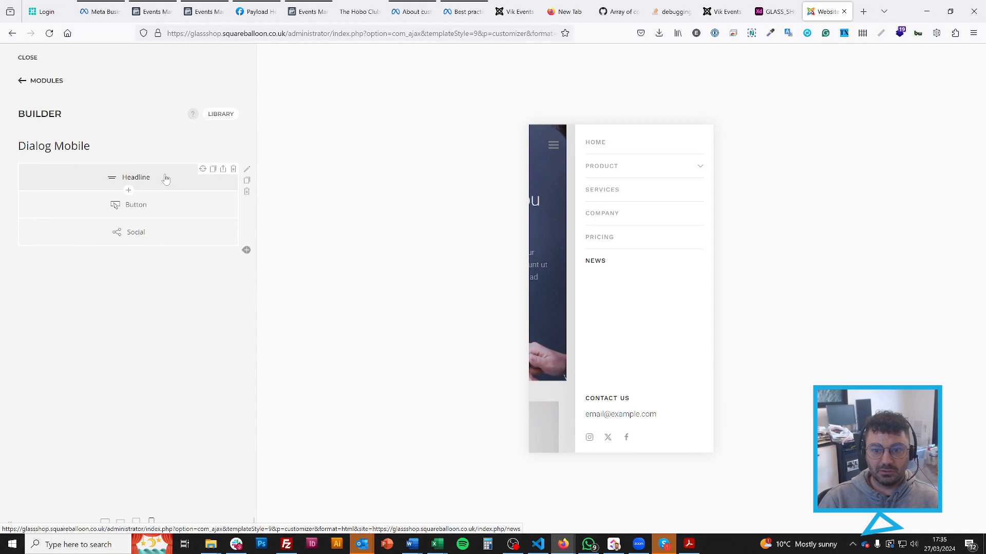
mouse_move(561, 165)
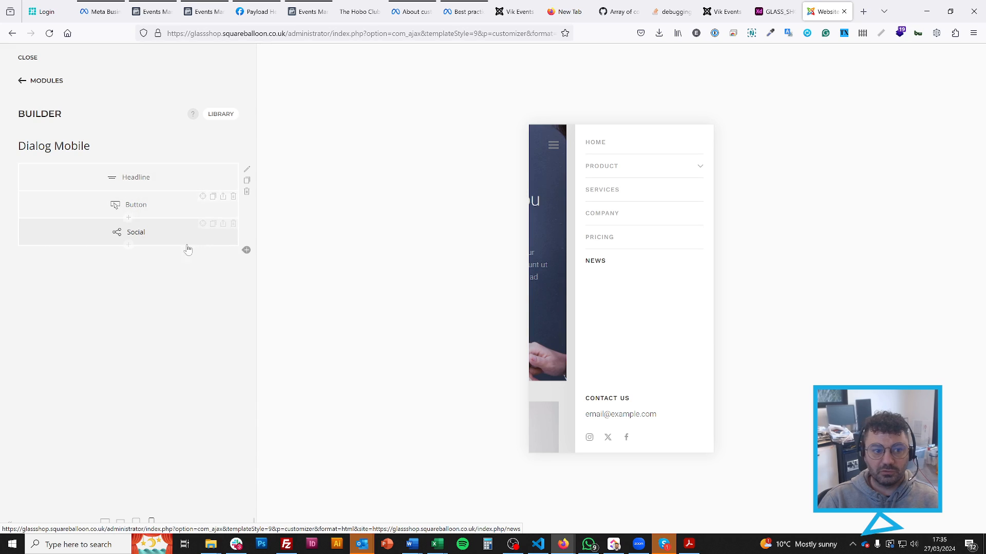
mouse_move(618, 178)
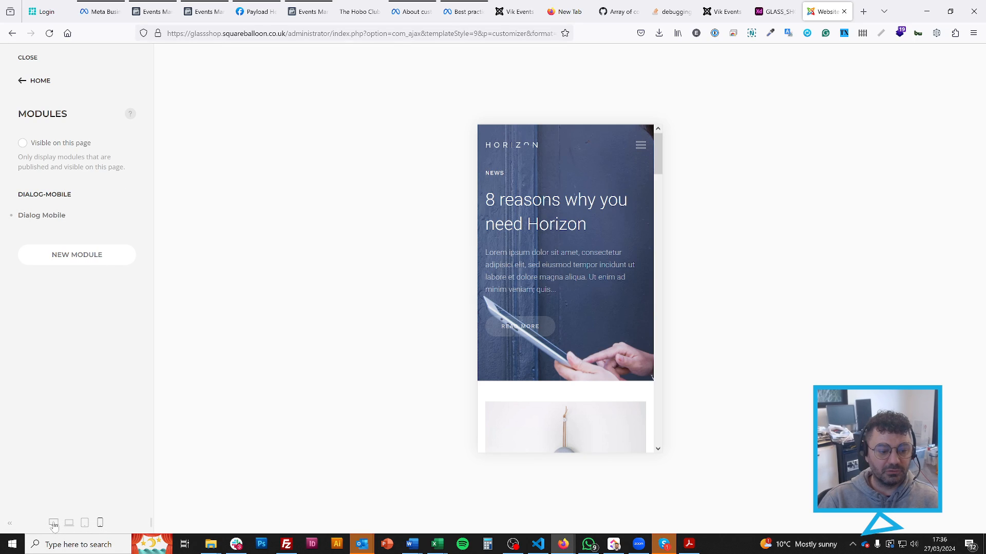
left_click(53, 523)
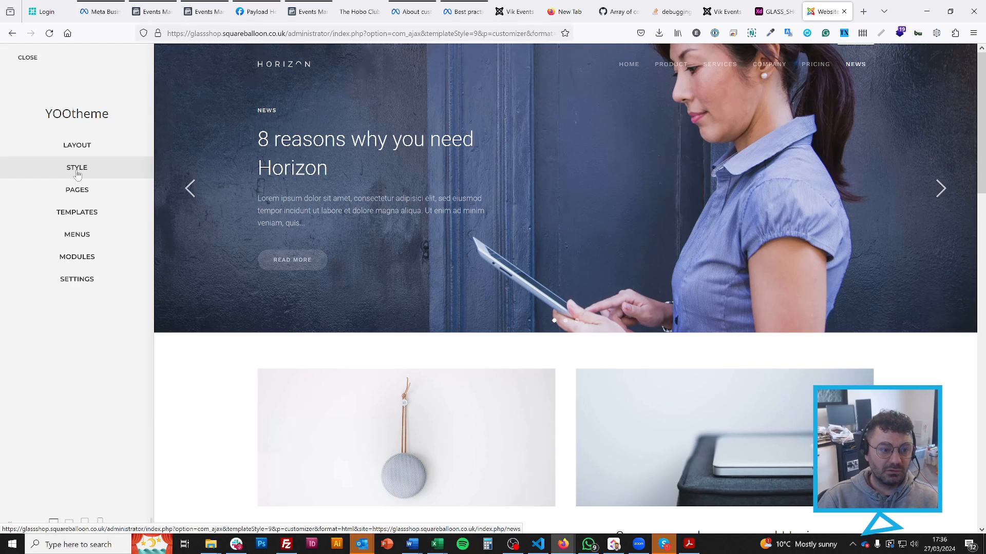
Set the global Primary Background to cyan #18ECF9, save, and check it across the preview
left_click(76, 167)
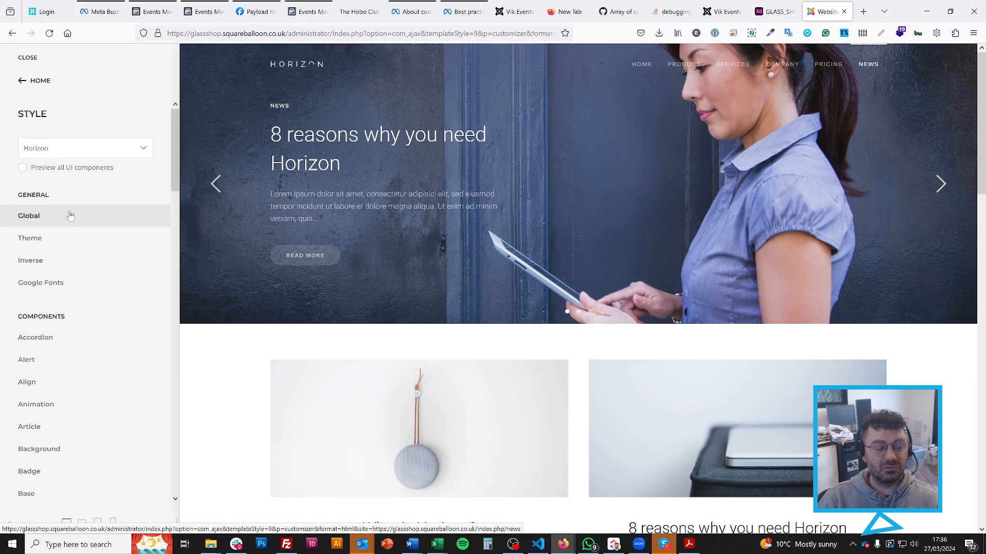
left_click(29, 215)
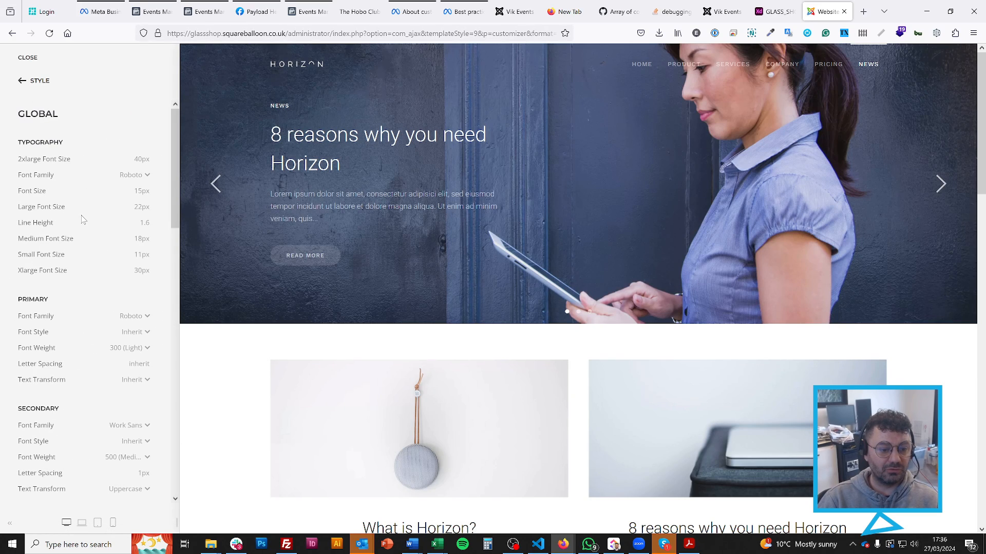
scroll("down", 3)
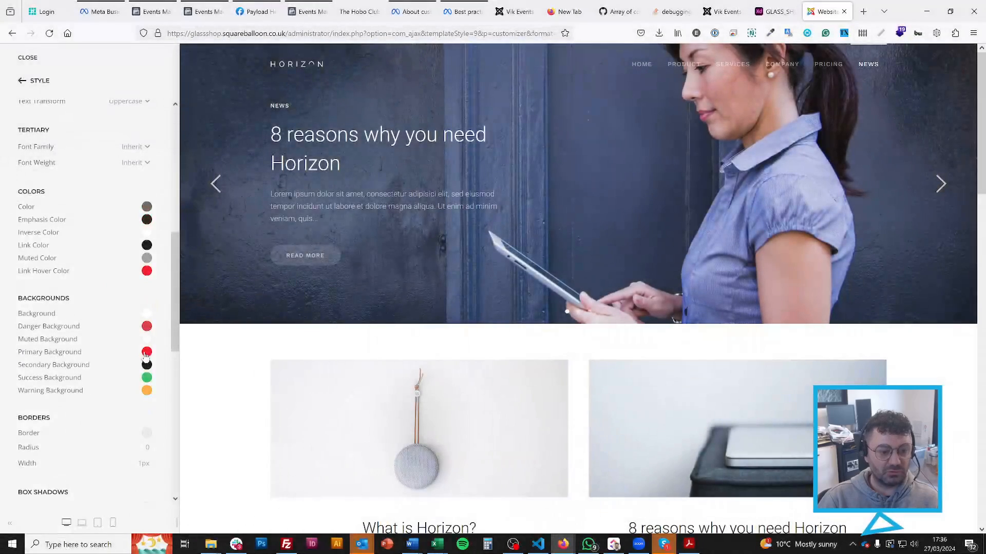
left_click(147, 351)
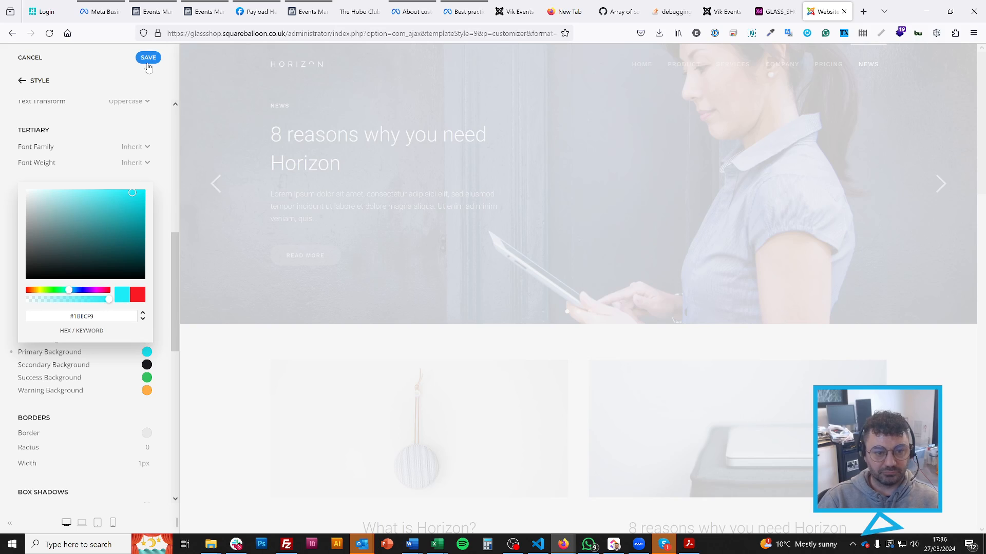
left_click(147, 57)
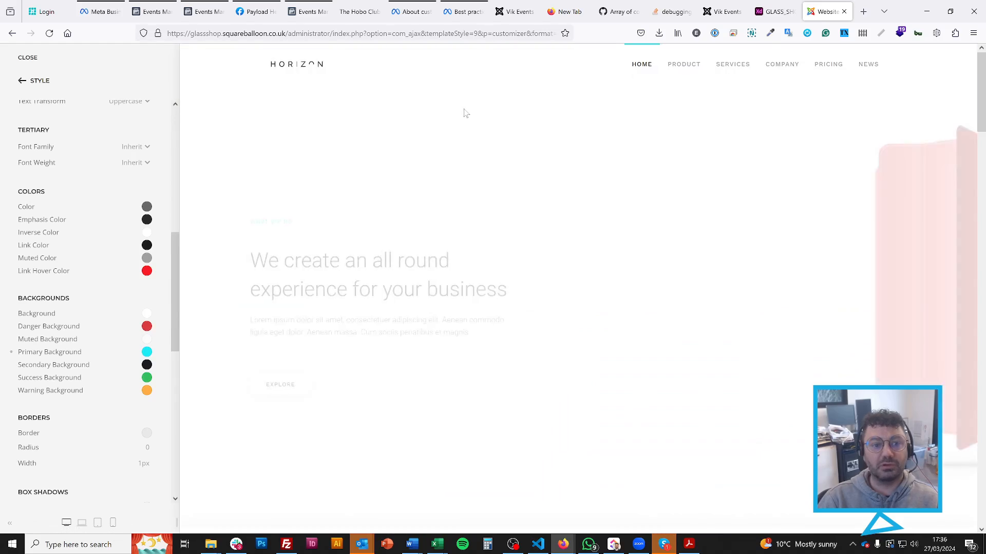
scroll("down", 3)
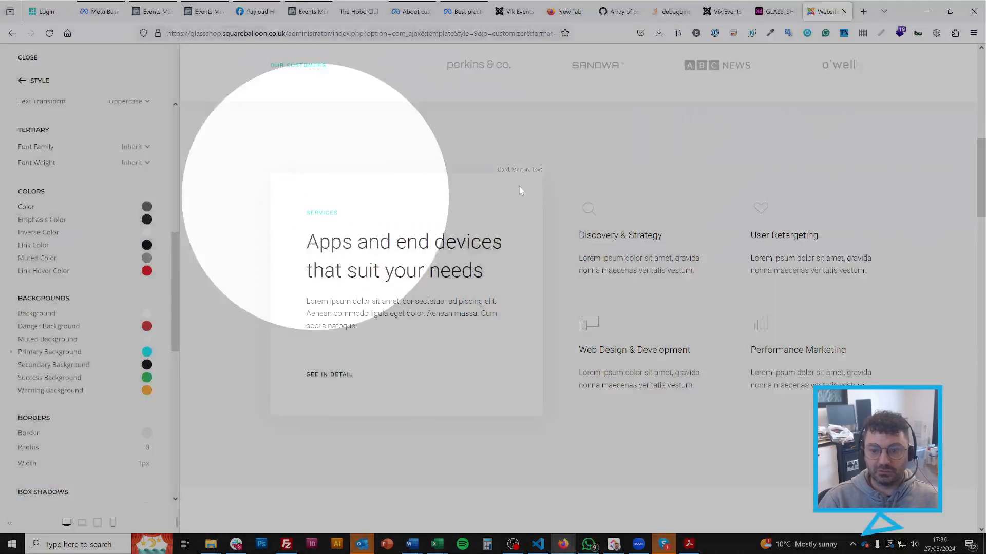
scroll("down", 3)
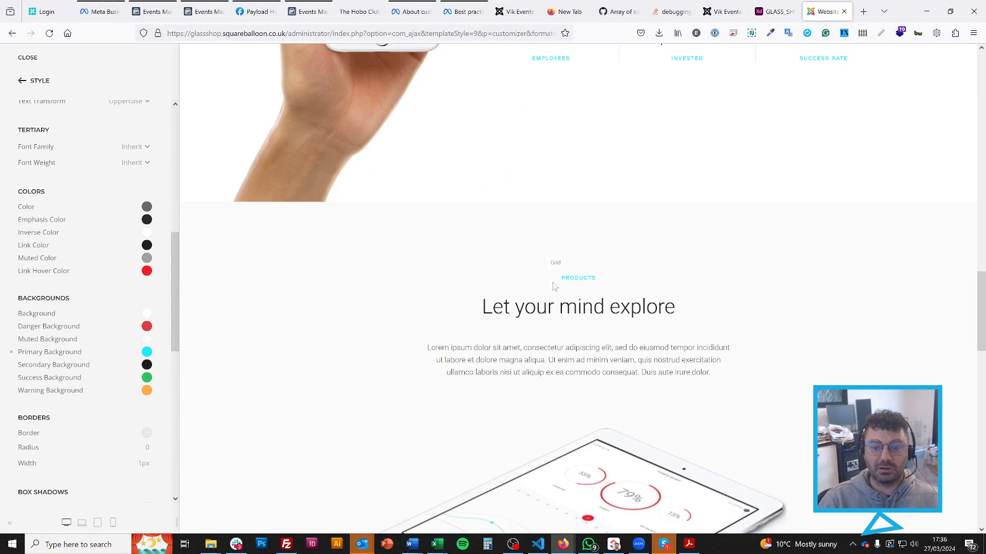
scroll("down", 3)
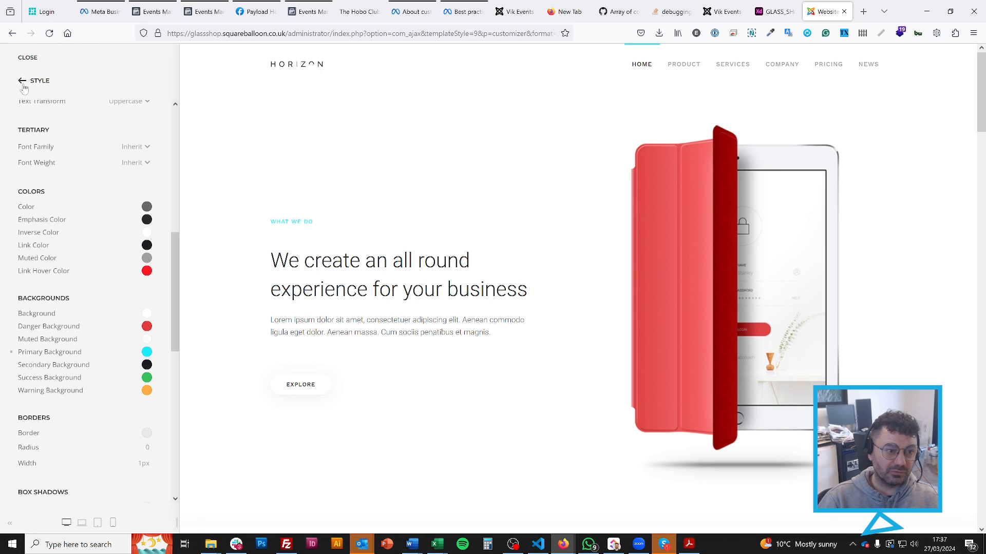
Reset the Primary Background to its original red and return to the Style overview
left_click(24, 80)
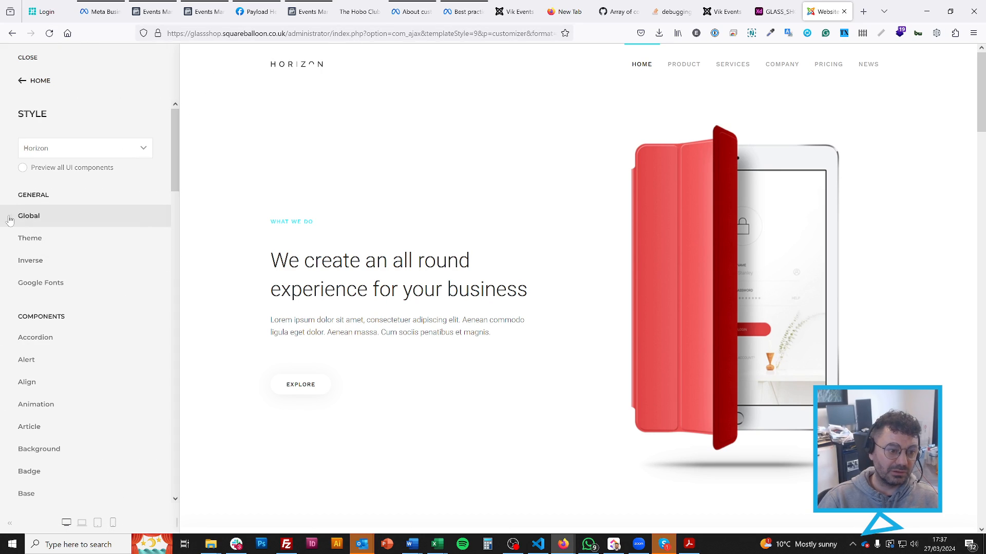
left_click(29, 216)
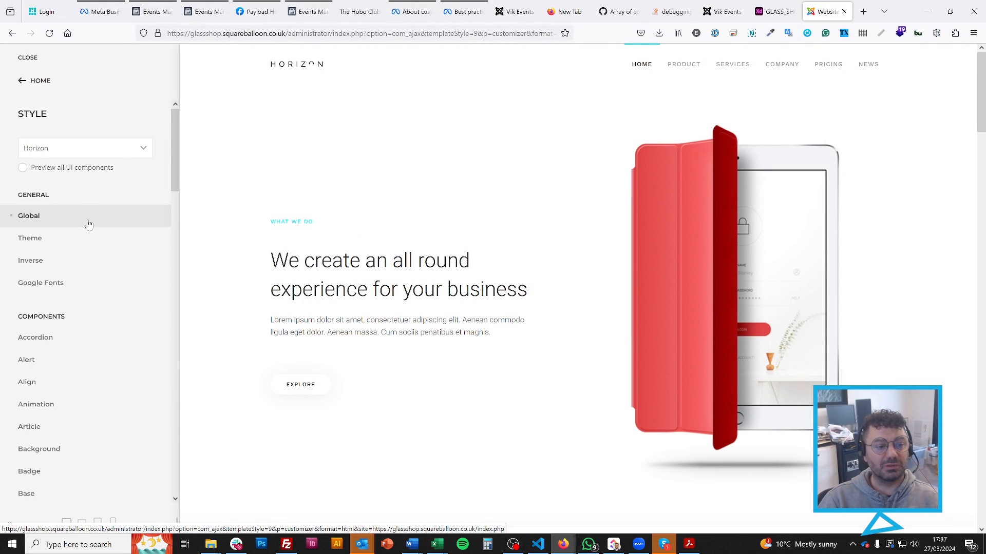
left_click(29, 215)
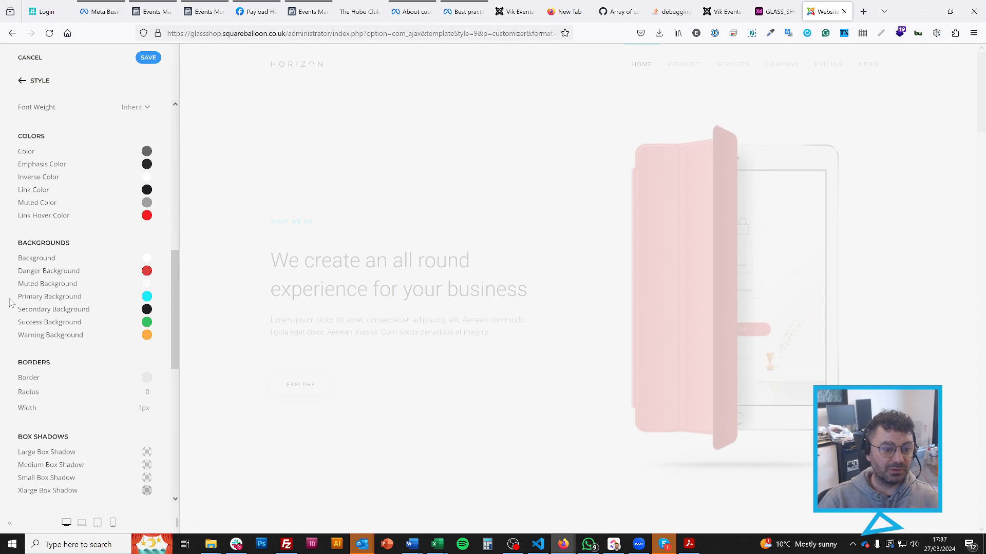
left_click(25, 80)
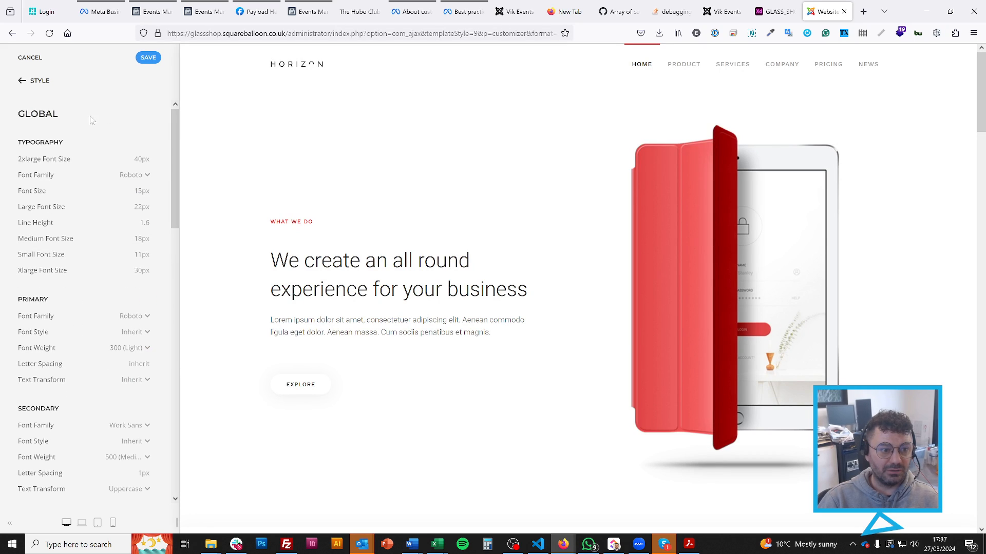
left_click(27, 80)
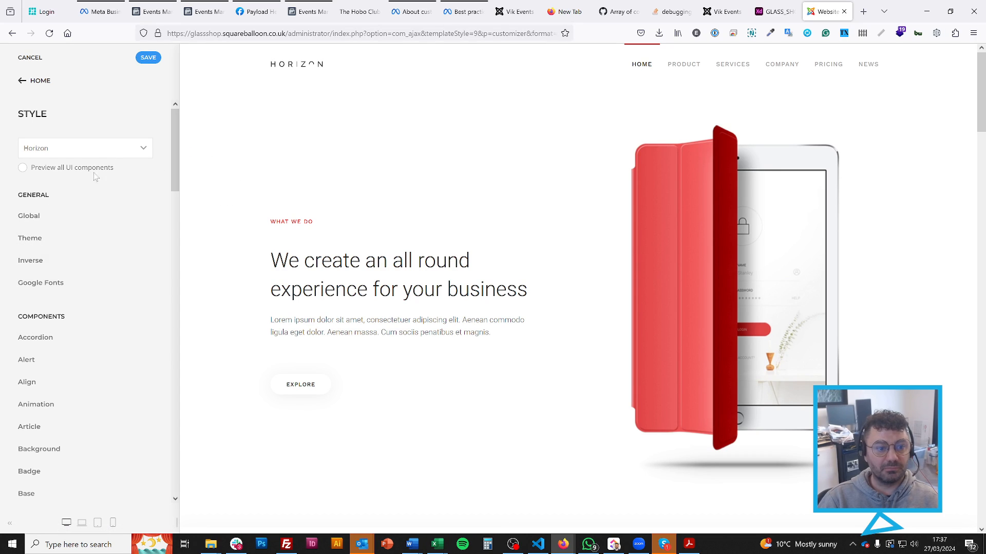
Scroll through the Base style settings for body, link, code, heading and blockquote typography
scroll("down", 3)
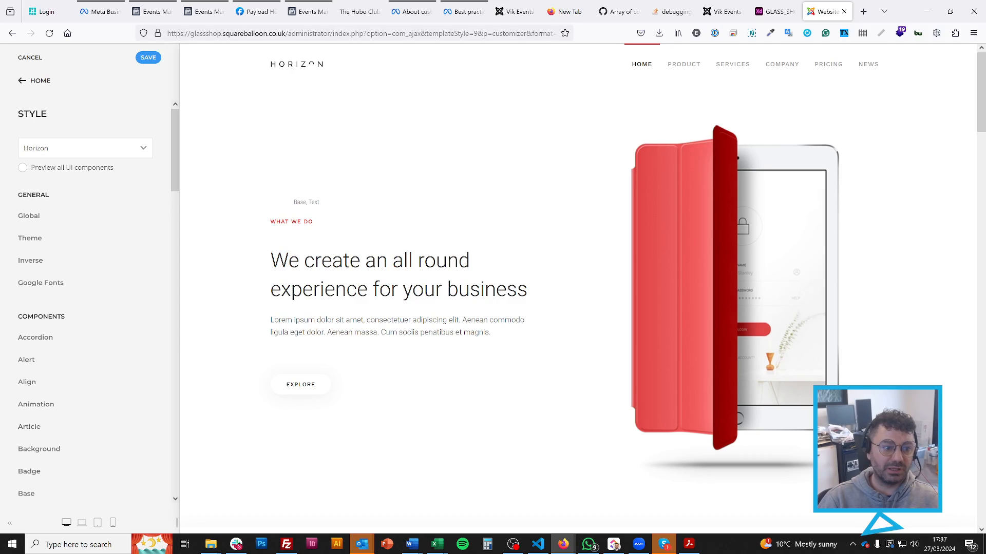
scroll("down", 3)
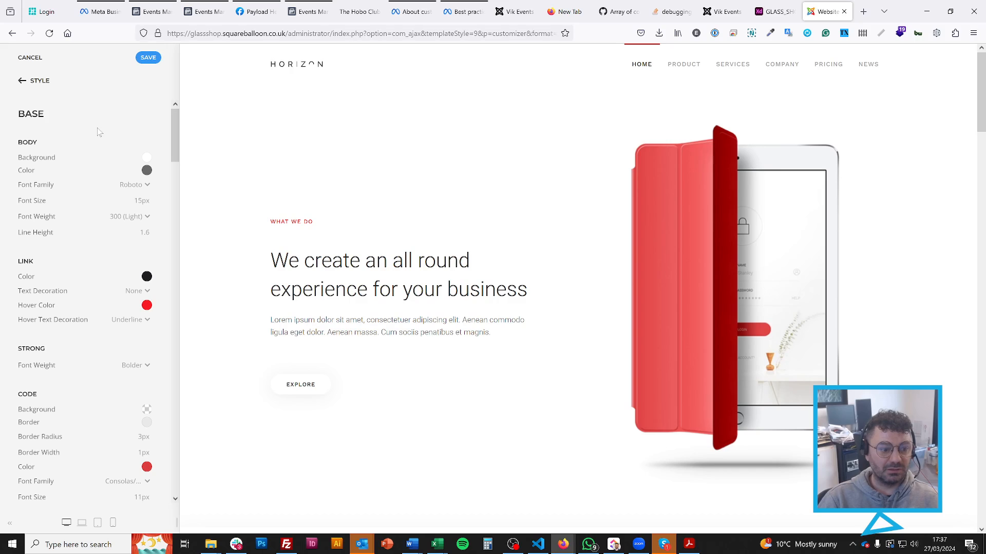
scroll("down", 3)
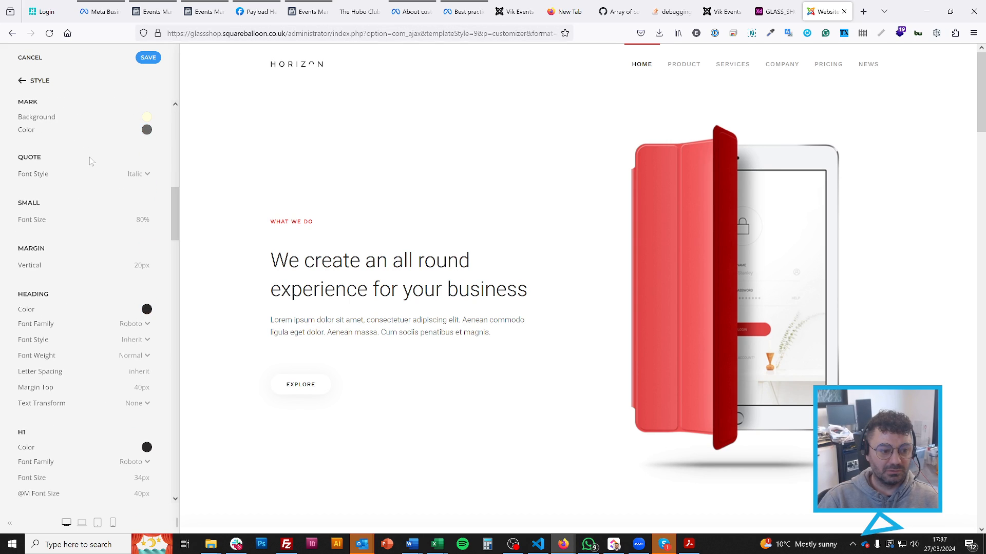
scroll("down", 3)
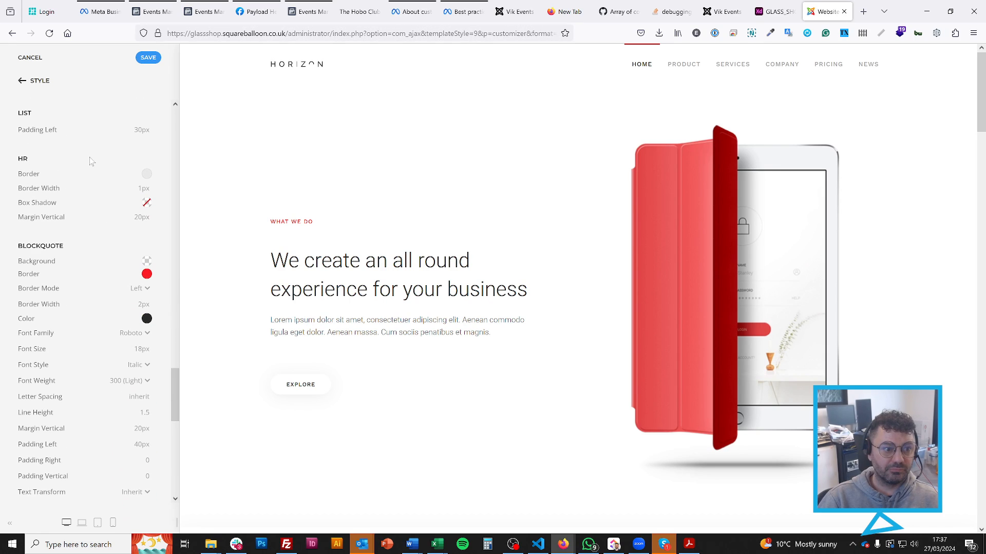
scroll("down", 3)
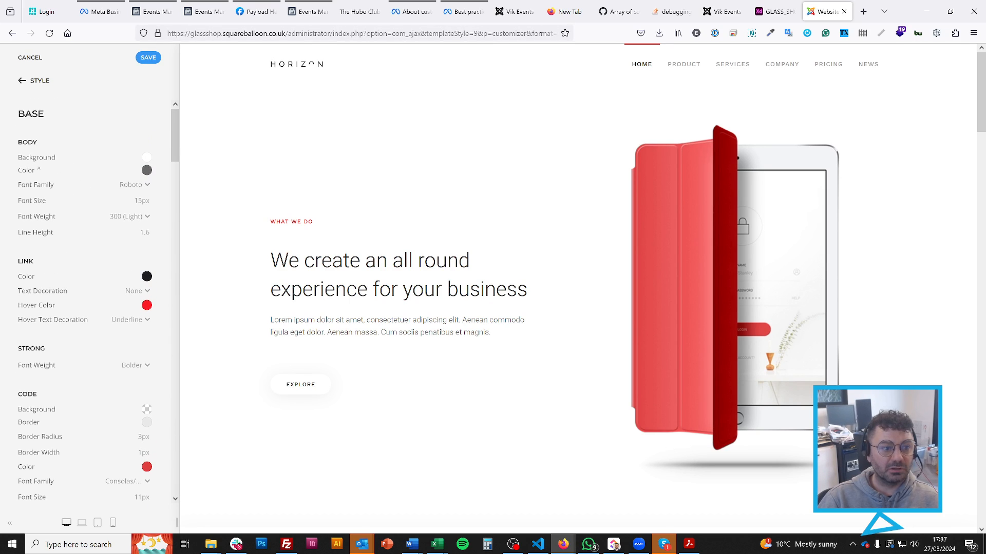
scroll("down", 3)
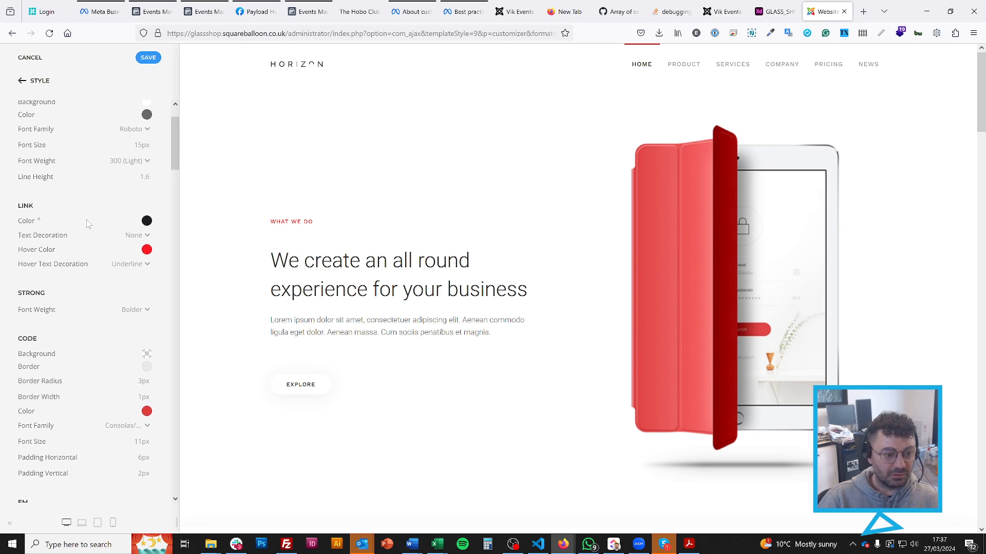
scroll("down", 3)
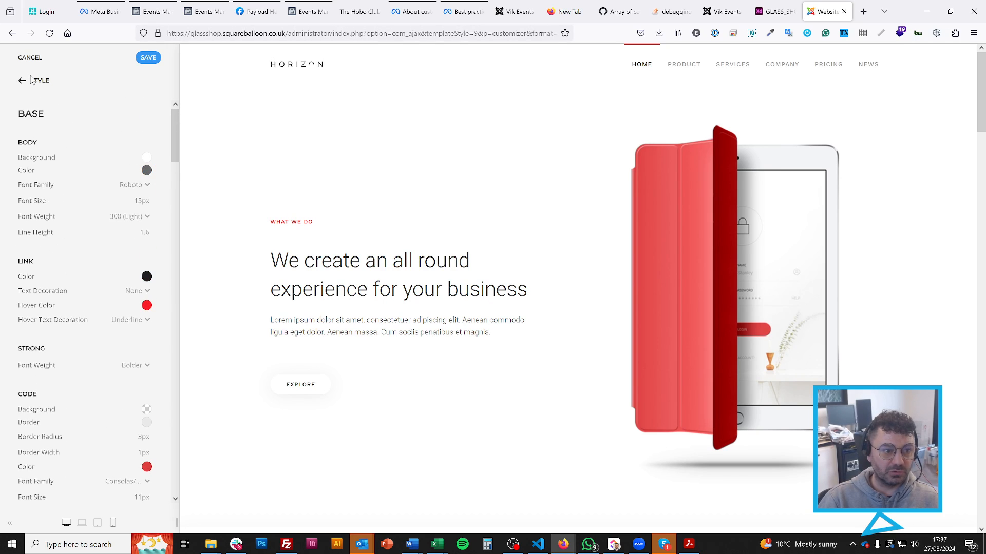
Review the Button style settings including its border colour picker, then return to the component list
left_click(23, 80)
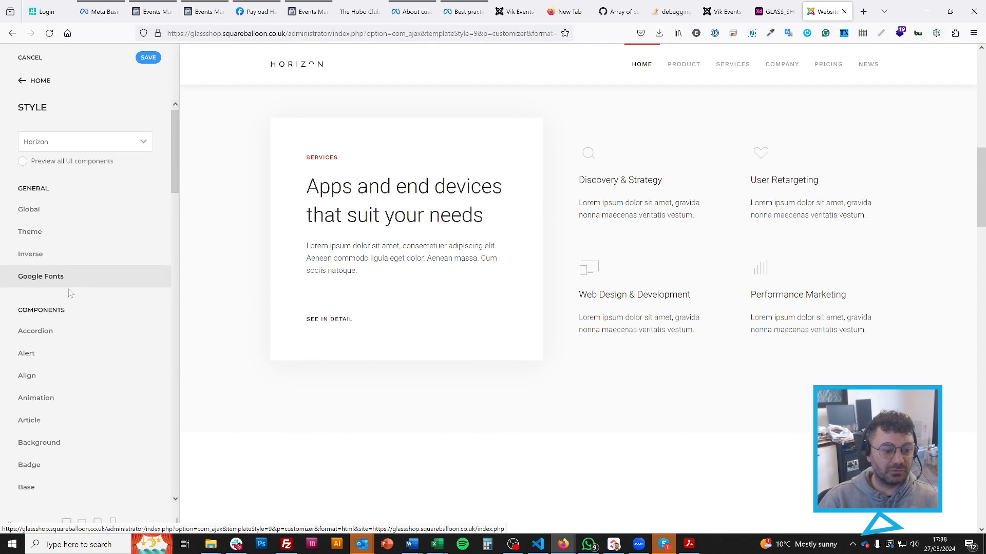
scroll("down", 3)
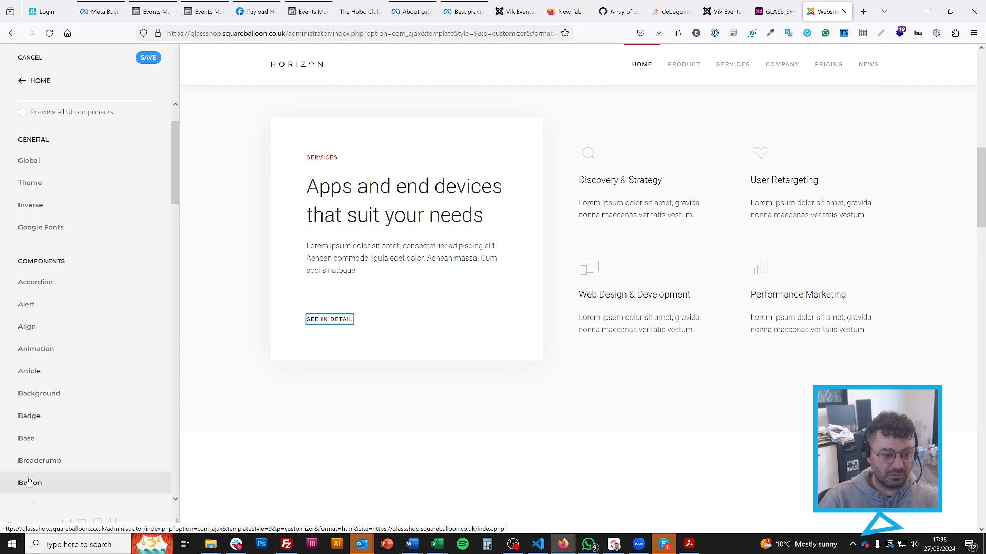
left_click(30, 483)
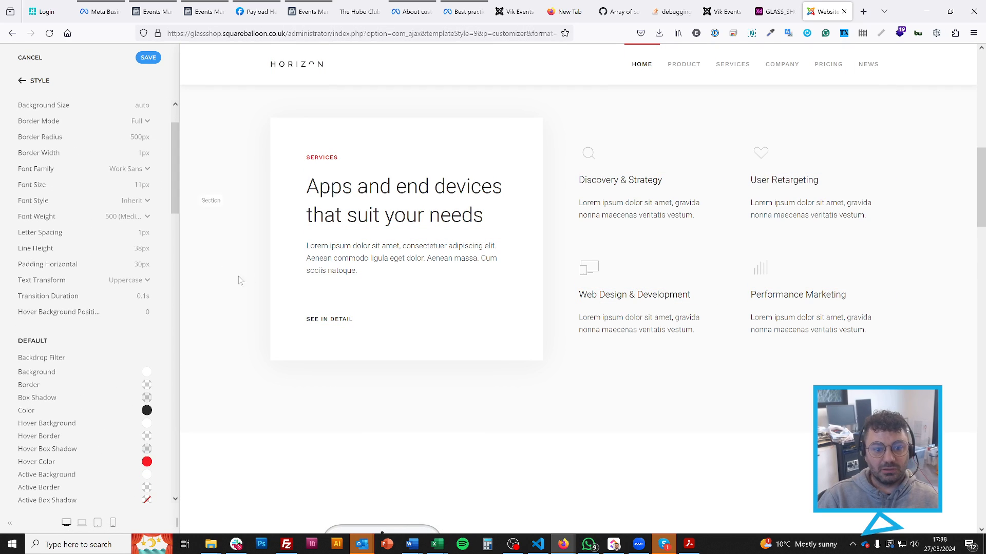
mouse_move(318, 324)
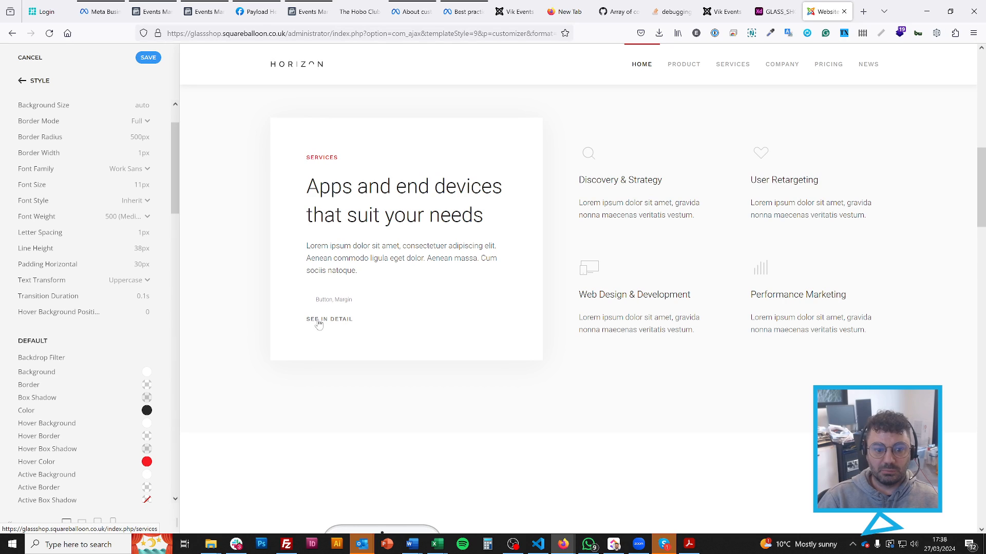
scroll("down", 3)
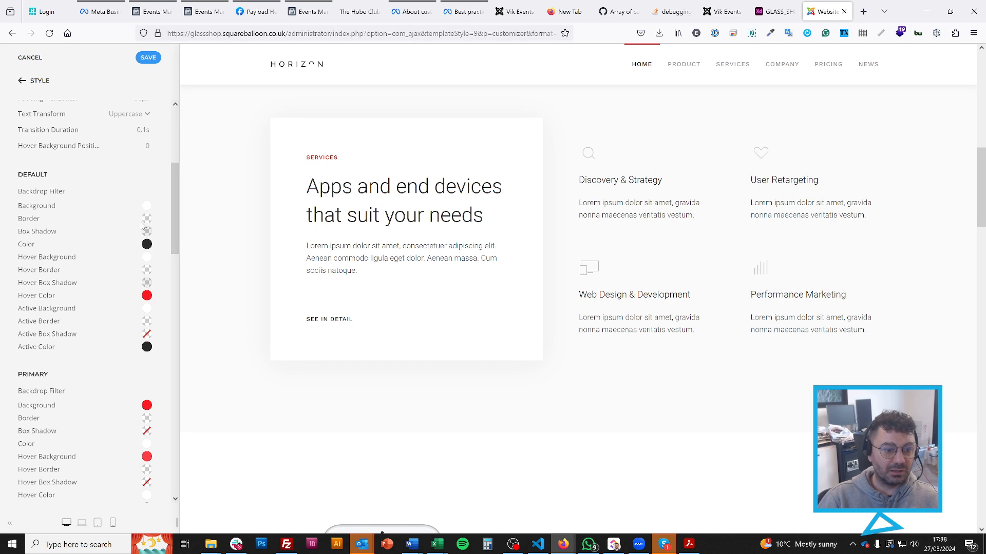
left_click(147, 218)
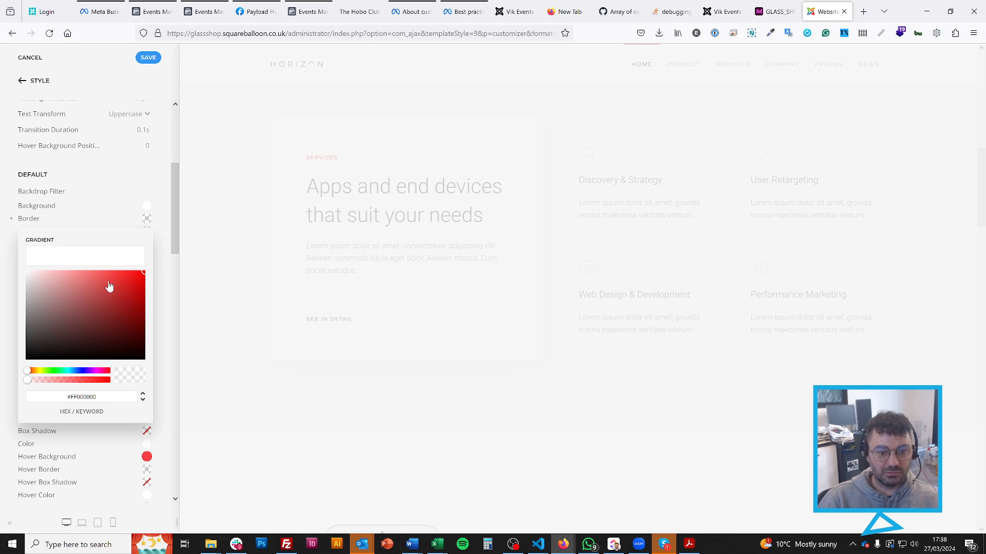
left_click(110, 174)
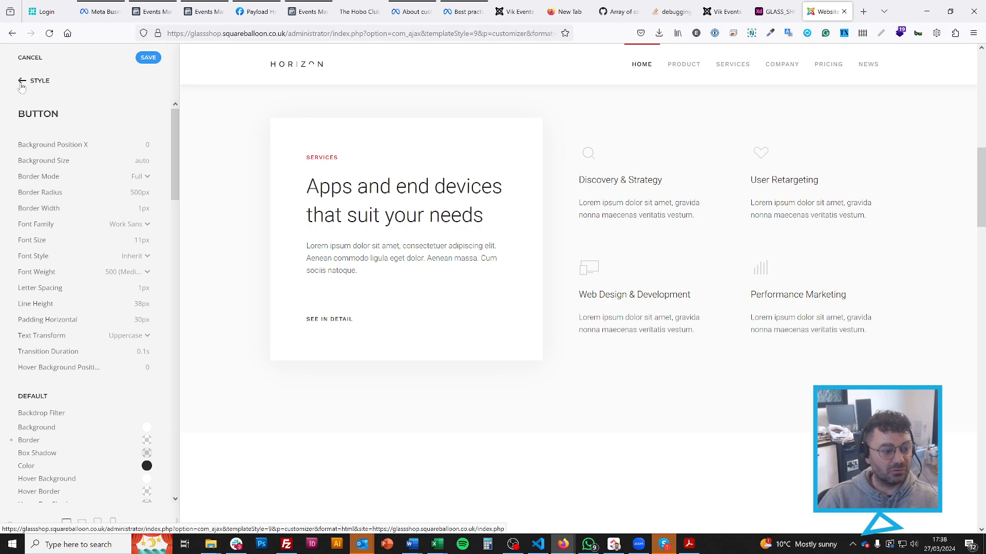
left_click(24, 80)
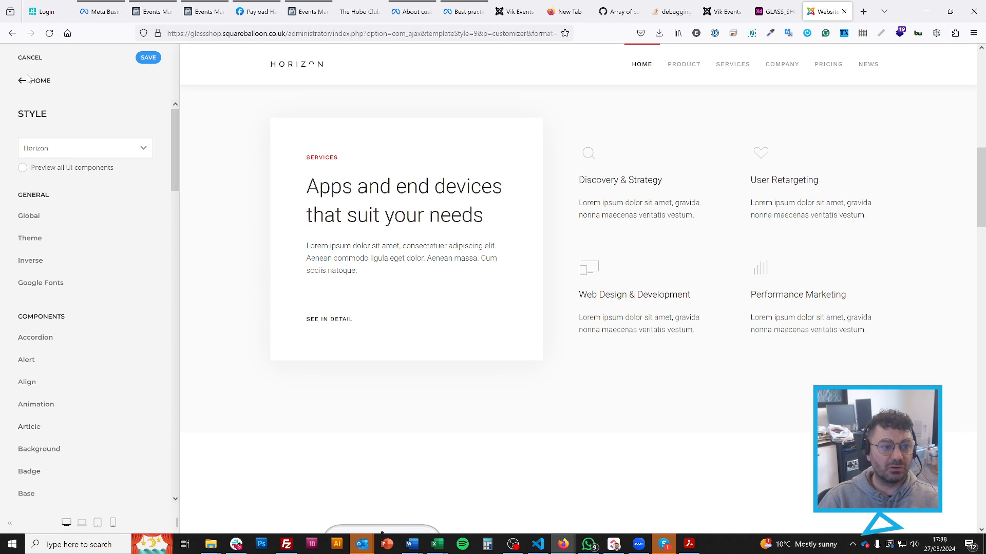
Visit getuikit.com from the search results and browse its Documentation pages
left_click(24, 80)
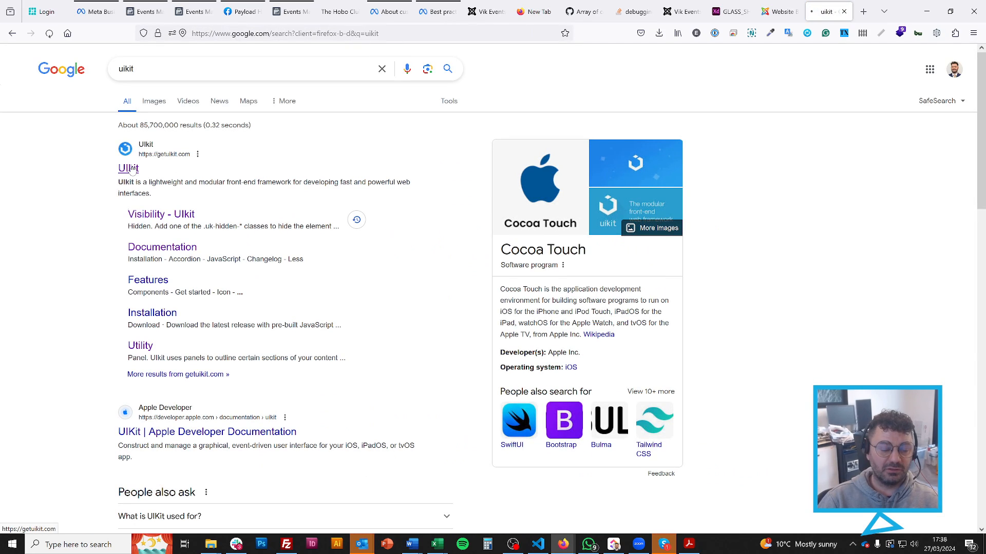
left_click(128, 167)
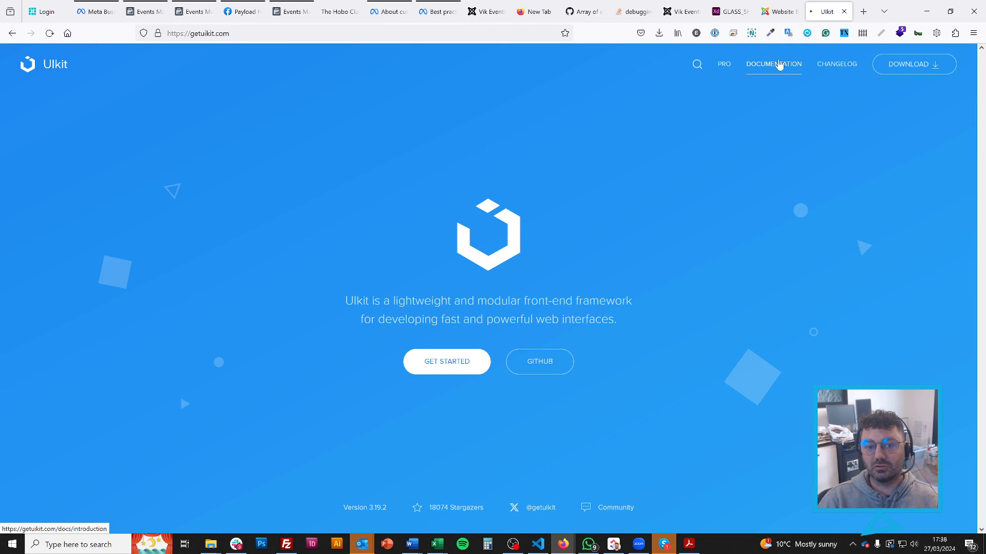
left_click(772, 63)
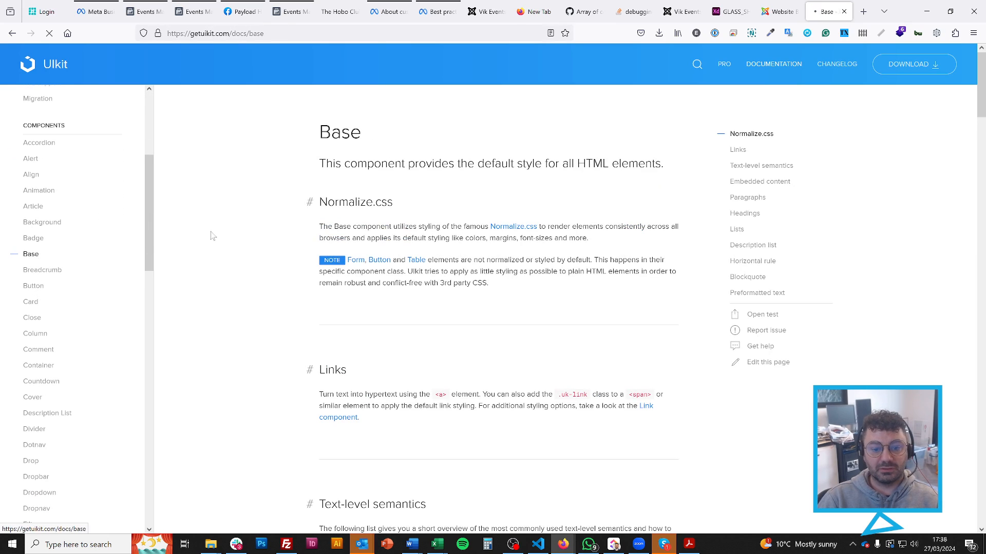
scroll("down", 3)
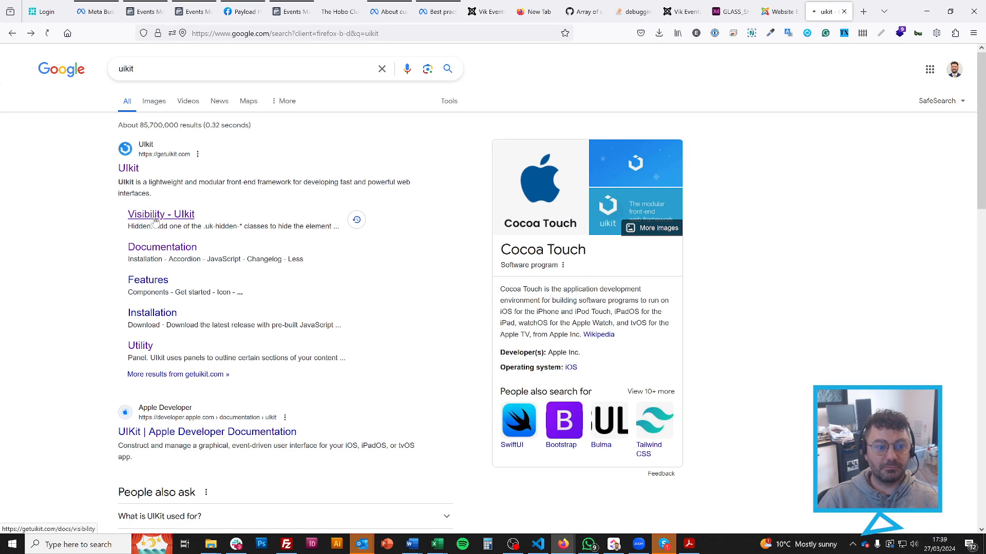
Locate uk-hidden@l under Responsive in the UIkit Visibility docs and return to the customizer
left_click(161, 214)
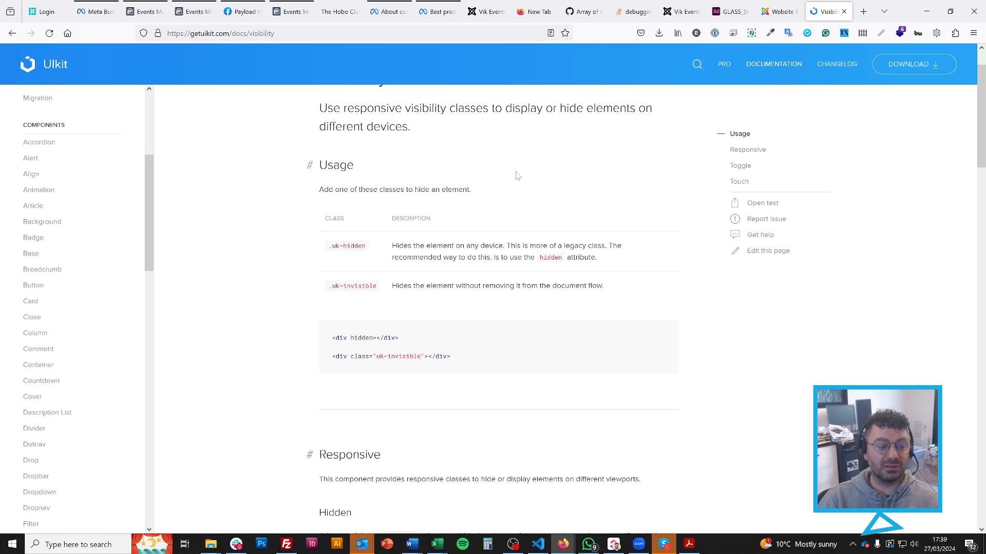
mouse_move(290, 253)
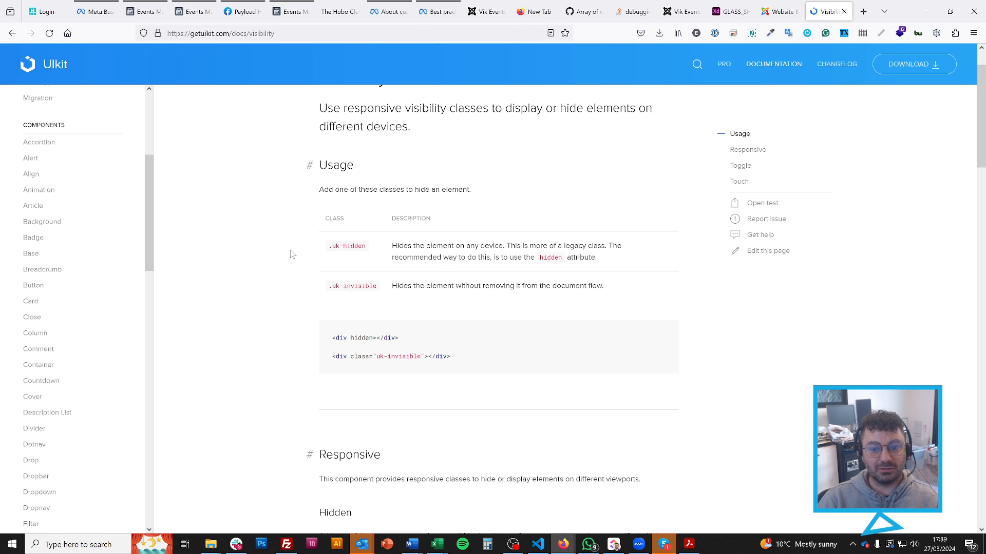
scroll("down", 3)
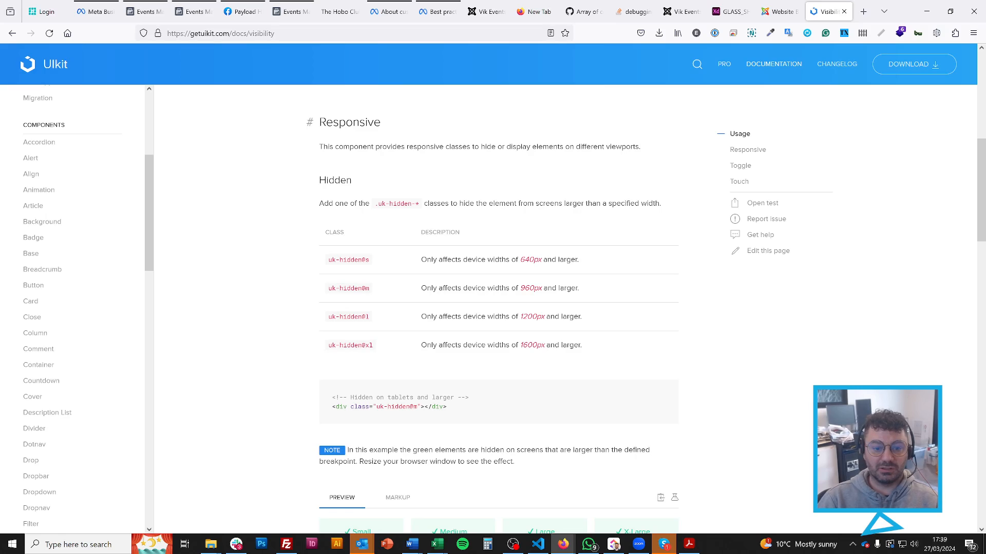
double_click(348, 288)
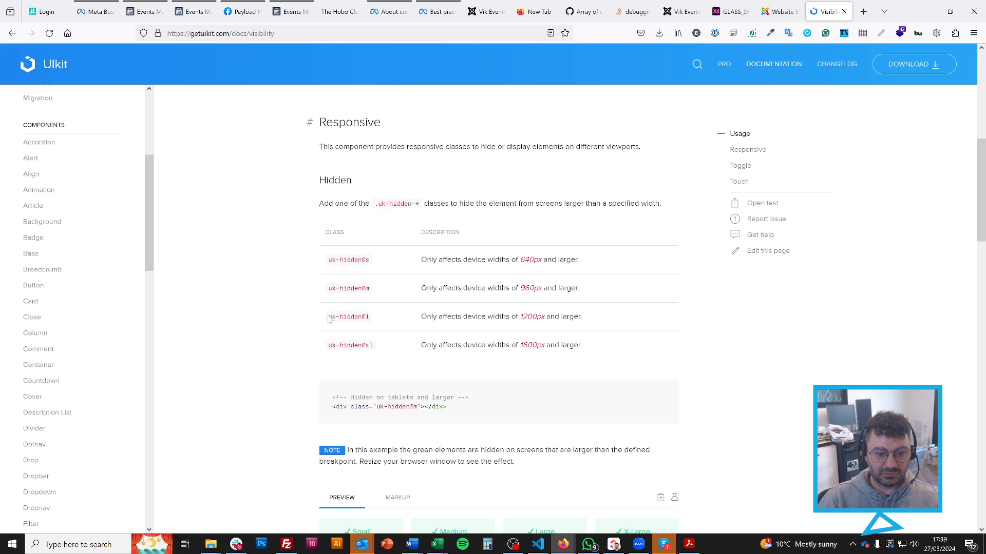
double_click(348, 316)
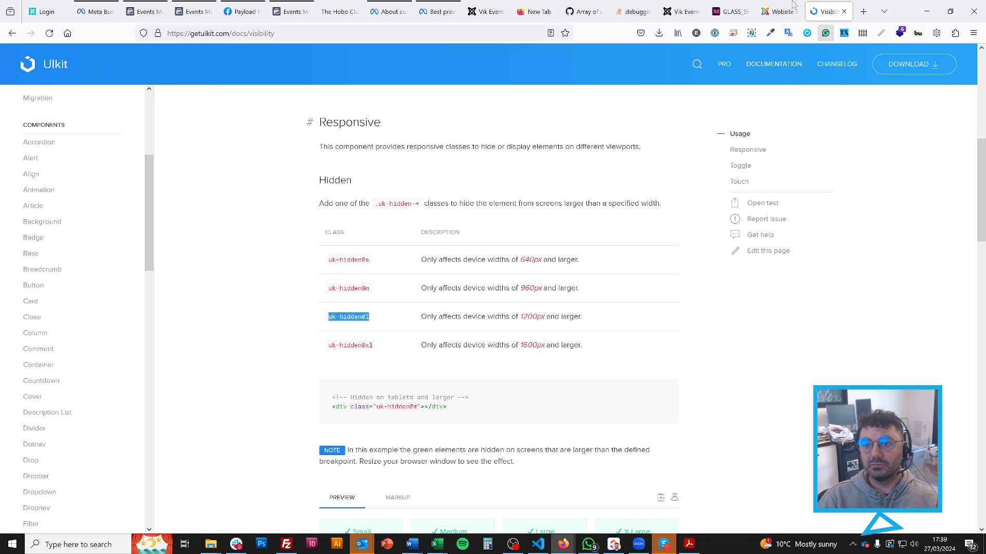
left_click(778, 12)
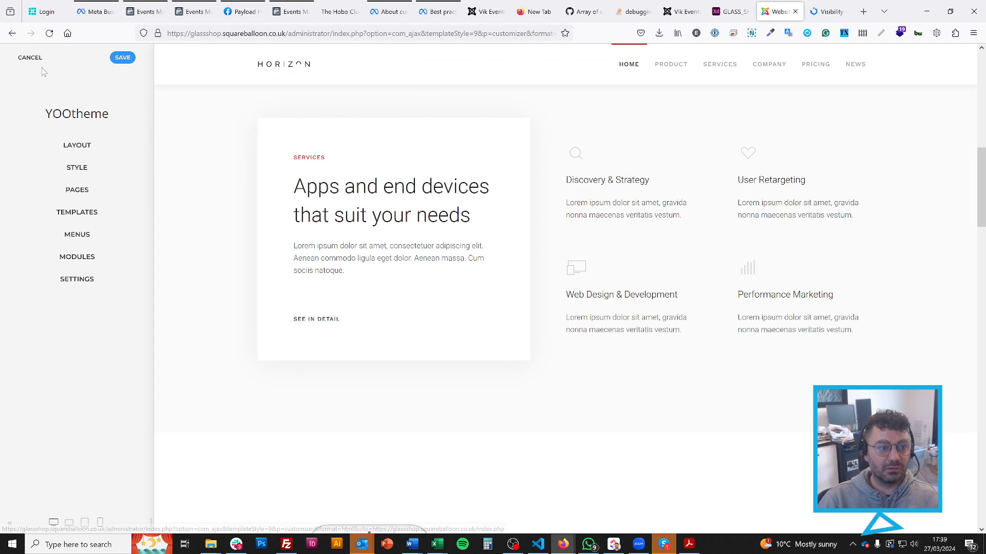
Inspect the Customers section's Advanced settings, its shadow class and custom CSS, on the Home page
left_click(77, 190)
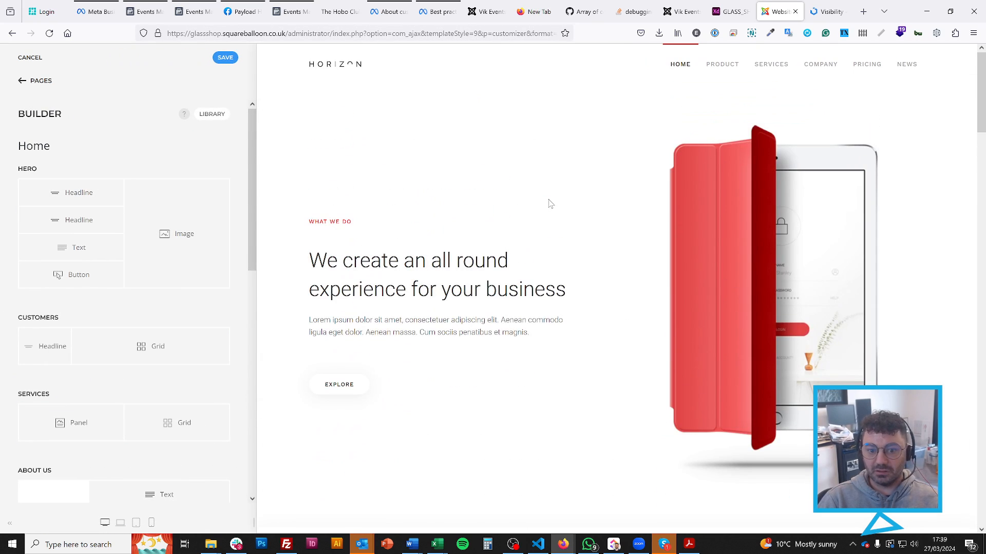
scroll("down", 3)
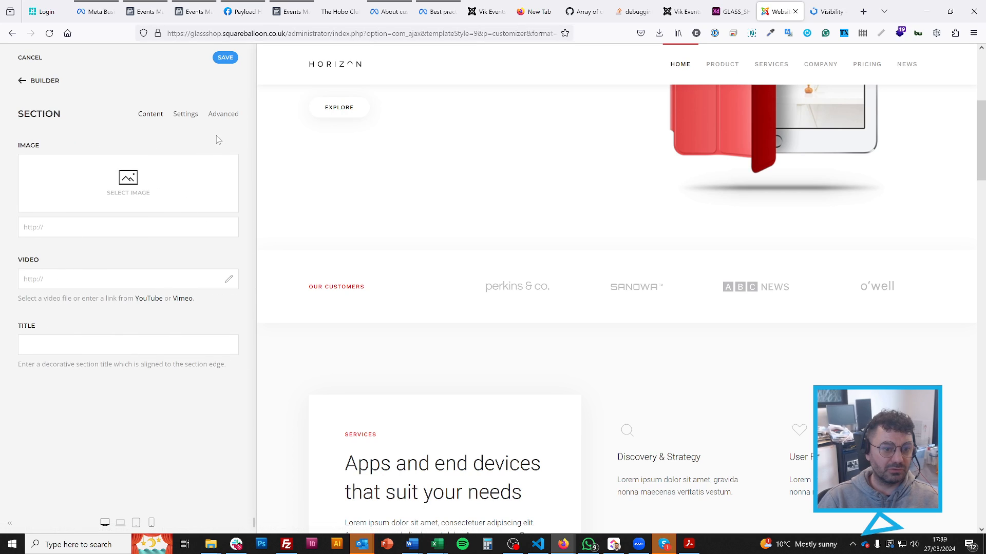
left_click(223, 114)
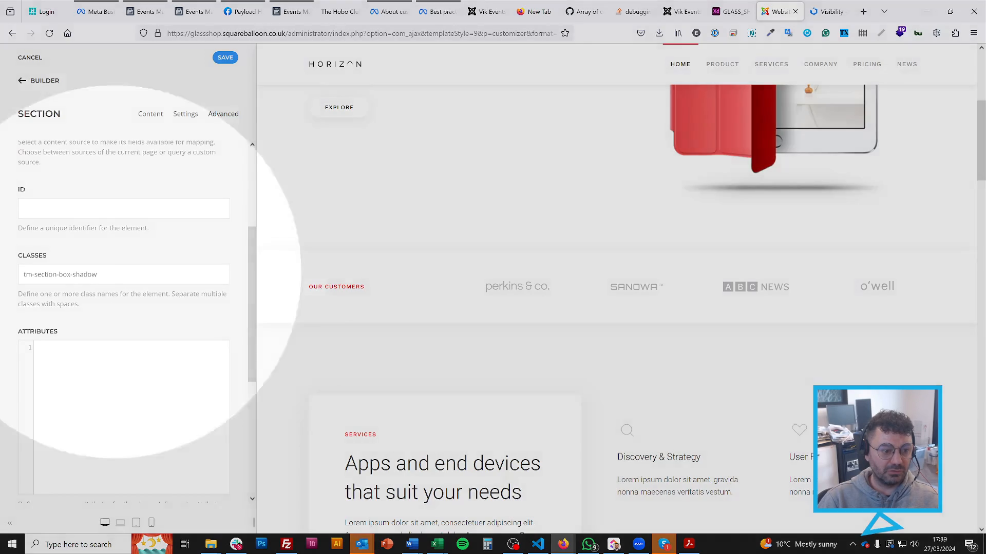
left_click(123, 274)
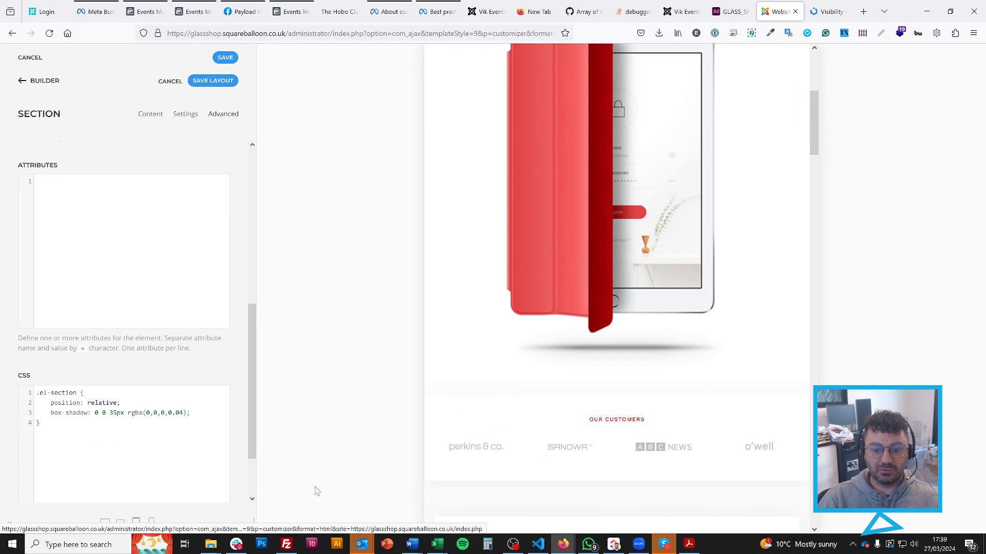
scroll("down", 3)
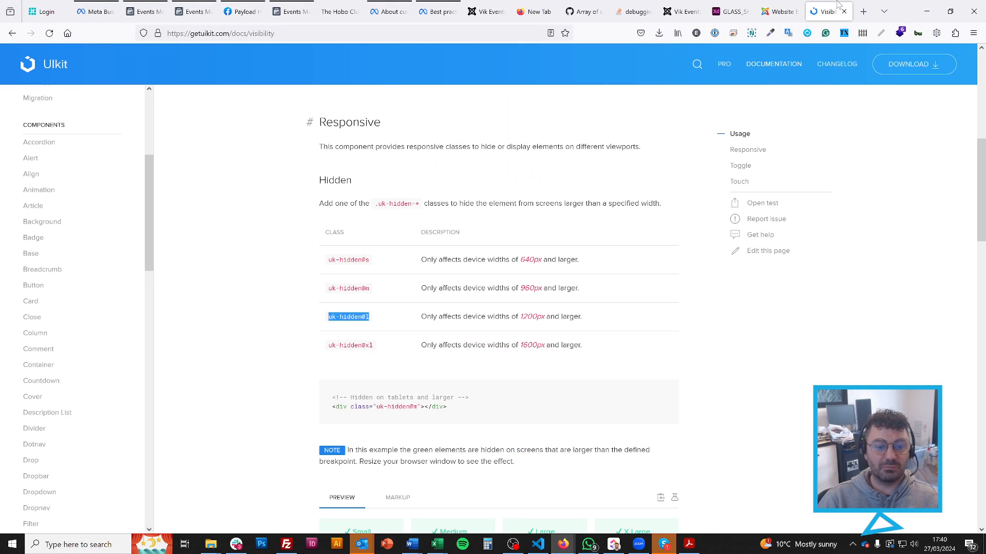
mouse_move(415, 271)
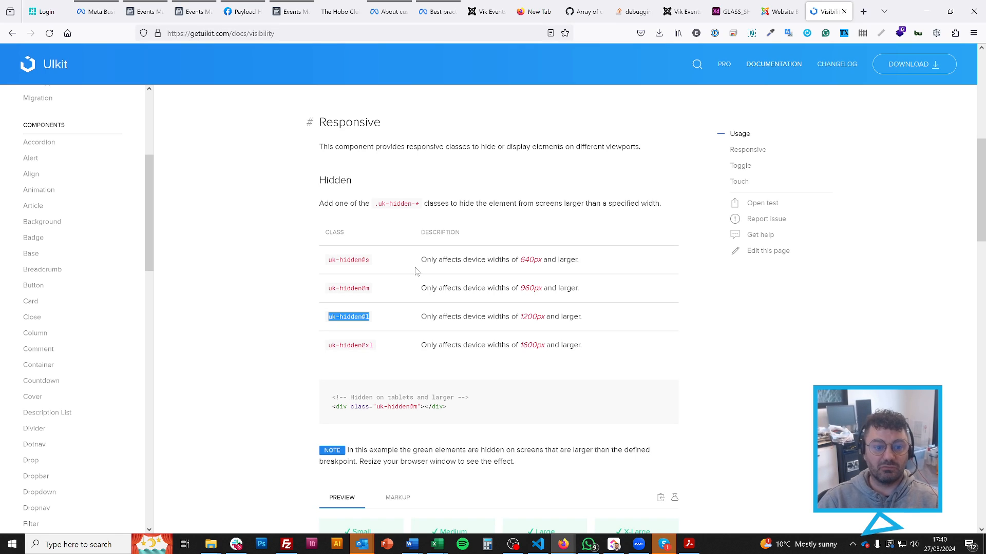
Leave the section settings and go back to the Pages list
left_click(779, 12)
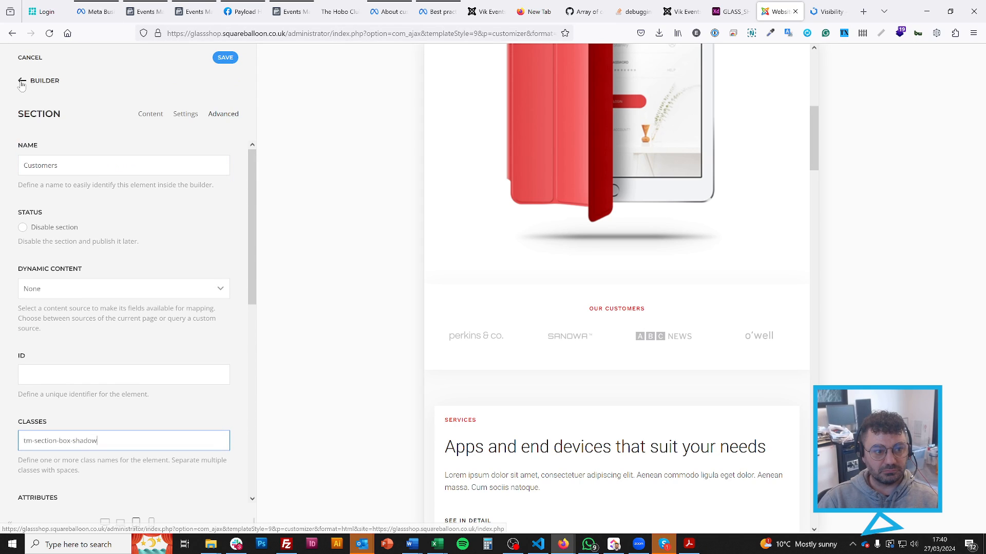
left_click(20, 85)
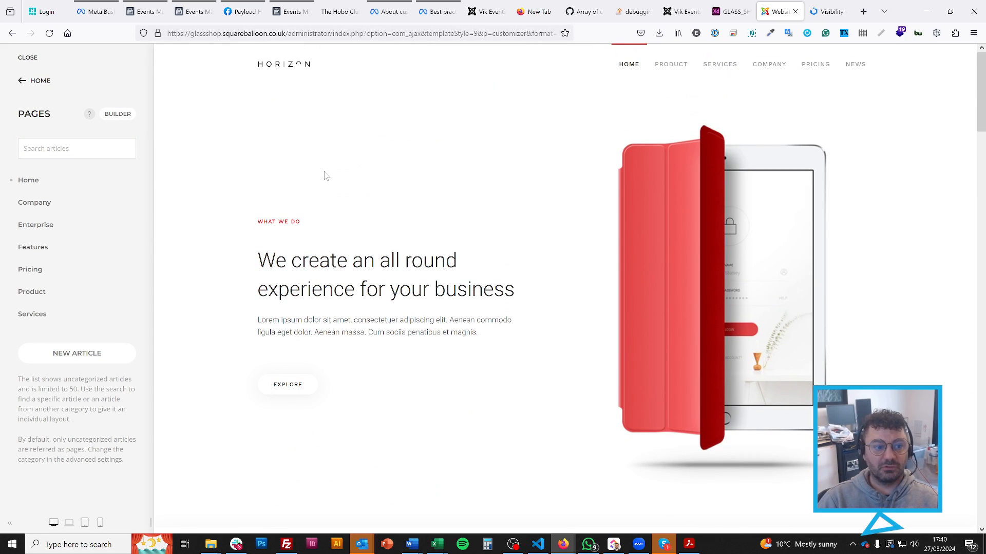
Use the back arrow from Pages to reach the main menu with Layout, Style, Pages and Settings
left_click(35, 80)
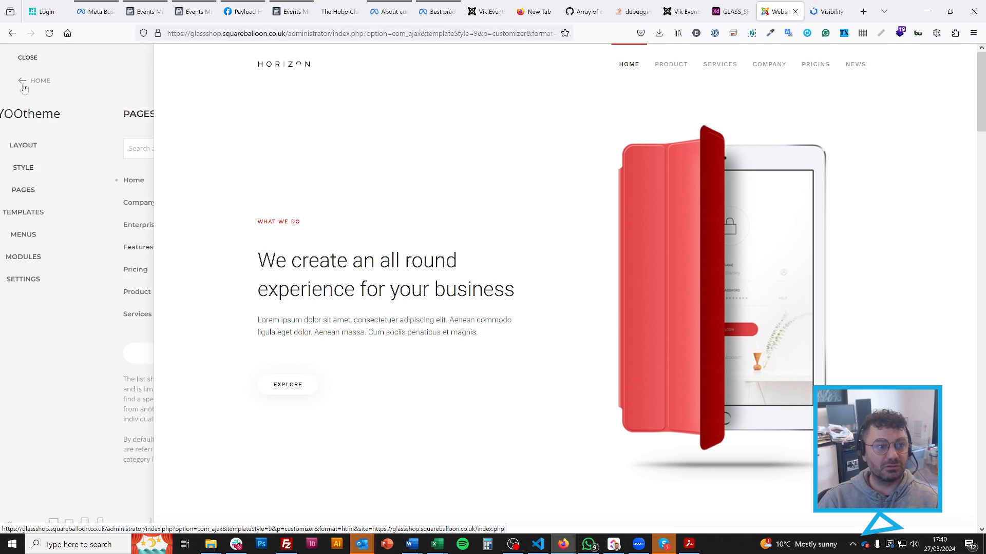
left_click(35, 80)
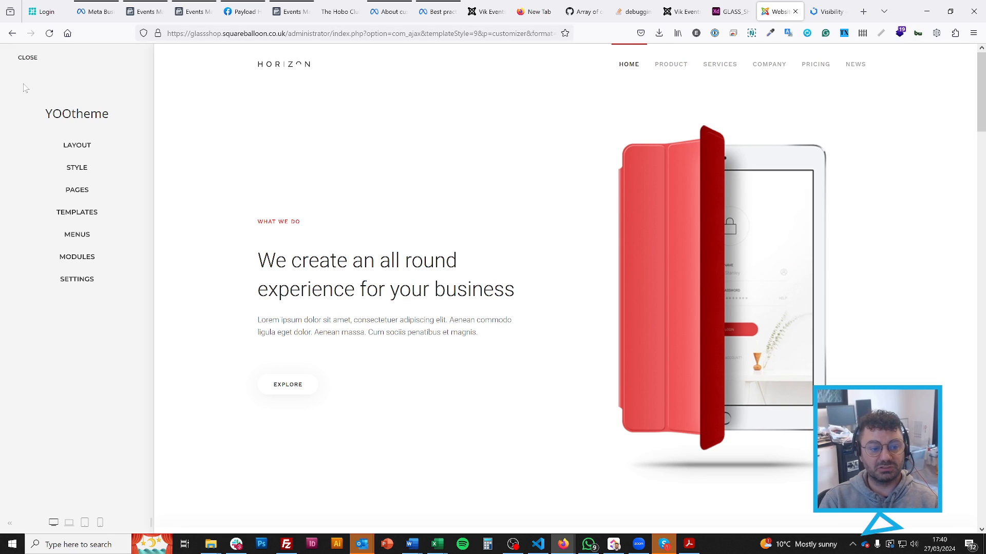
left_click(77, 211)
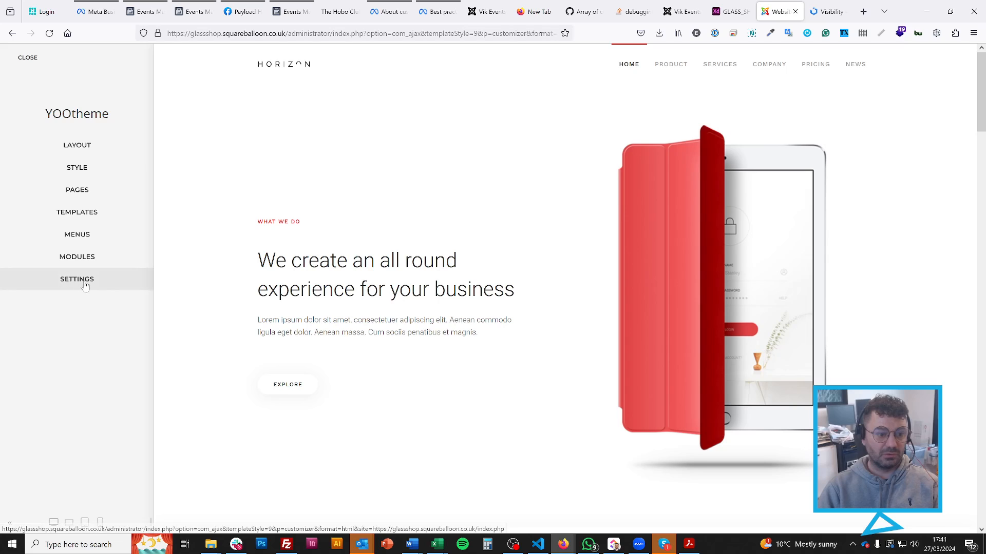
left_click(77, 279)
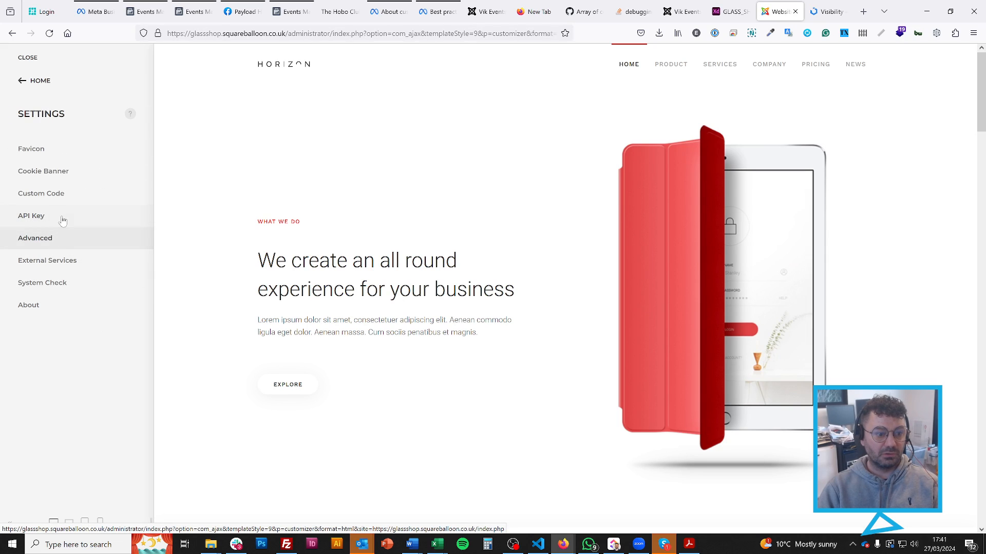
left_click(35, 238)
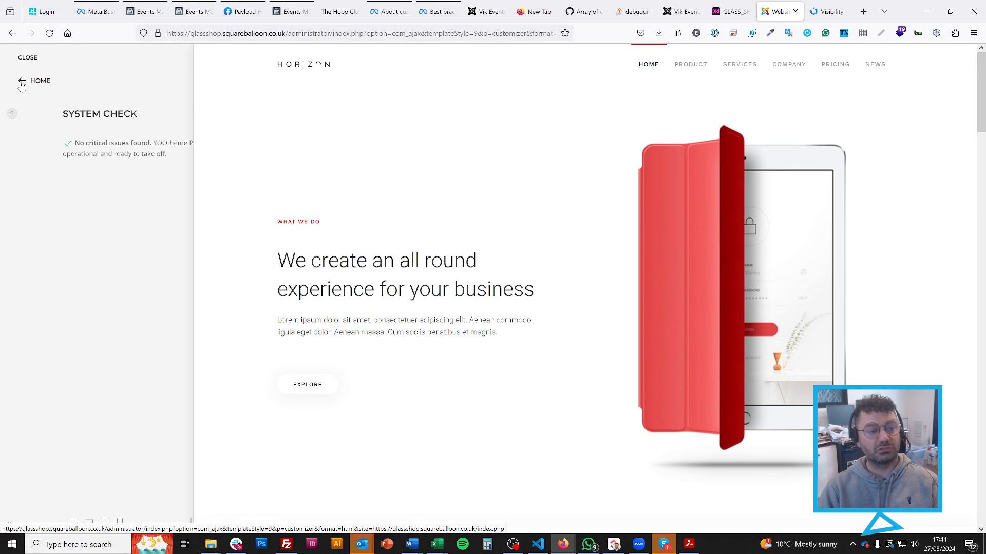
left_click(20, 85)
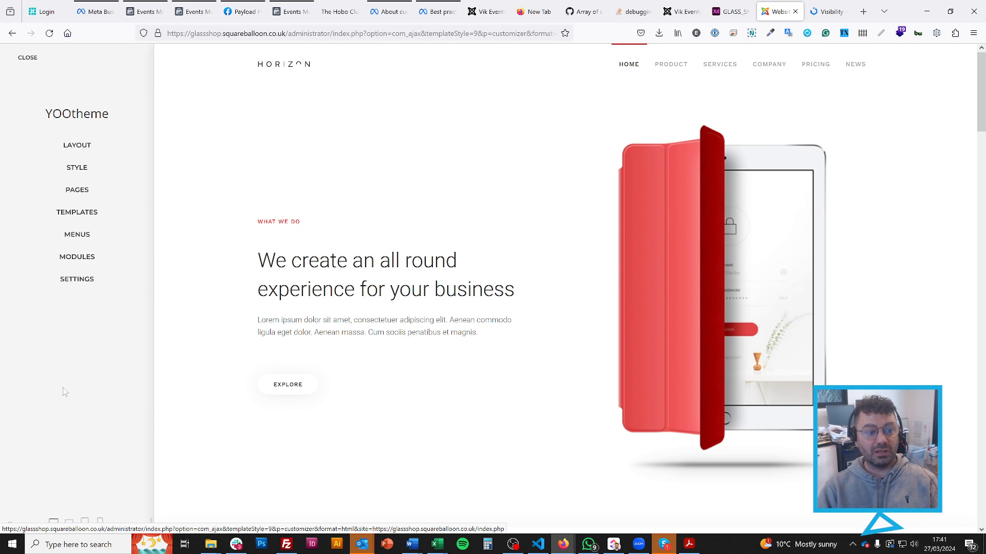